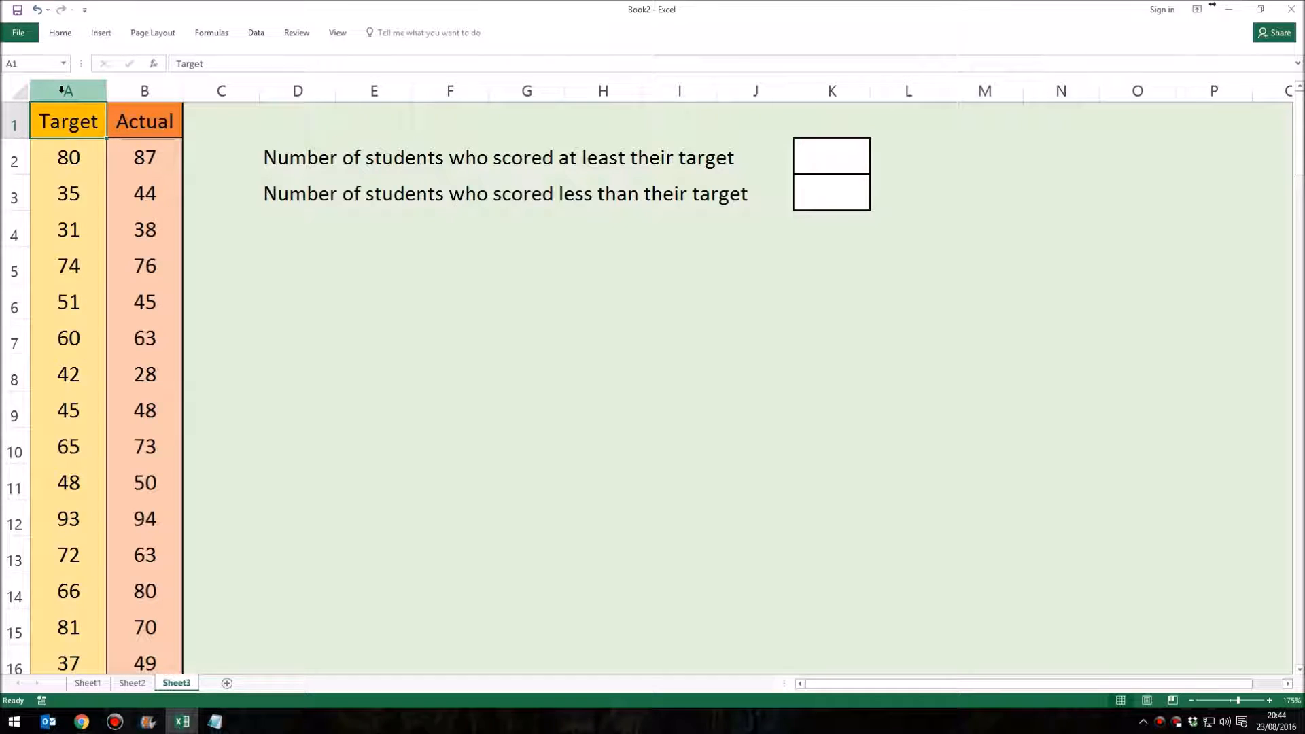
# Point out the Target and Actual score columns and the K3 answer cell.
pyautogui.click(67, 91)
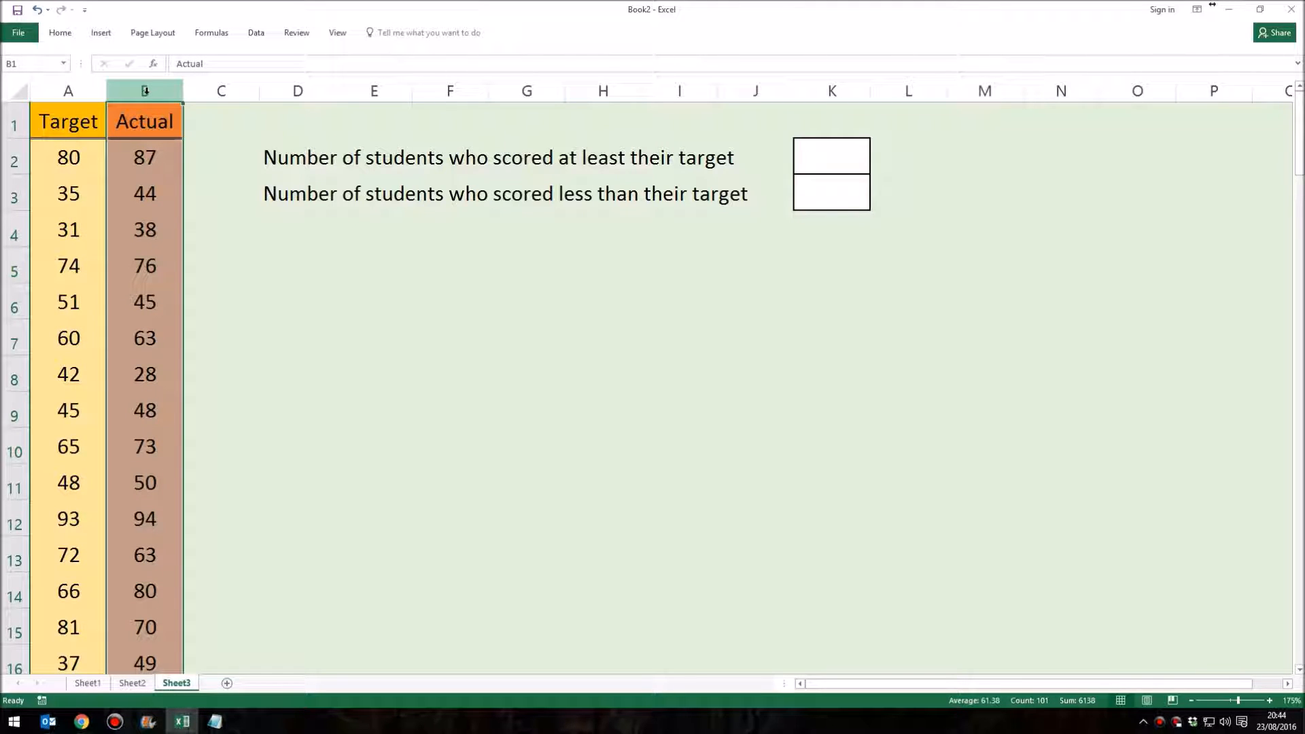
pyautogui.click(831, 157)
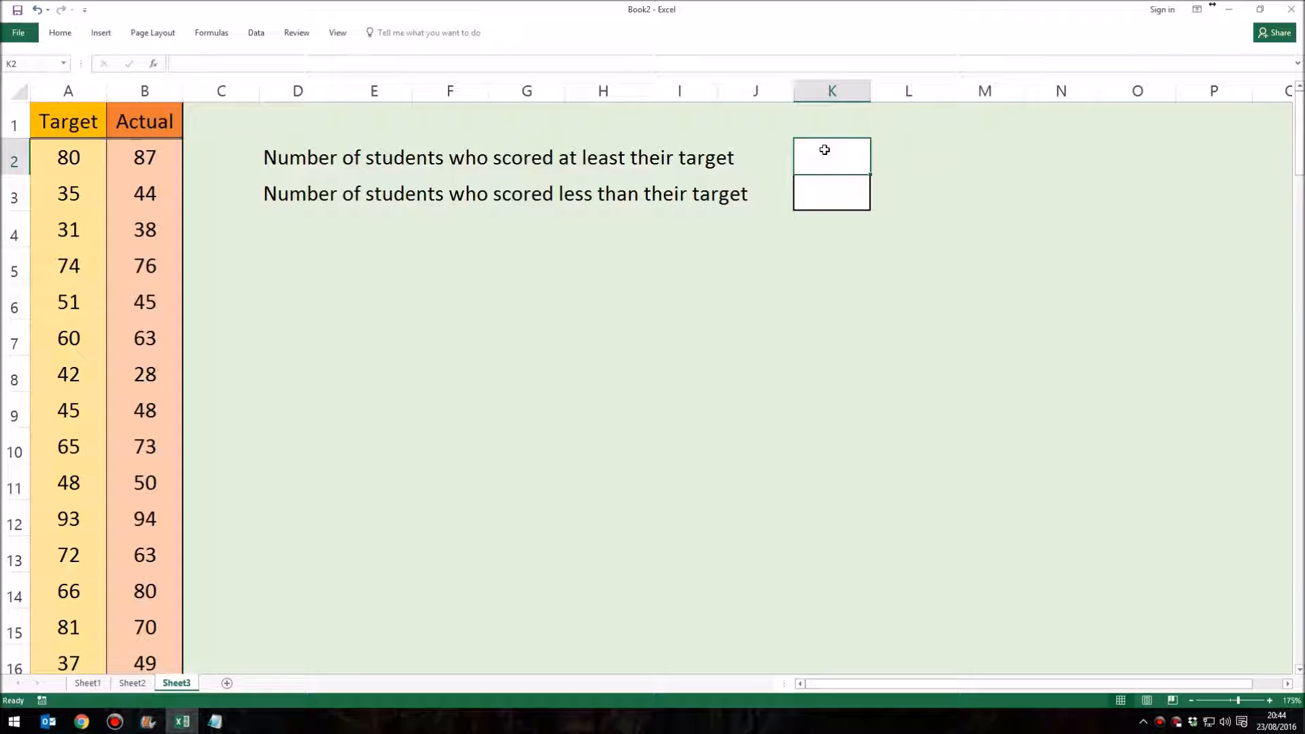
pyautogui.click(830, 195)
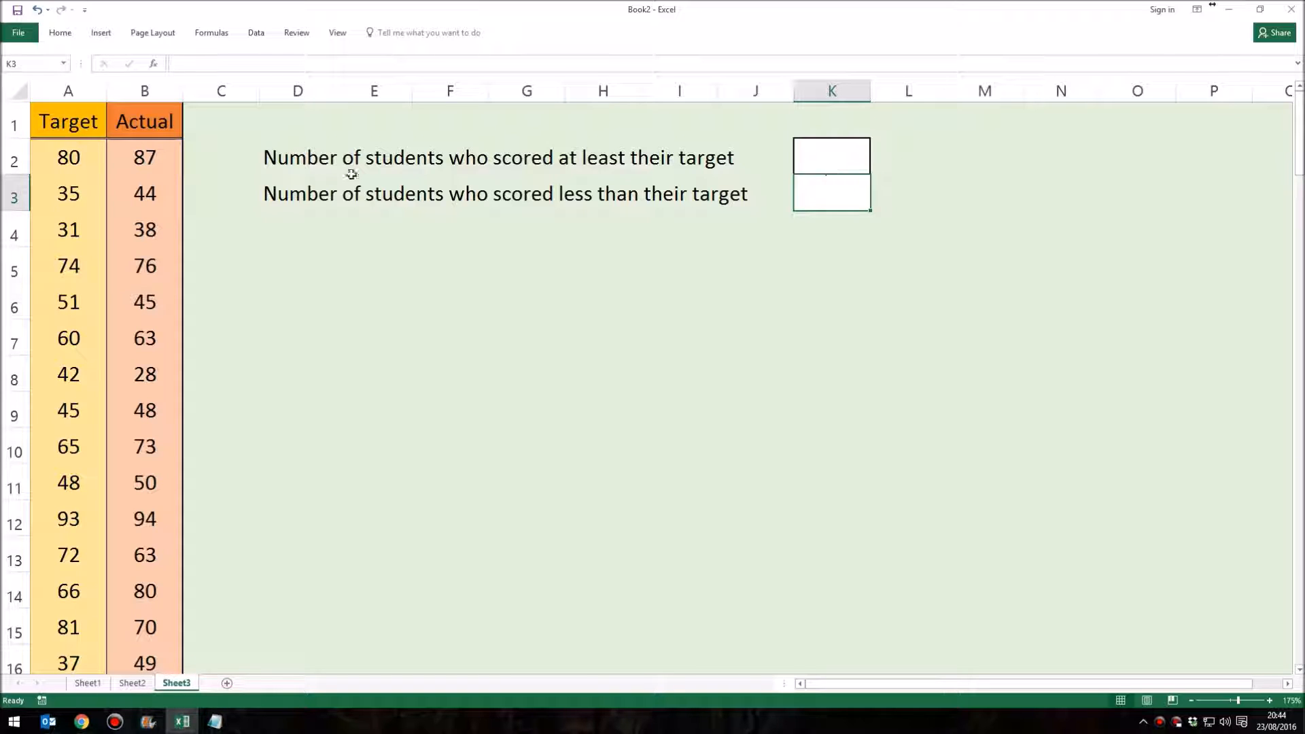
# Enter =IF(B2>=A2,1,0) in C2 and fill it down to C12.
pyautogui.click(222, 157)
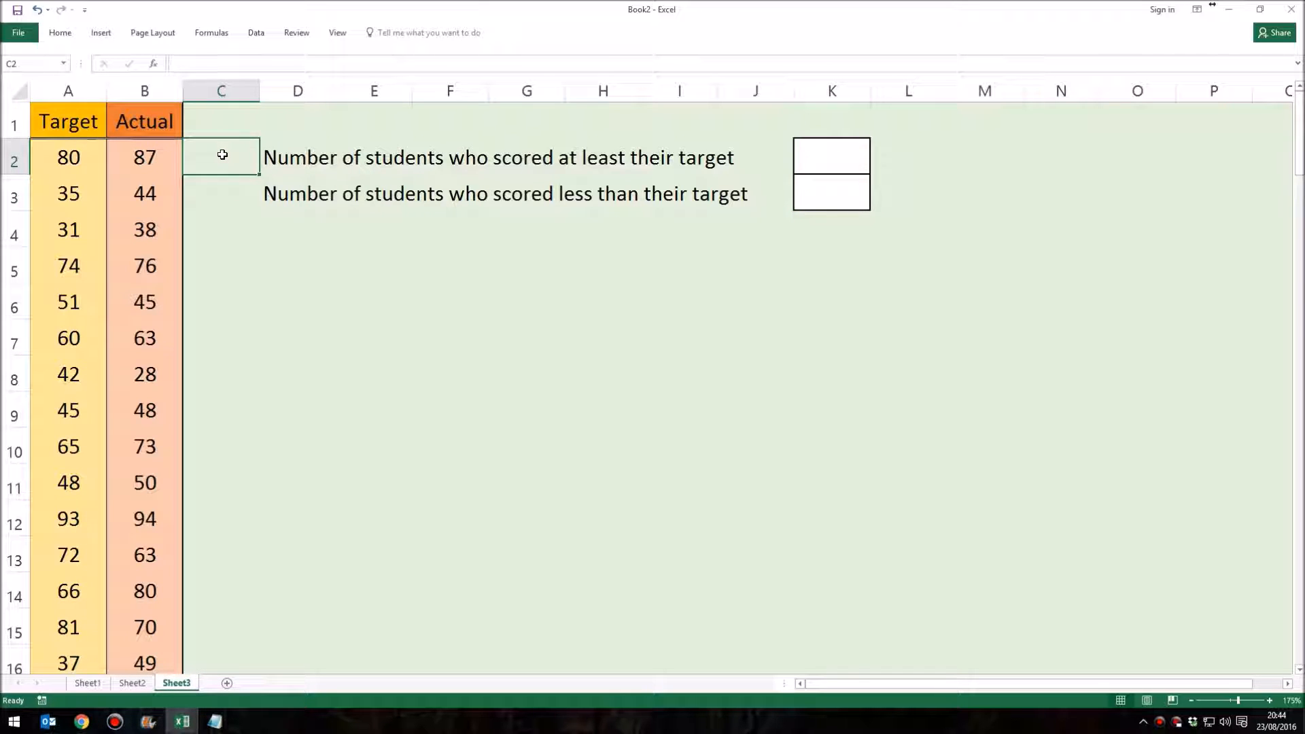
pyautogui.write('=')
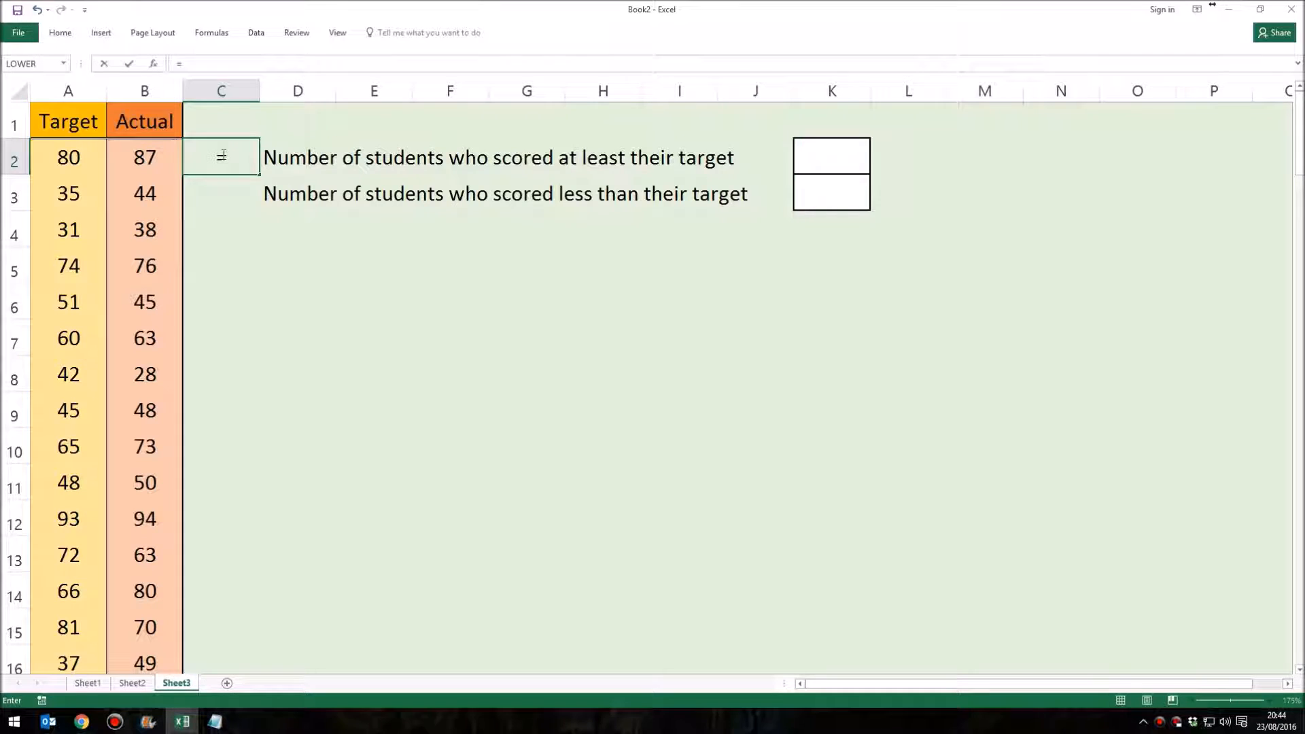
pyautogui.write('IF(')
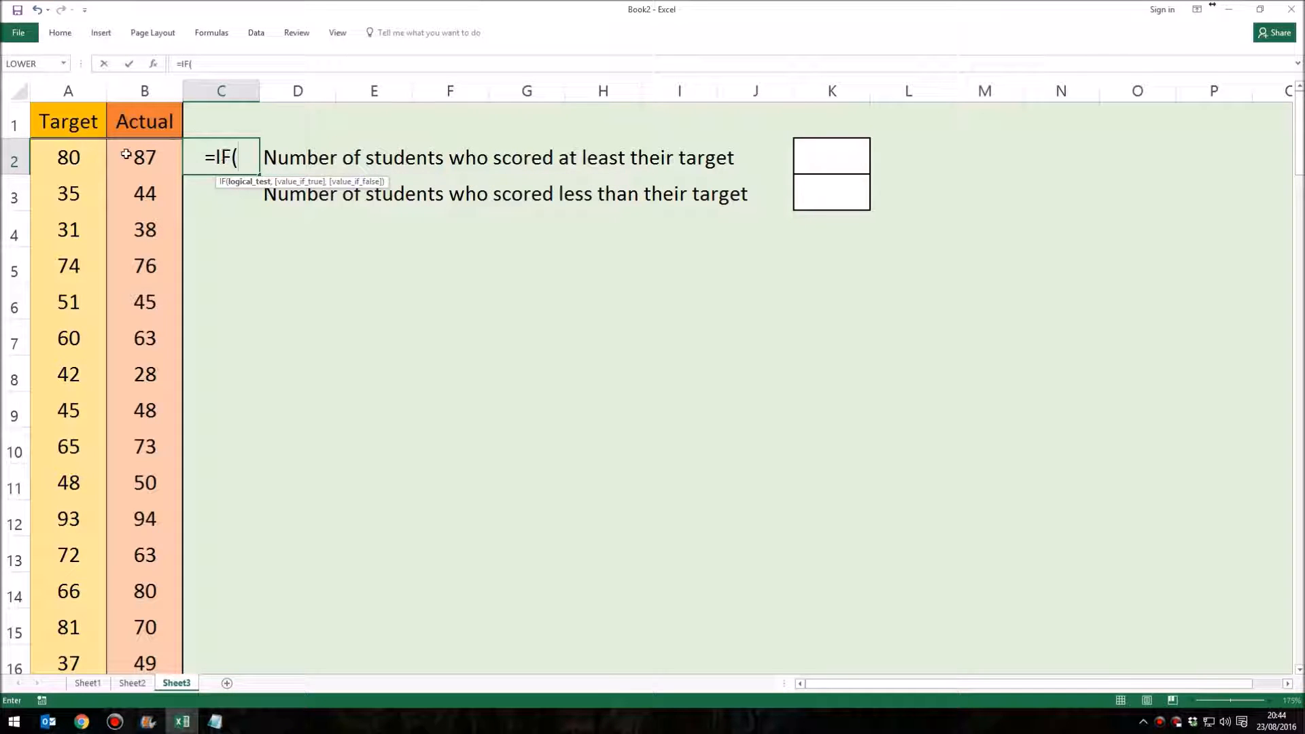
pyautogui.click(145, 157)
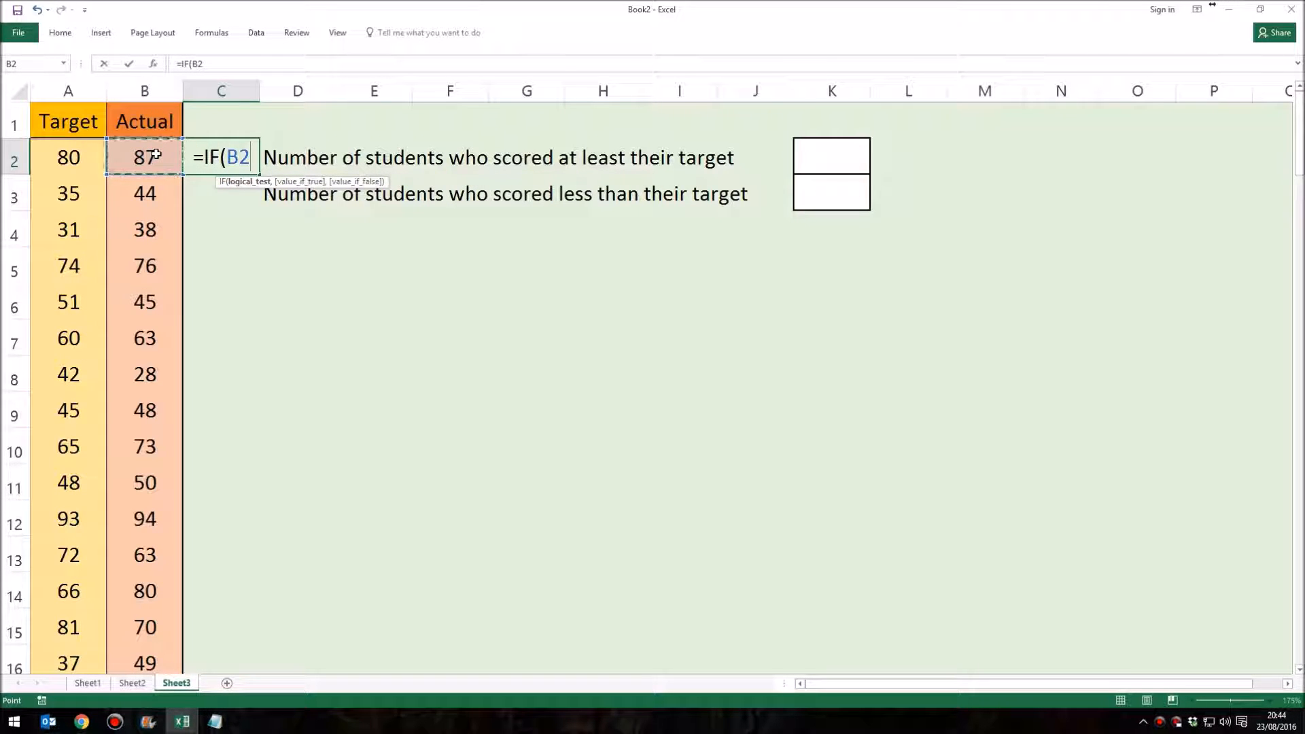
pyautogui.write('>=')
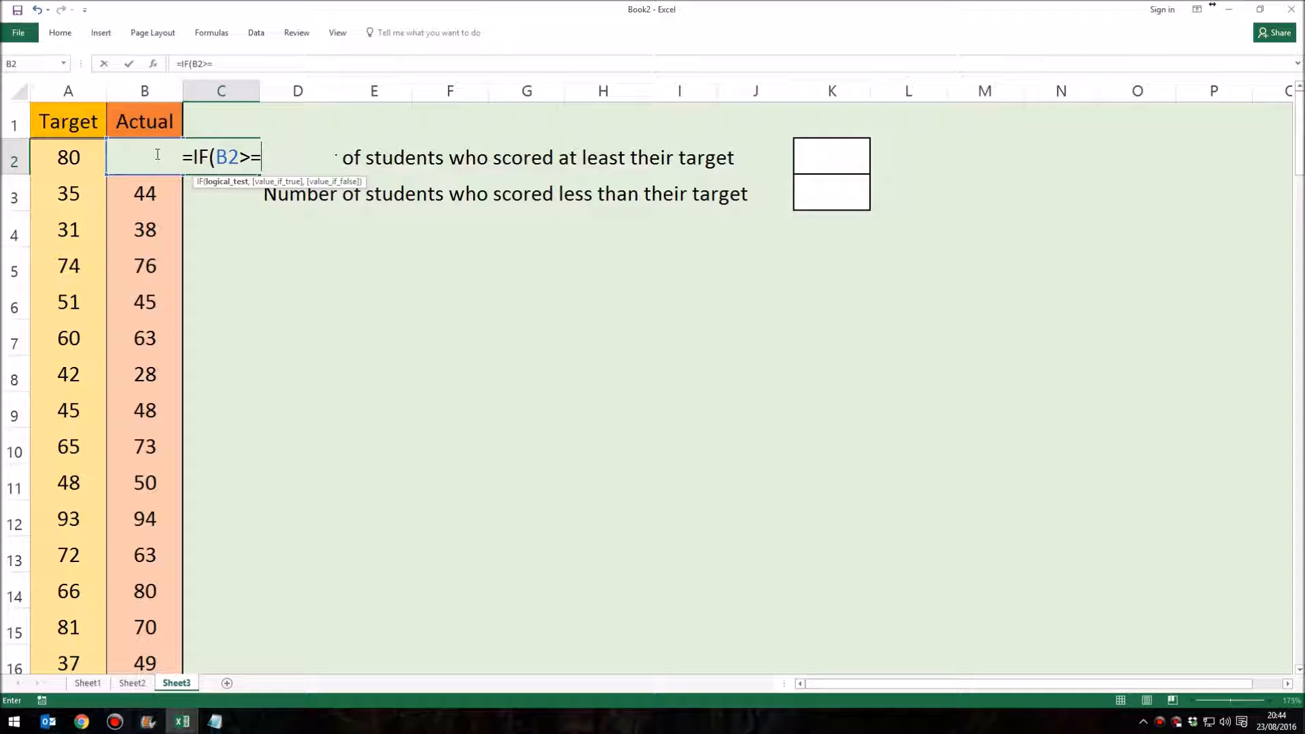
pyautogui.click(68, 157)
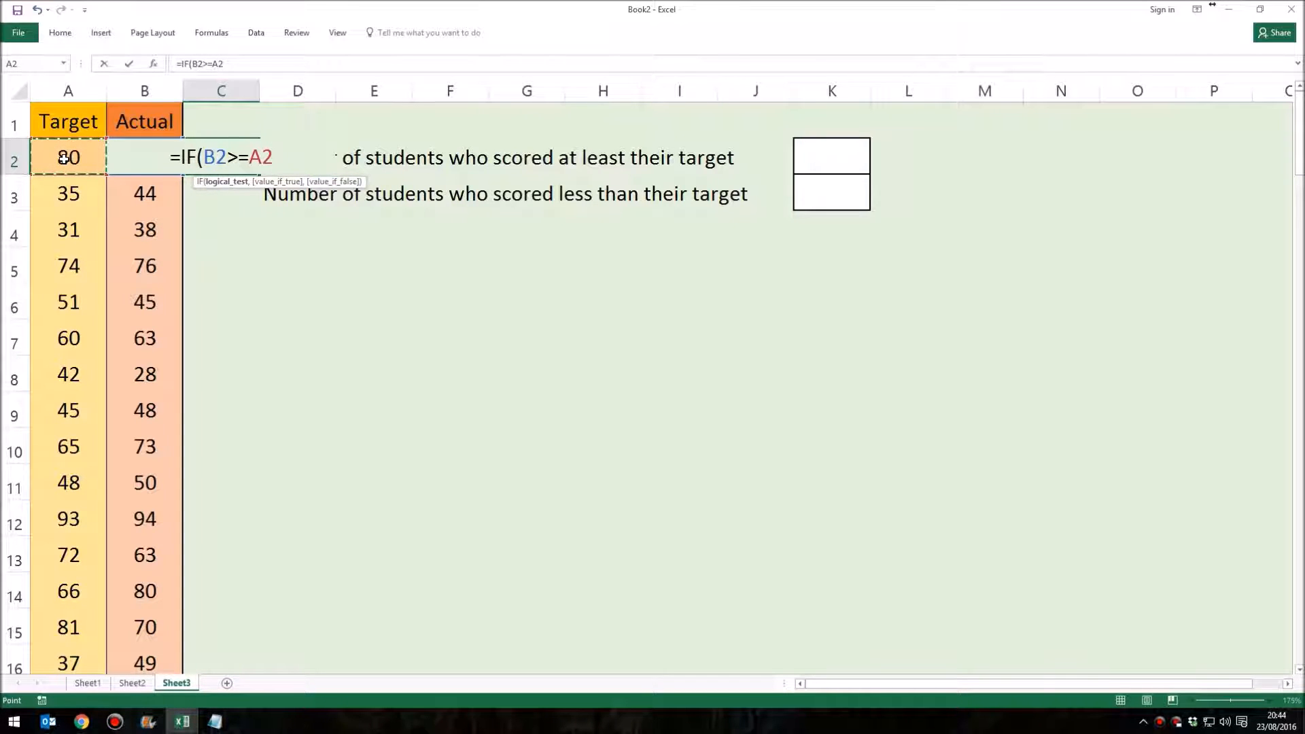
pyautogui.write(',1')
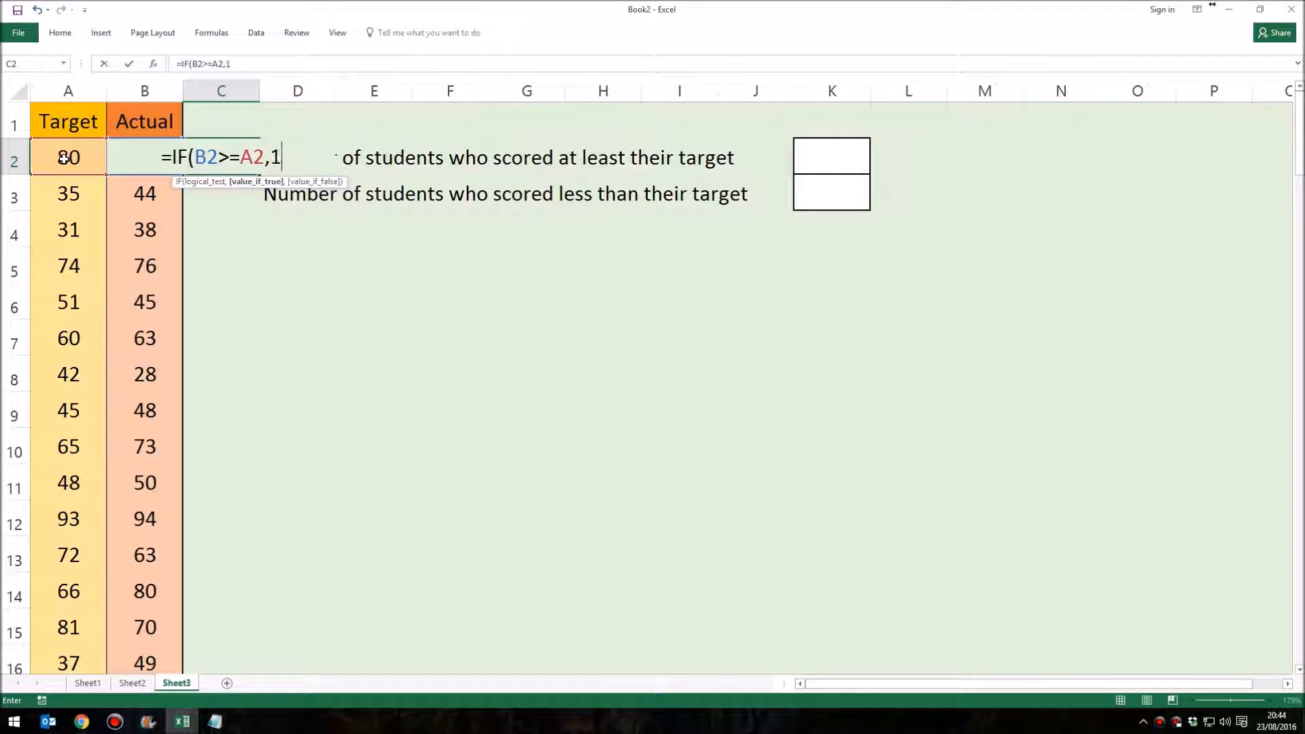
pyautogui.write(',0-')
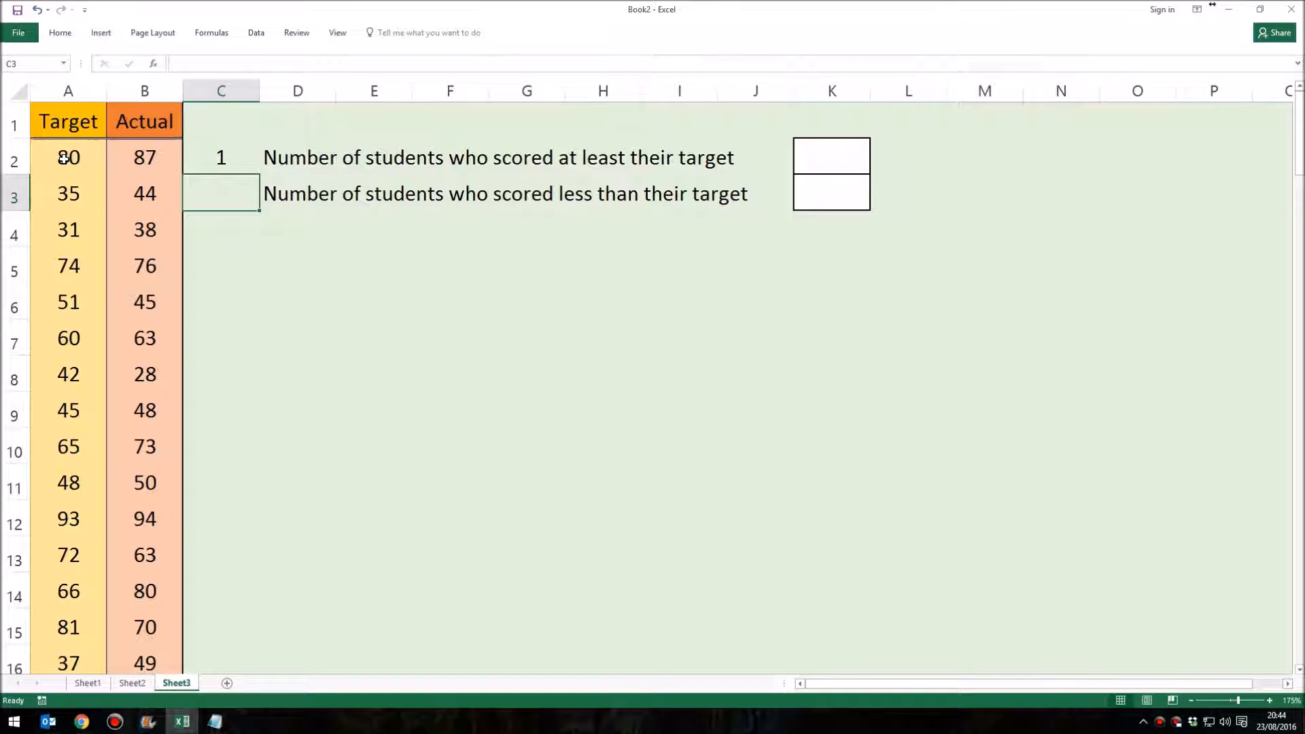
pyautogui.click(259, 174)
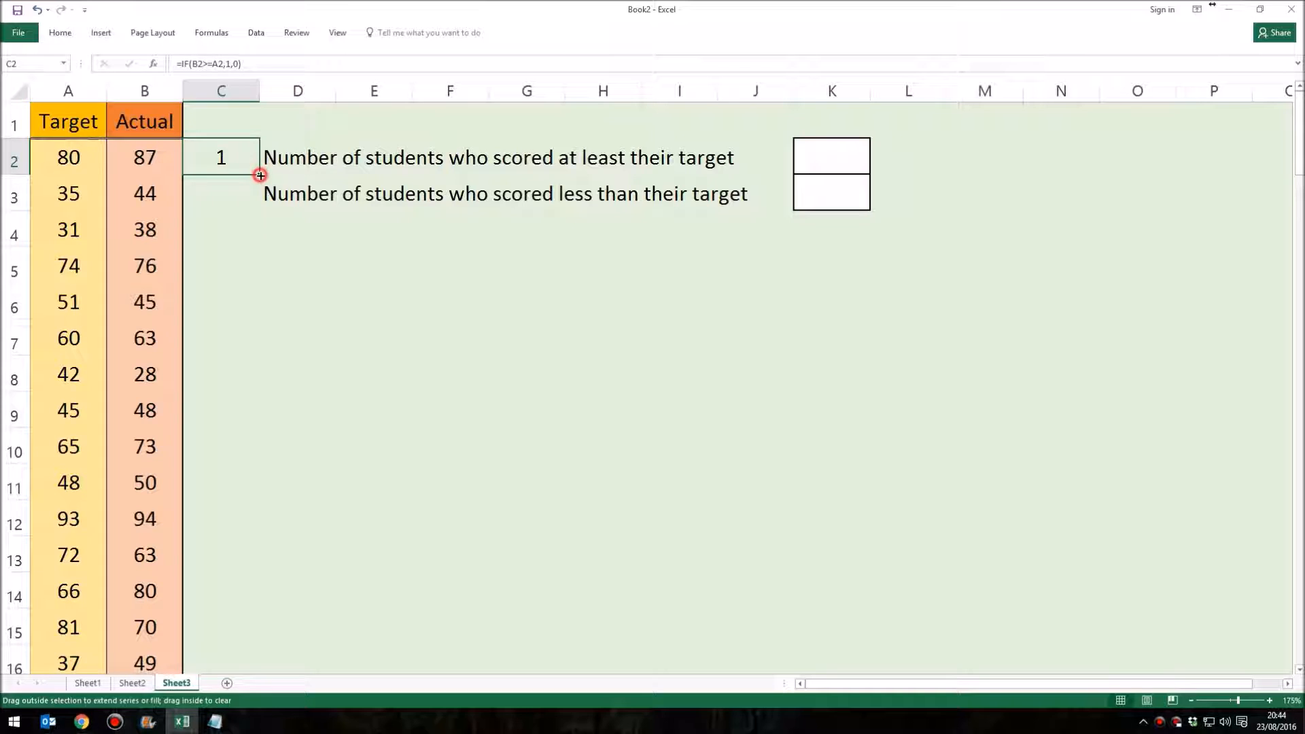
pyautogui.moveTo(259, 175); pyautogui.dragTo(259, 519)
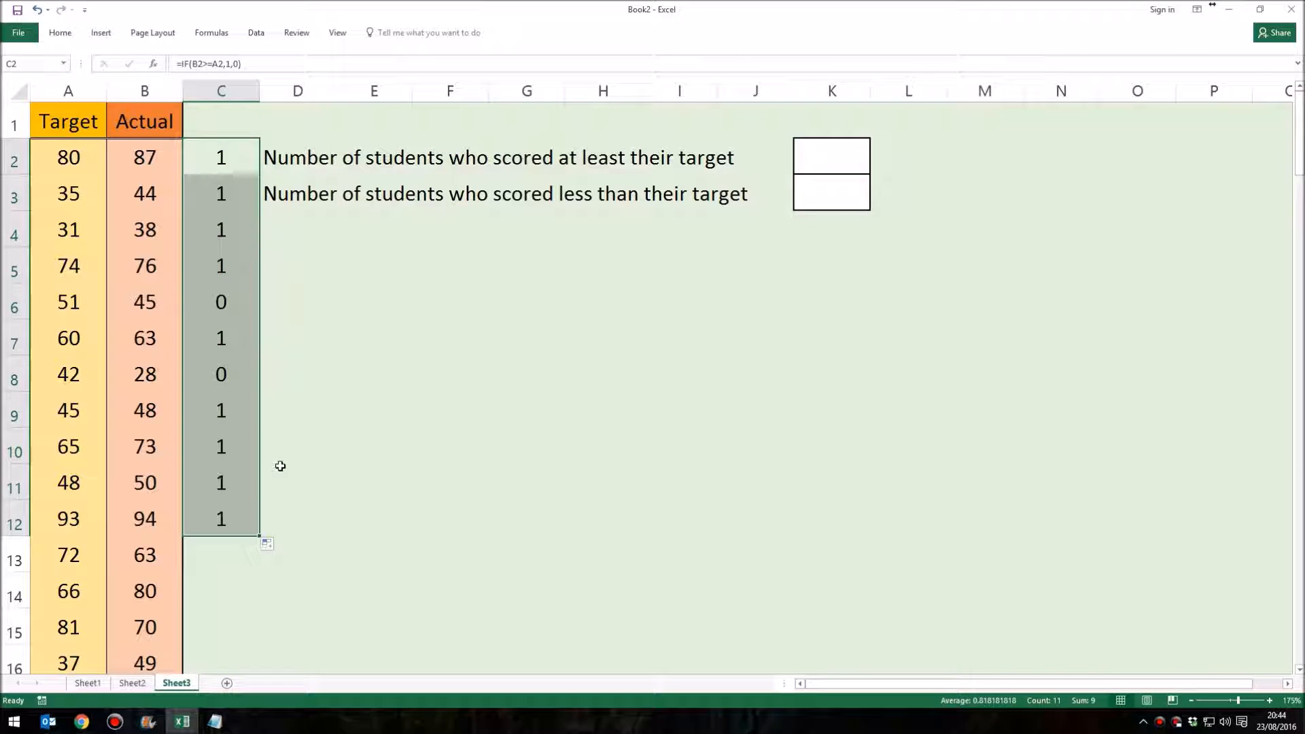
pyautogui.moveTo(274, 434)
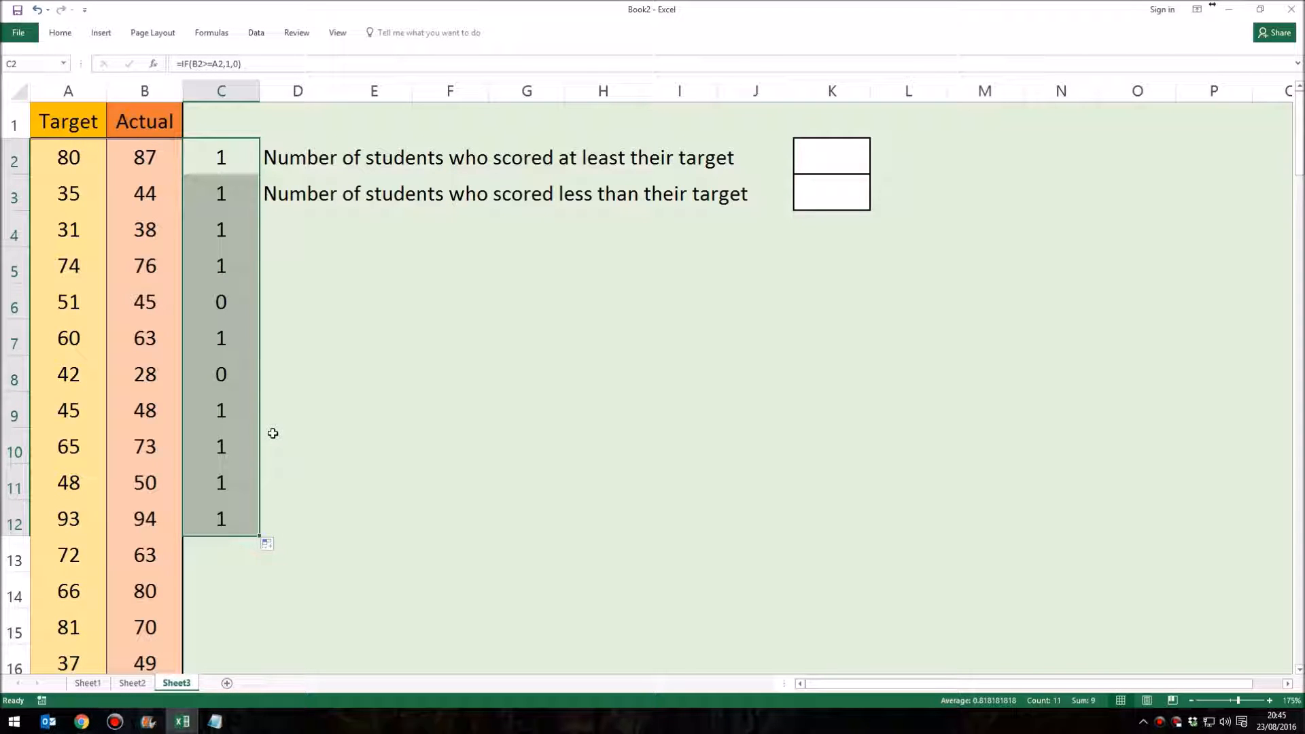
pyautogui.moveTo(221, 193)
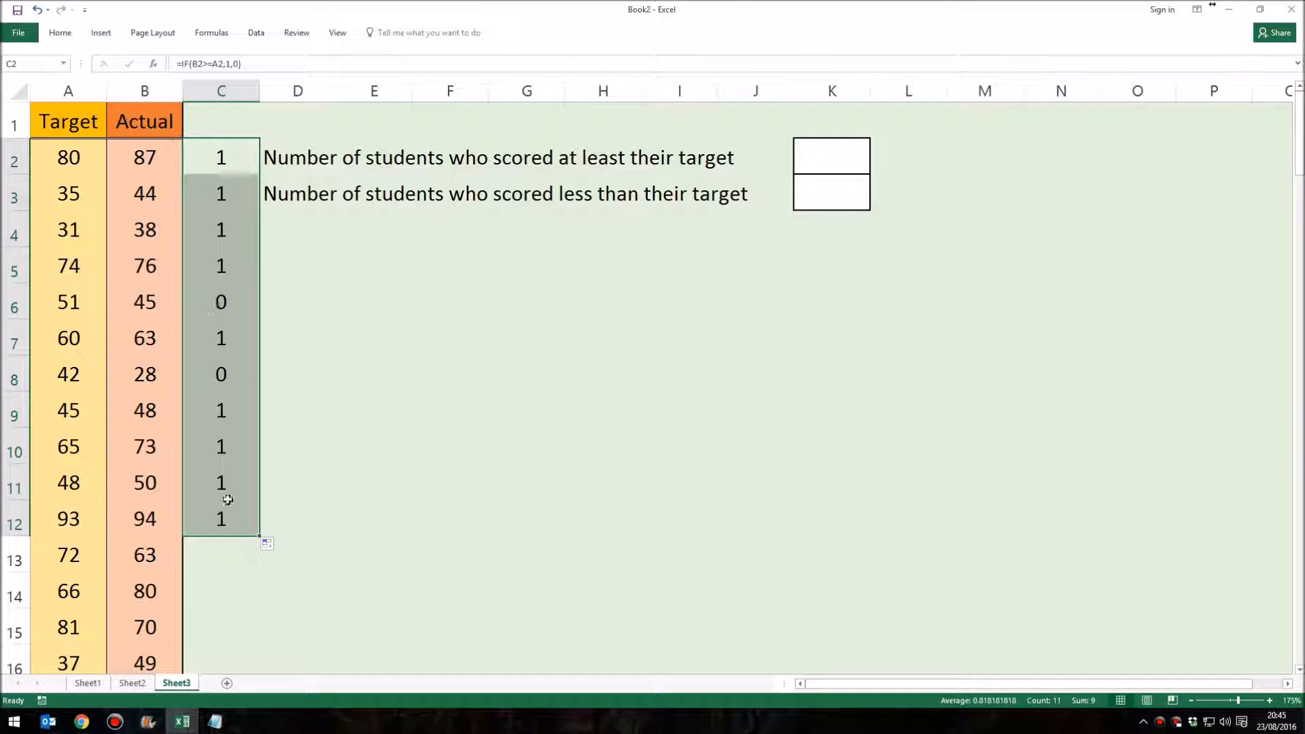
# Total C2:C12 with =SUM in C13, showing 9, then select C2:C13 for deletion.
pyautogui.click(221, 555)
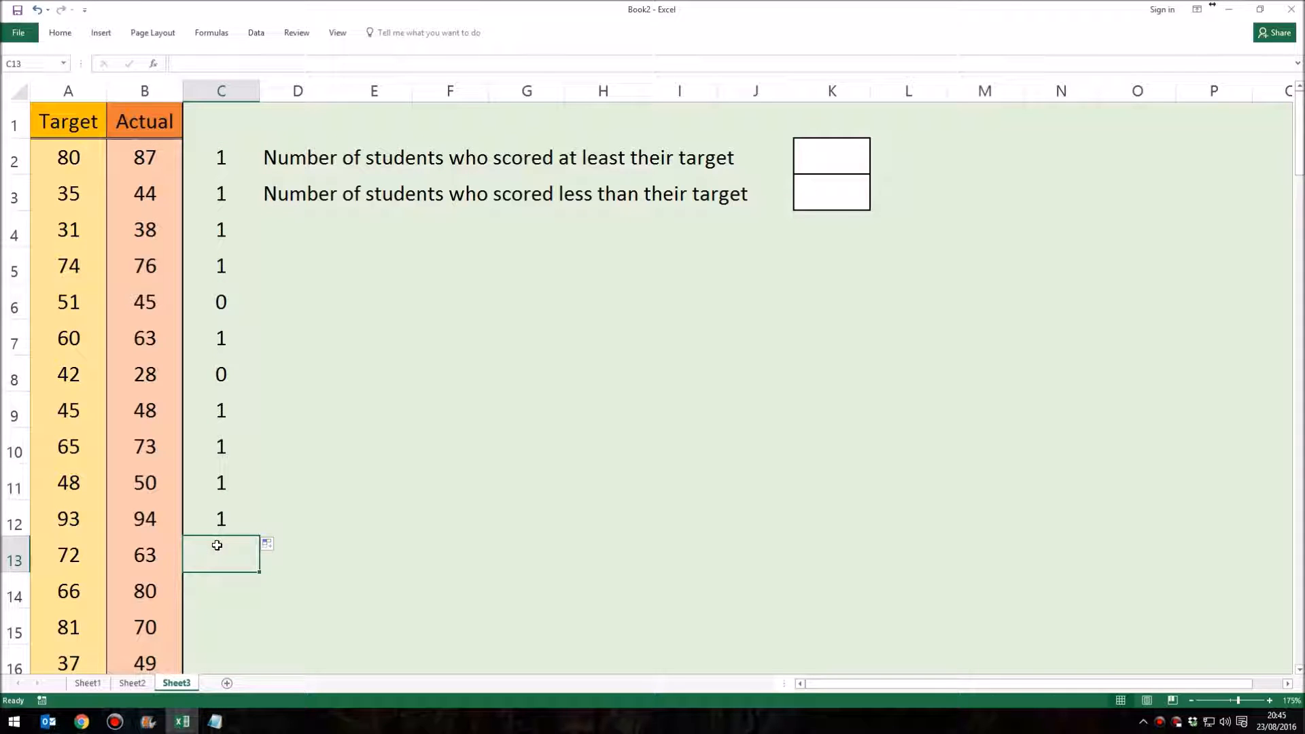
pyautogui.write('=SUM(')
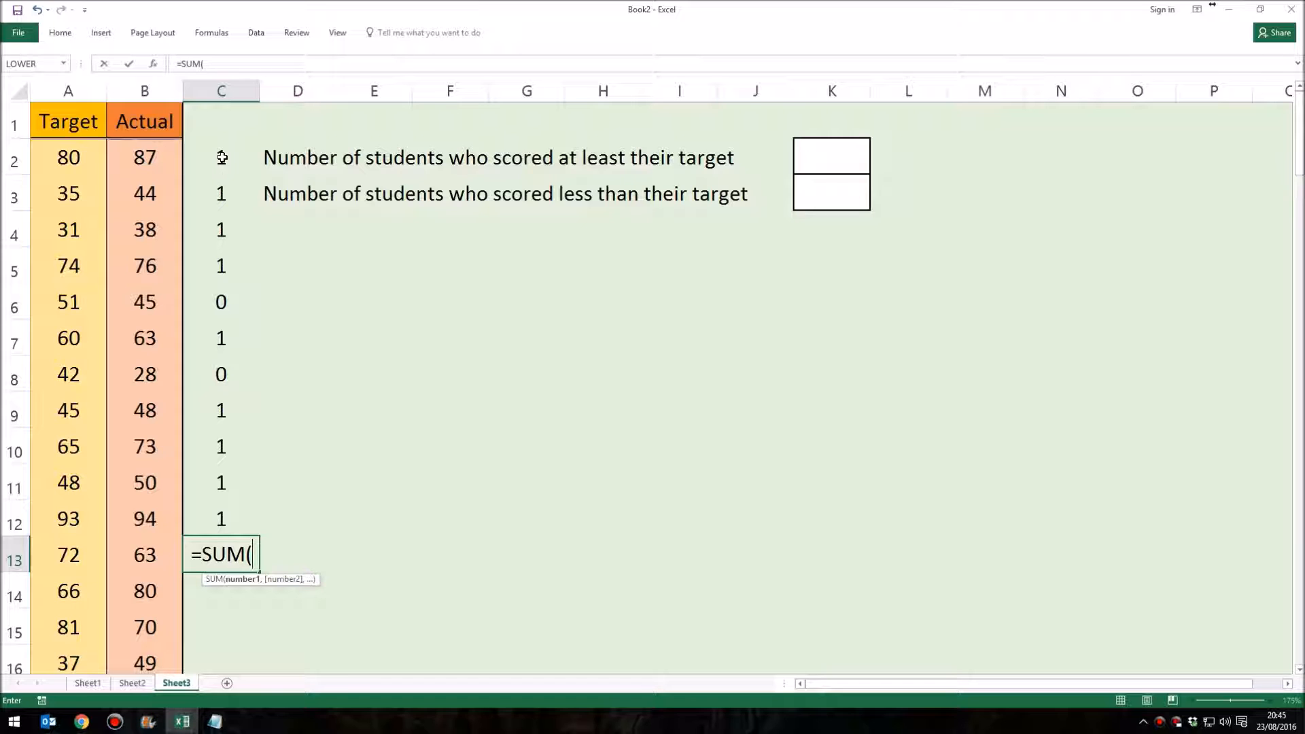
pyautogui.moveTo(220, 157); pyautogui.dragTo(220, 519)
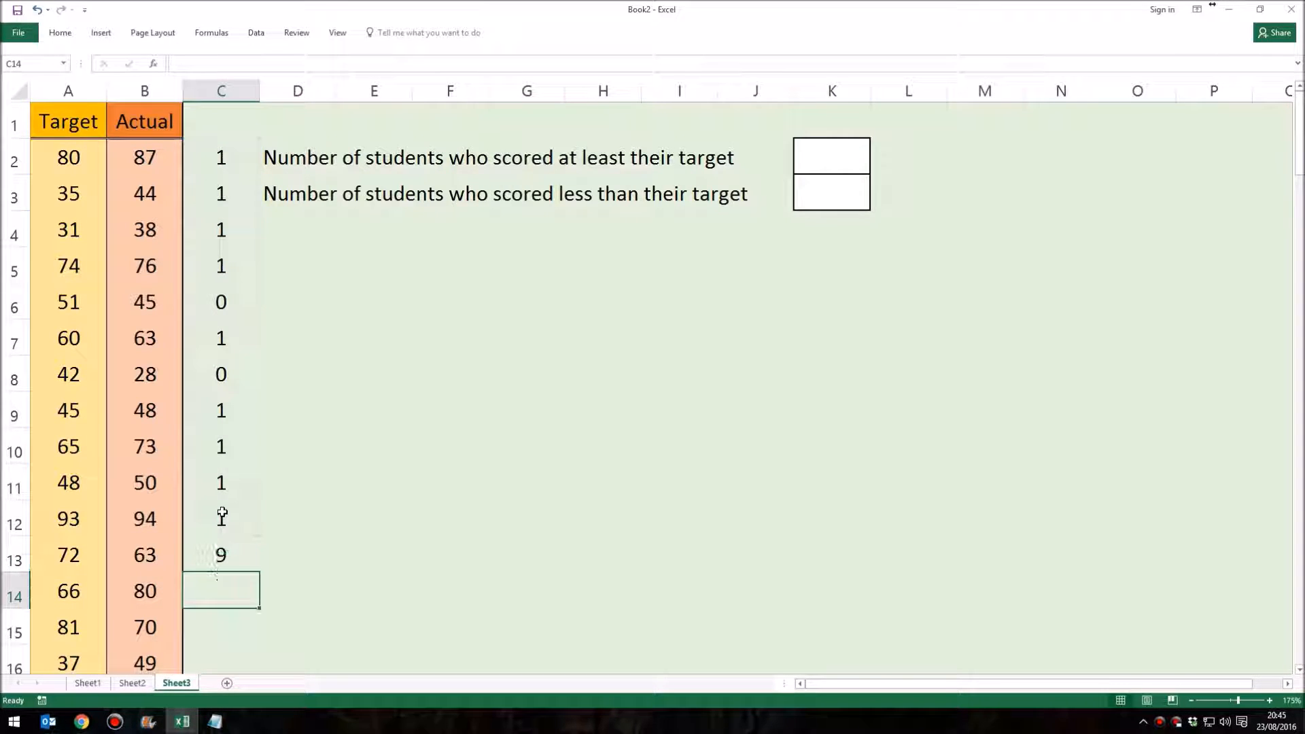
pyautogui.click(222, 555)
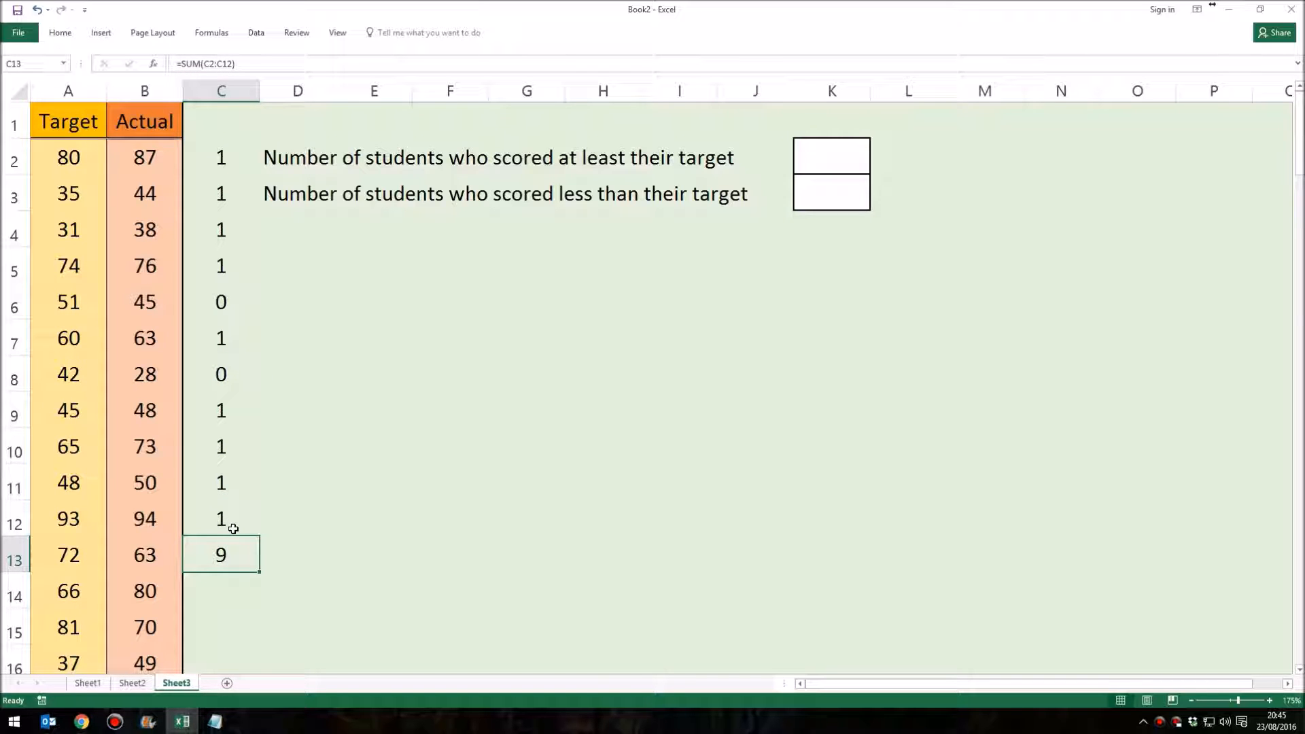
pyautogui.moveTo(701, 301)
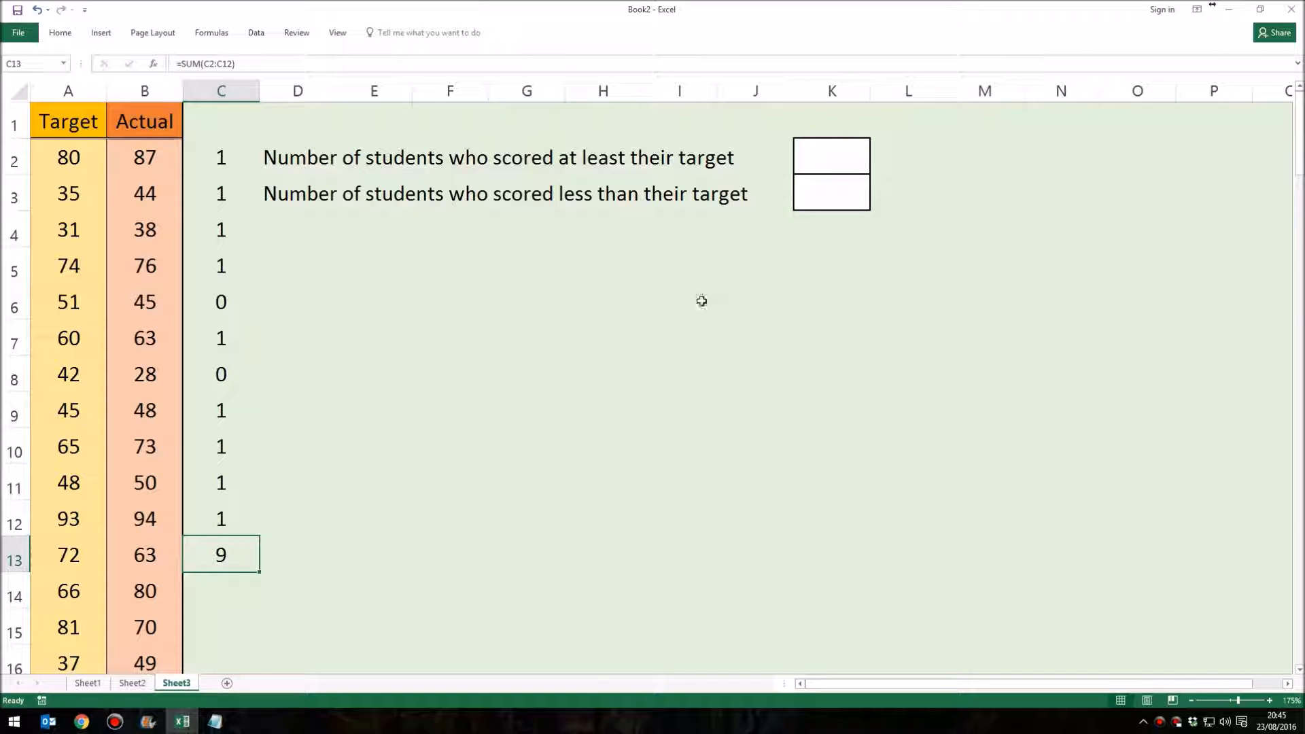
pyautogui.moveTo(335, 462)
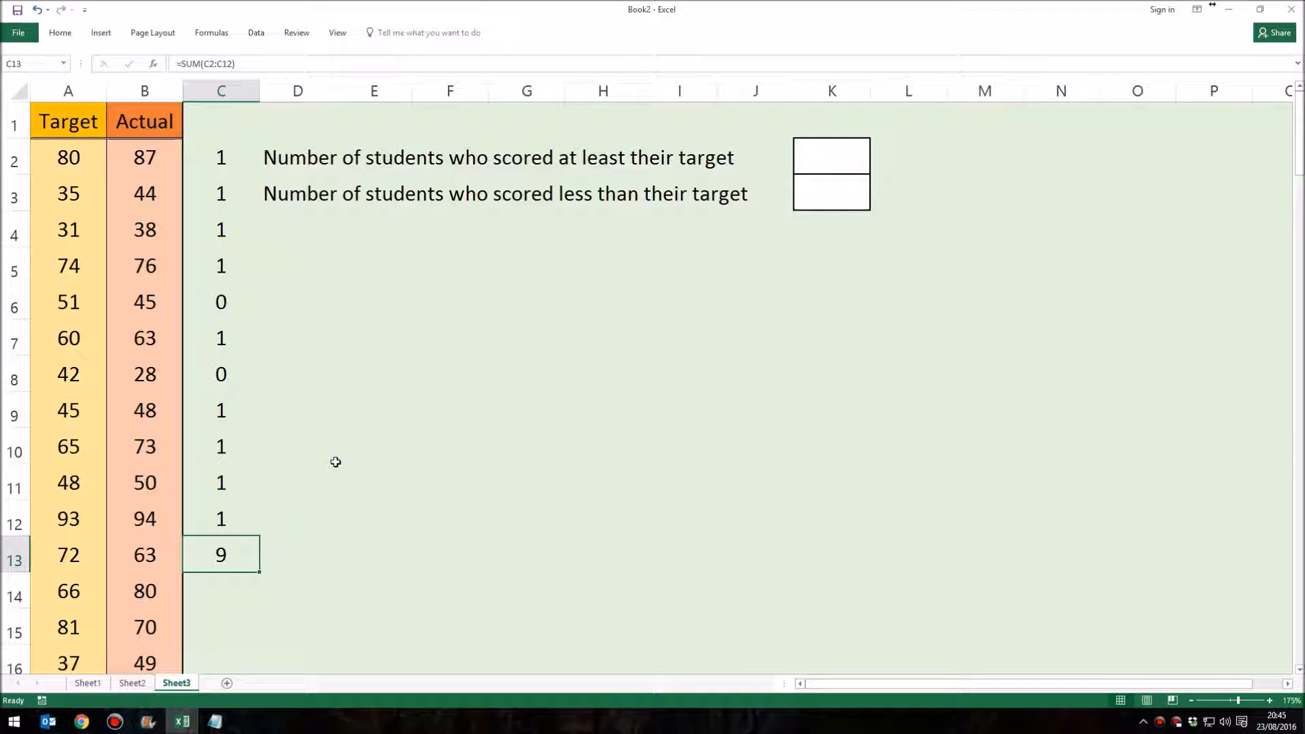
pyautogui.moveTo(252, 223)
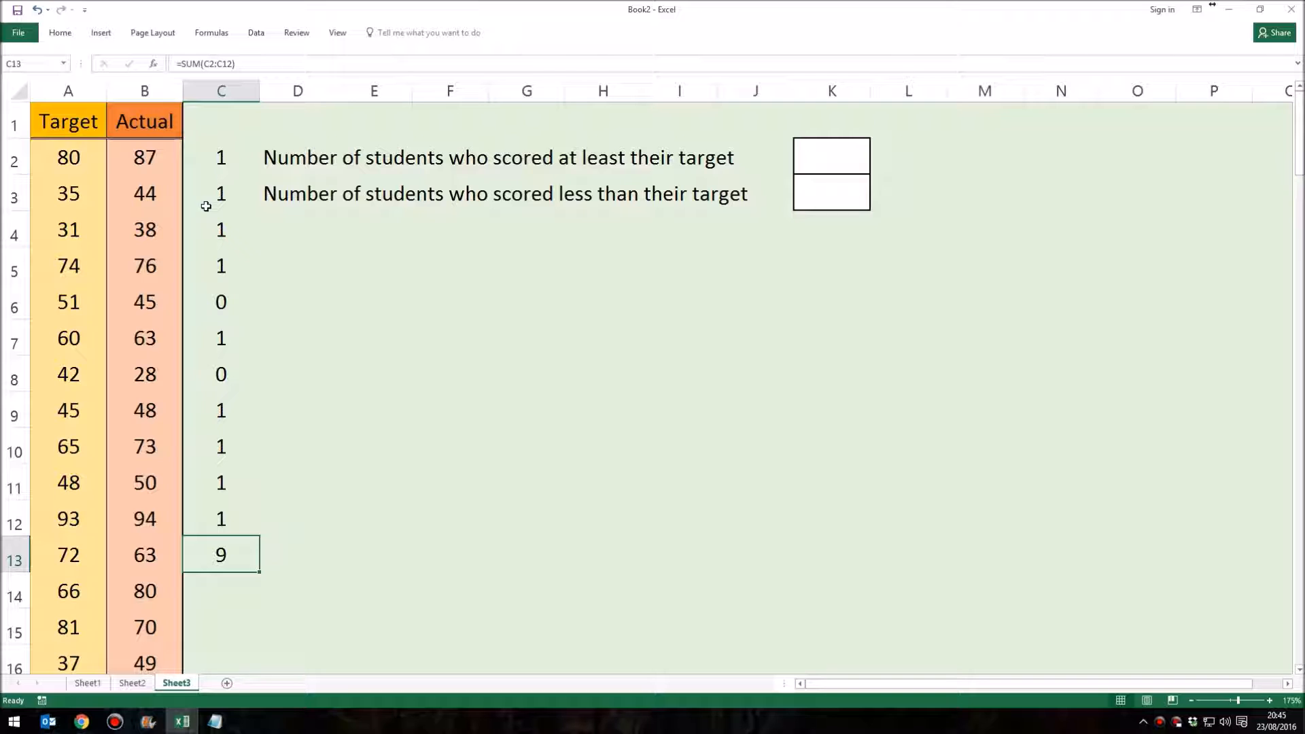
pyautogui.moveTo(221, 157); pyautogui.dragTo(220, 555)
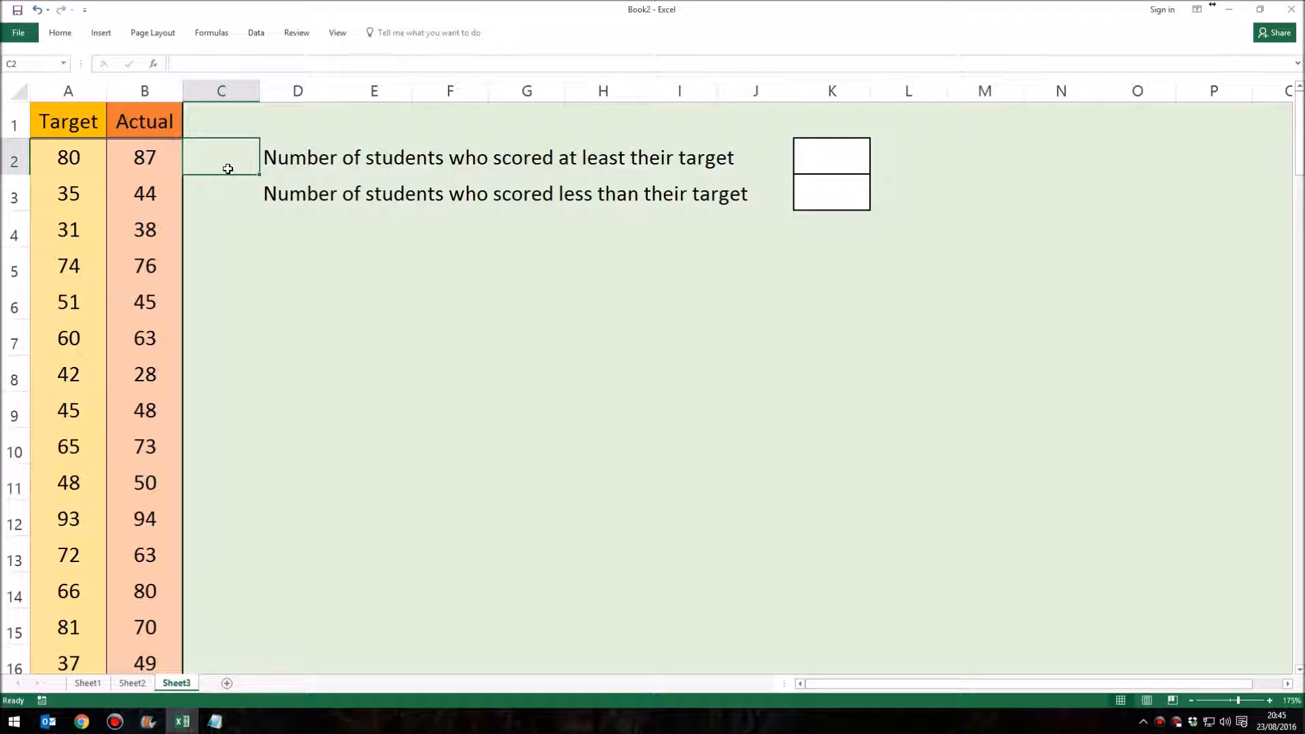
# Select K2 for the at-or-above-target count formula.
pyautogui.click(830, 157)
pyautogui.write('=')
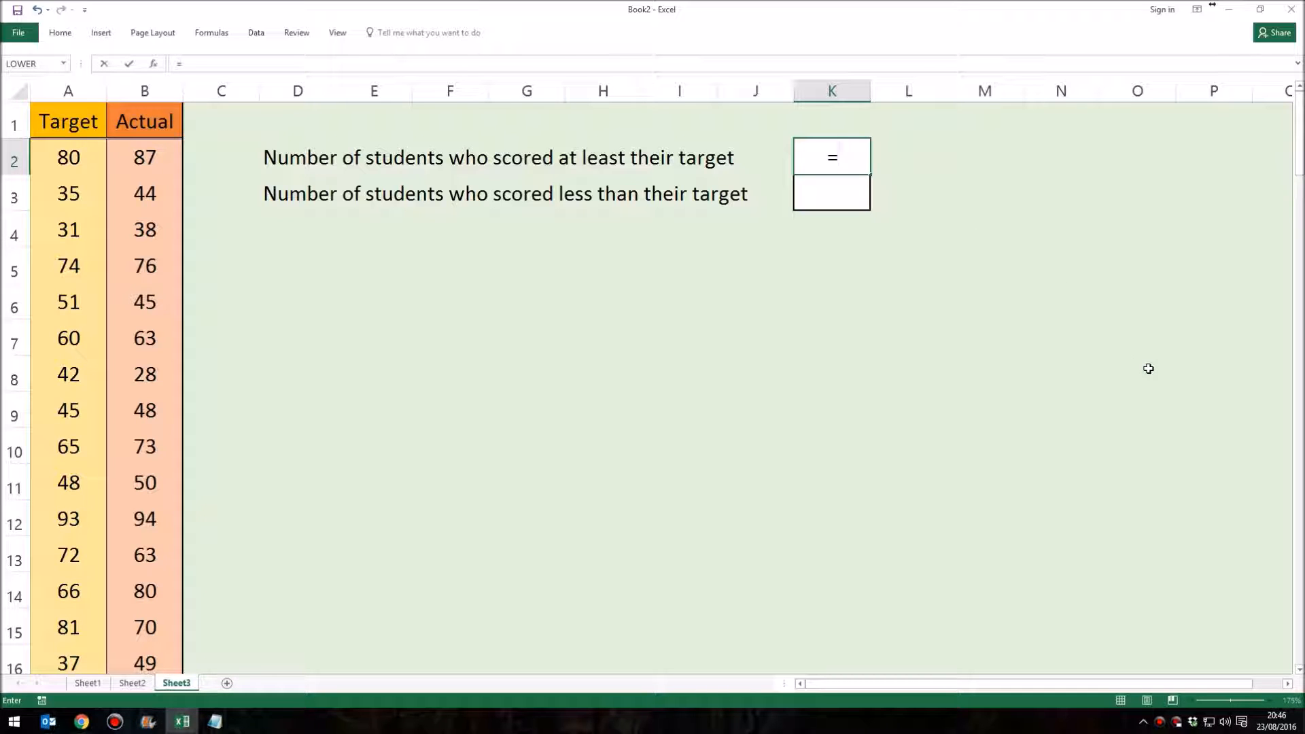
# Type =SUM((B2:B101>=A2:A101)*(B2:B101>0)) into K2, picking the column ranges.
pyautogui.write('SUM')
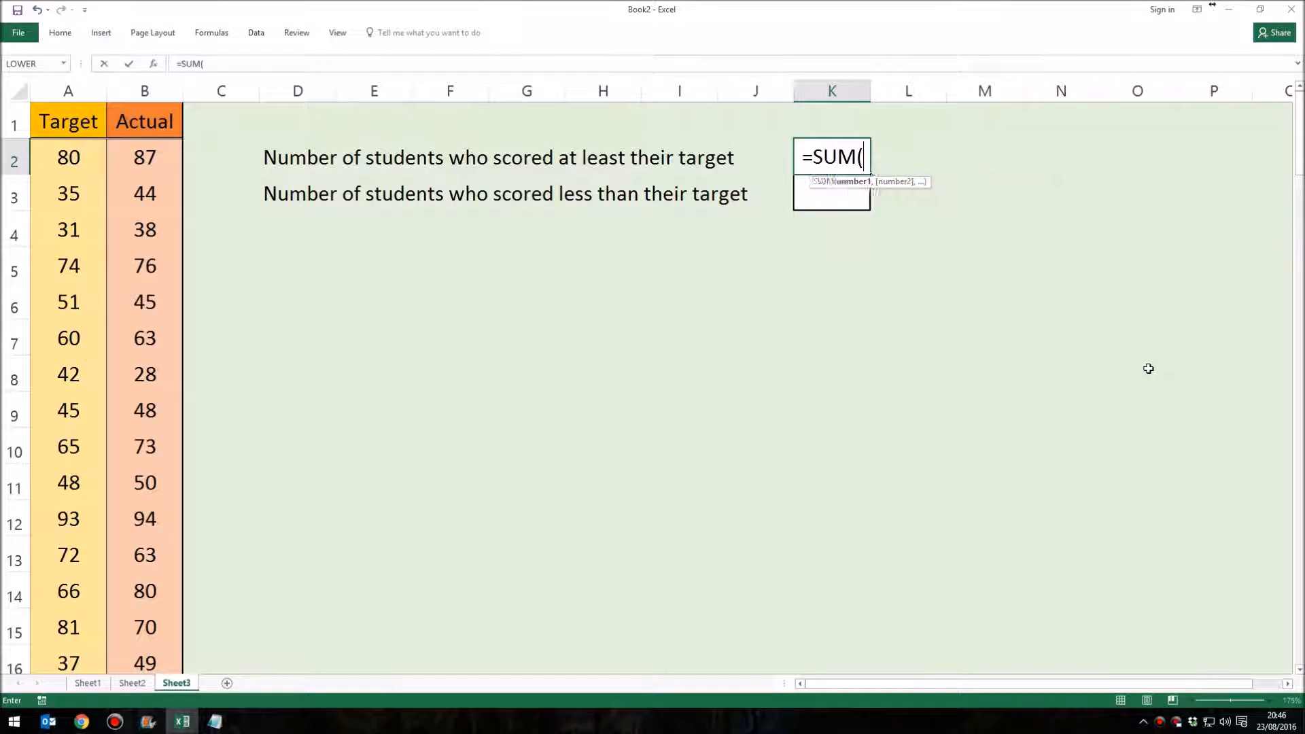
pyautogui.write('(B2:B101')
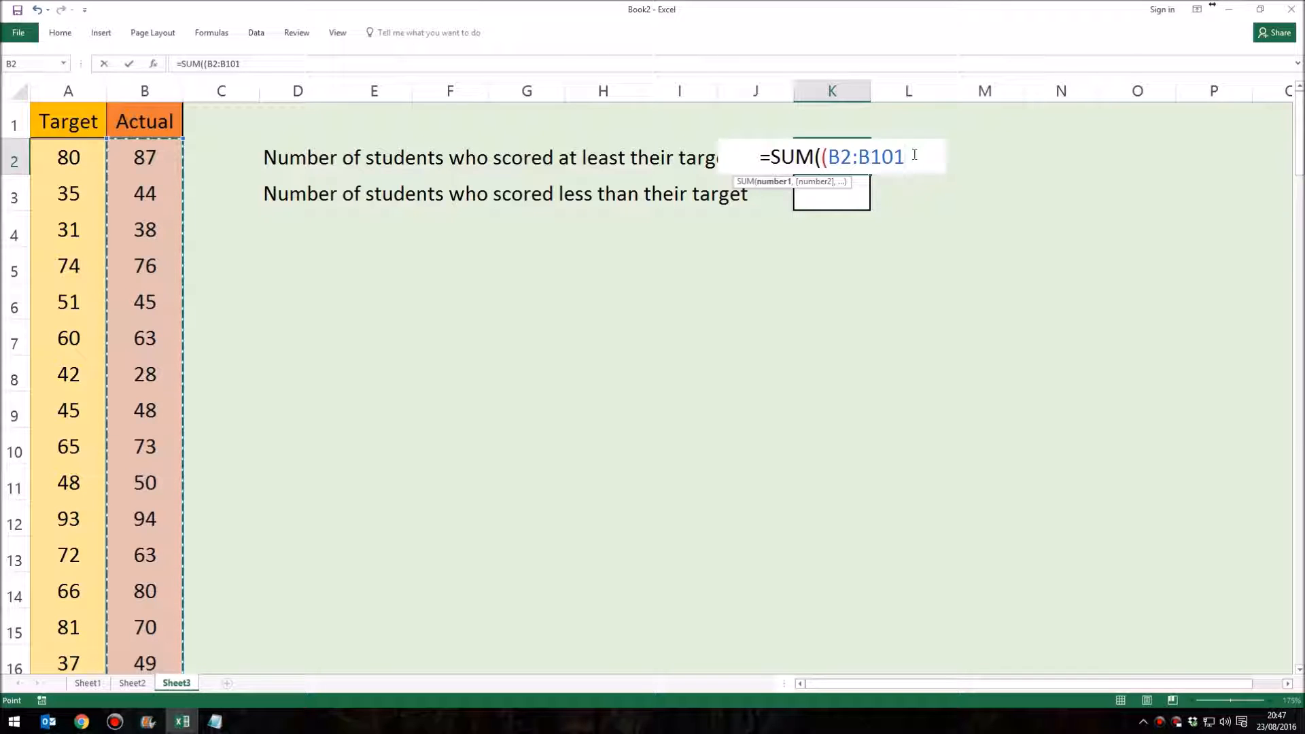
pyautogui.write('>')
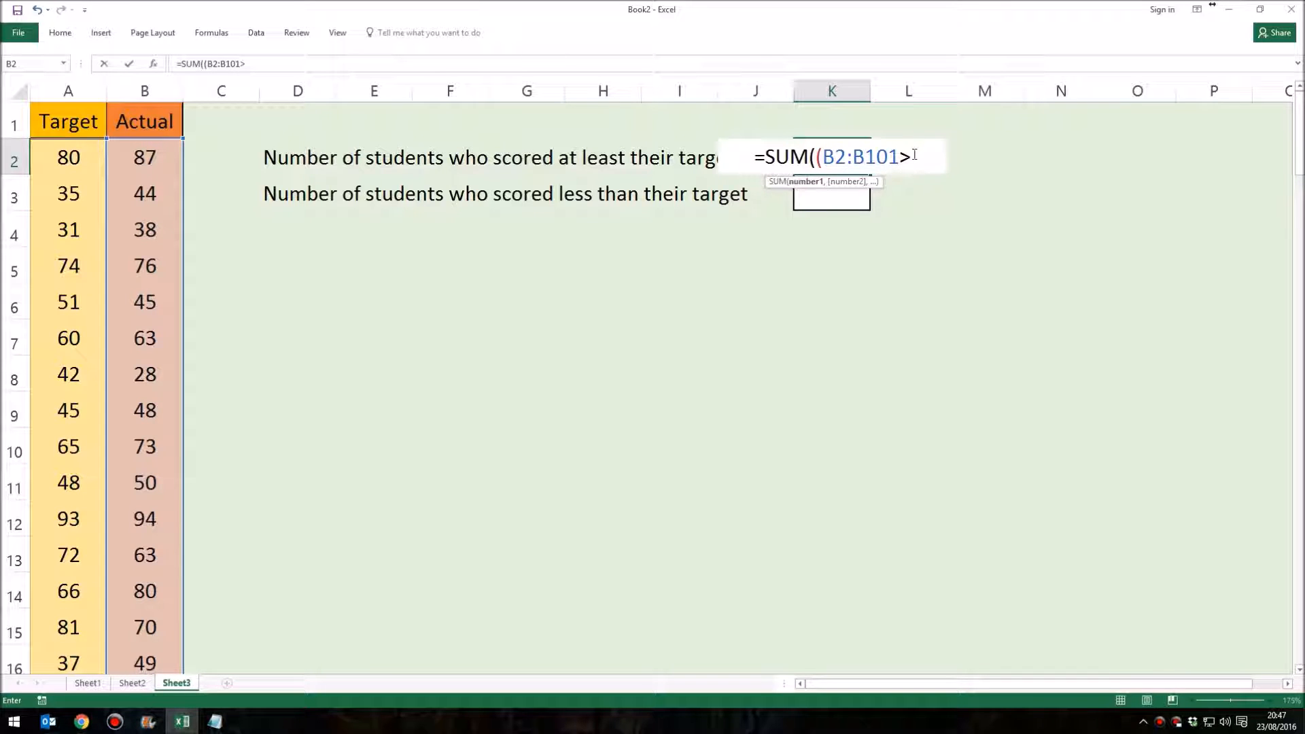
pyautogui.write('=')
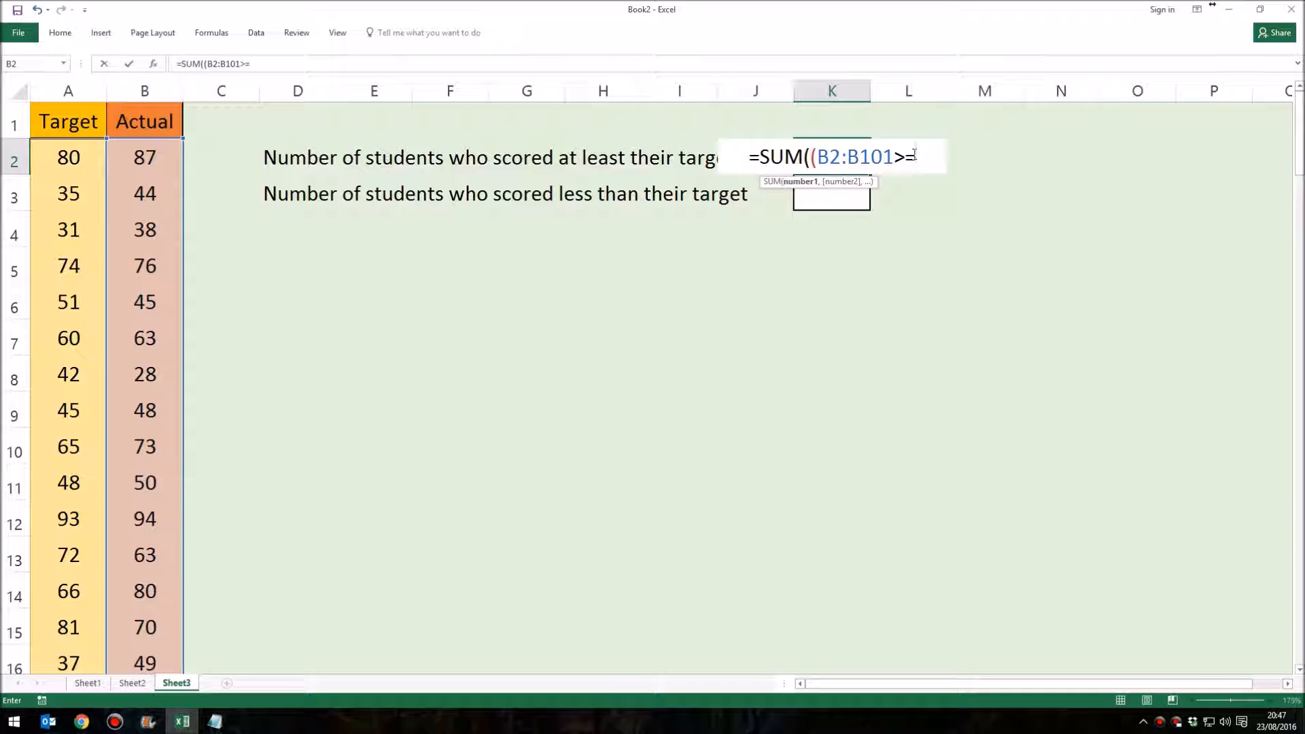
pyautogui.click(68, 157)
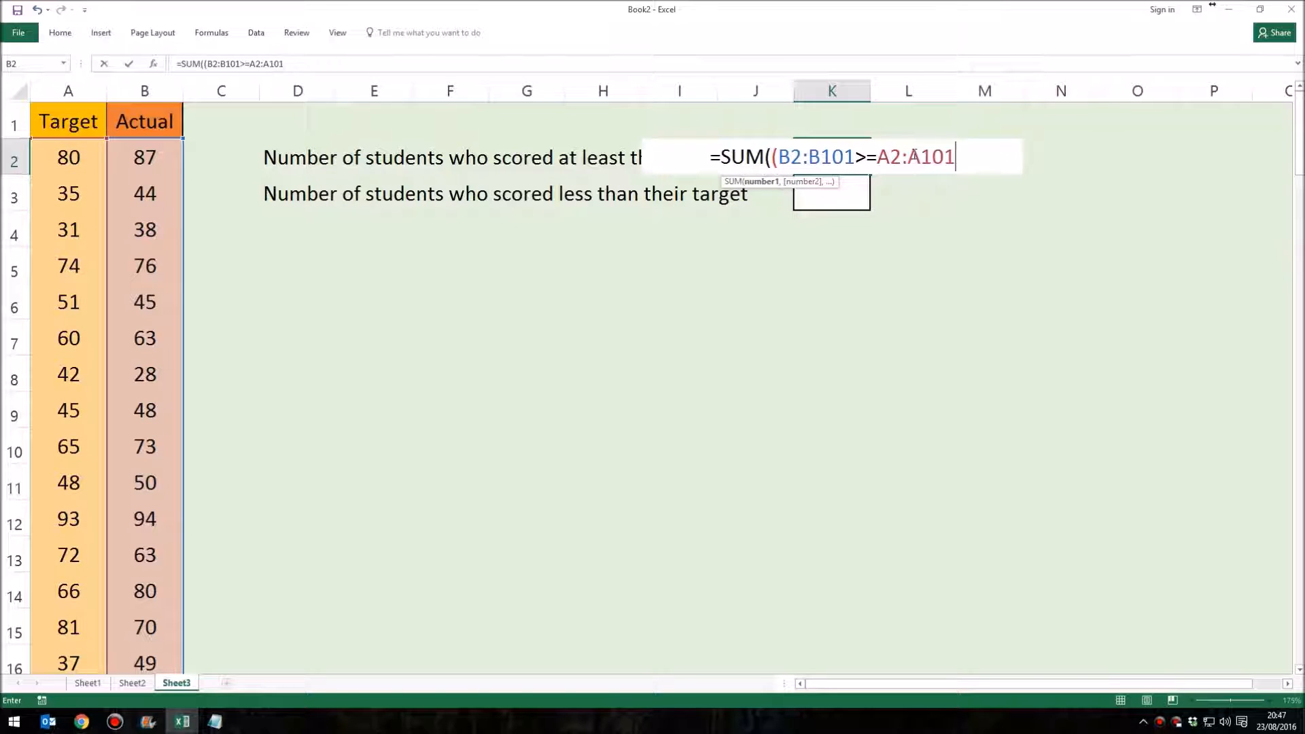
pyautogui.write(')')
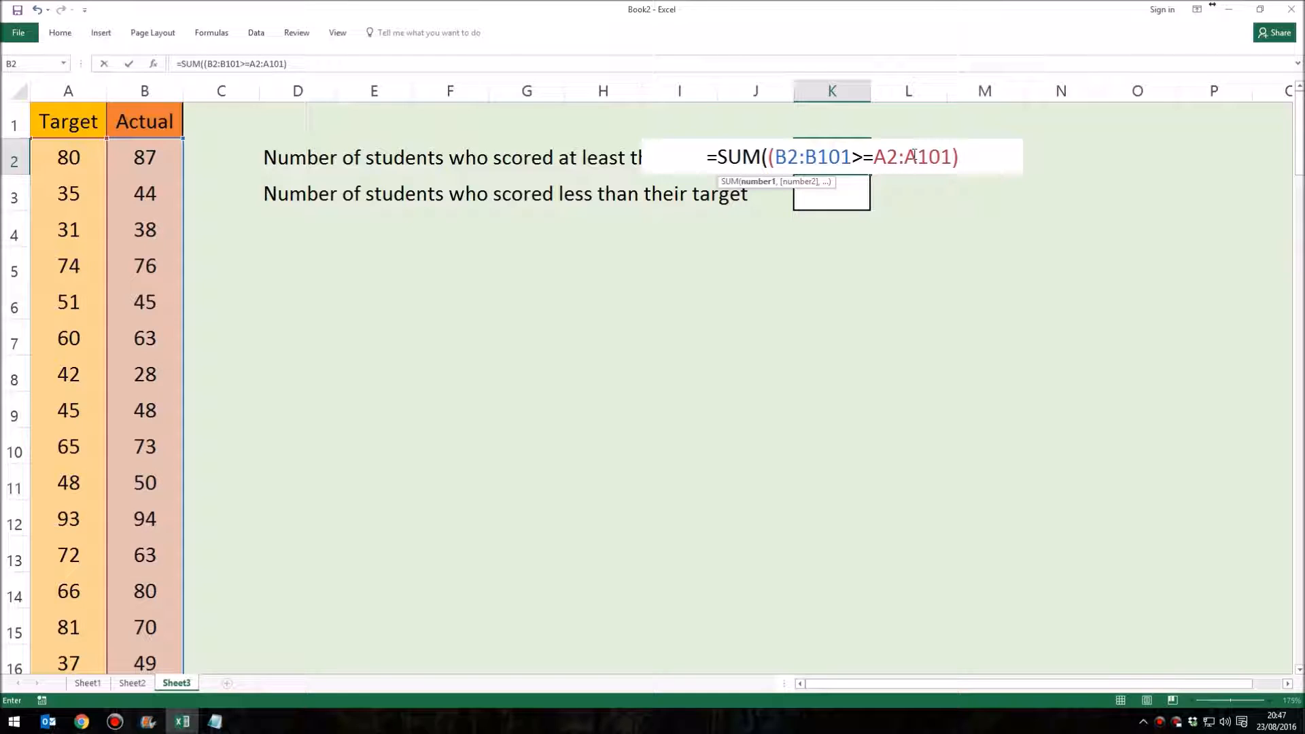
pyautogui.write('*')
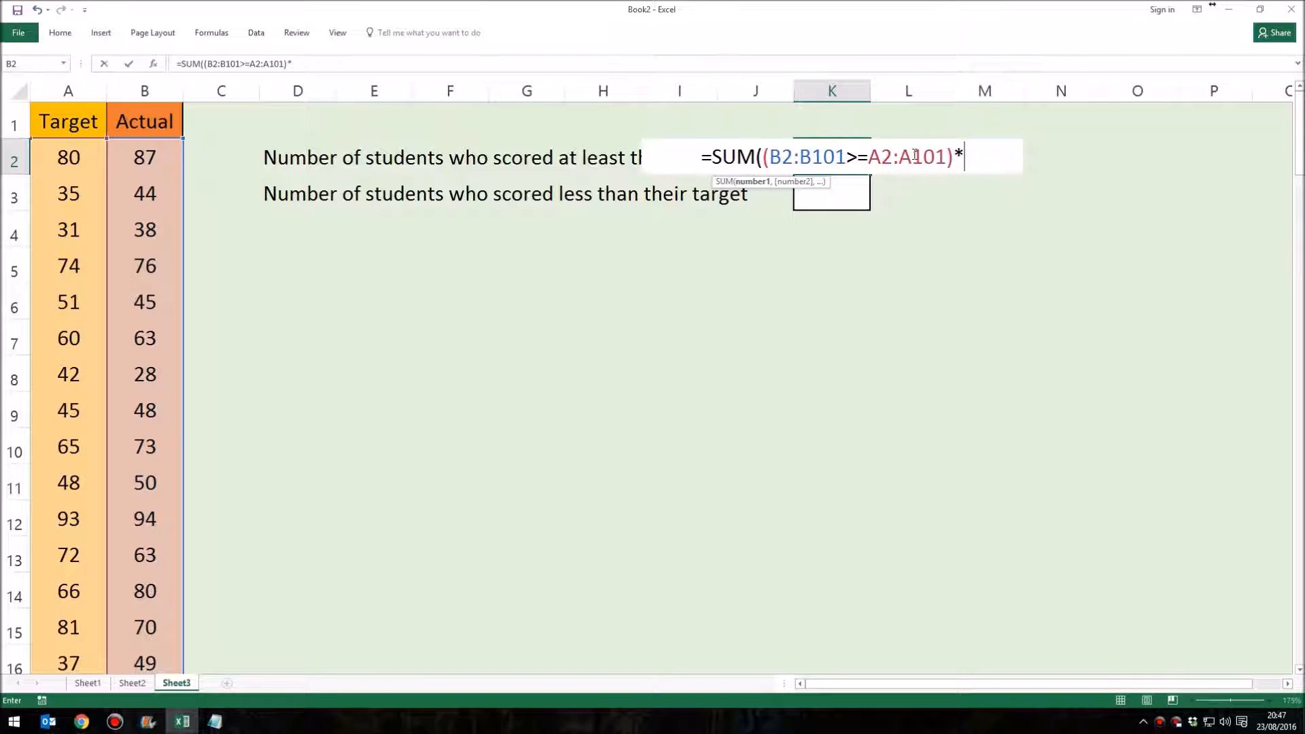
pyautogui.write('(B2:B101')
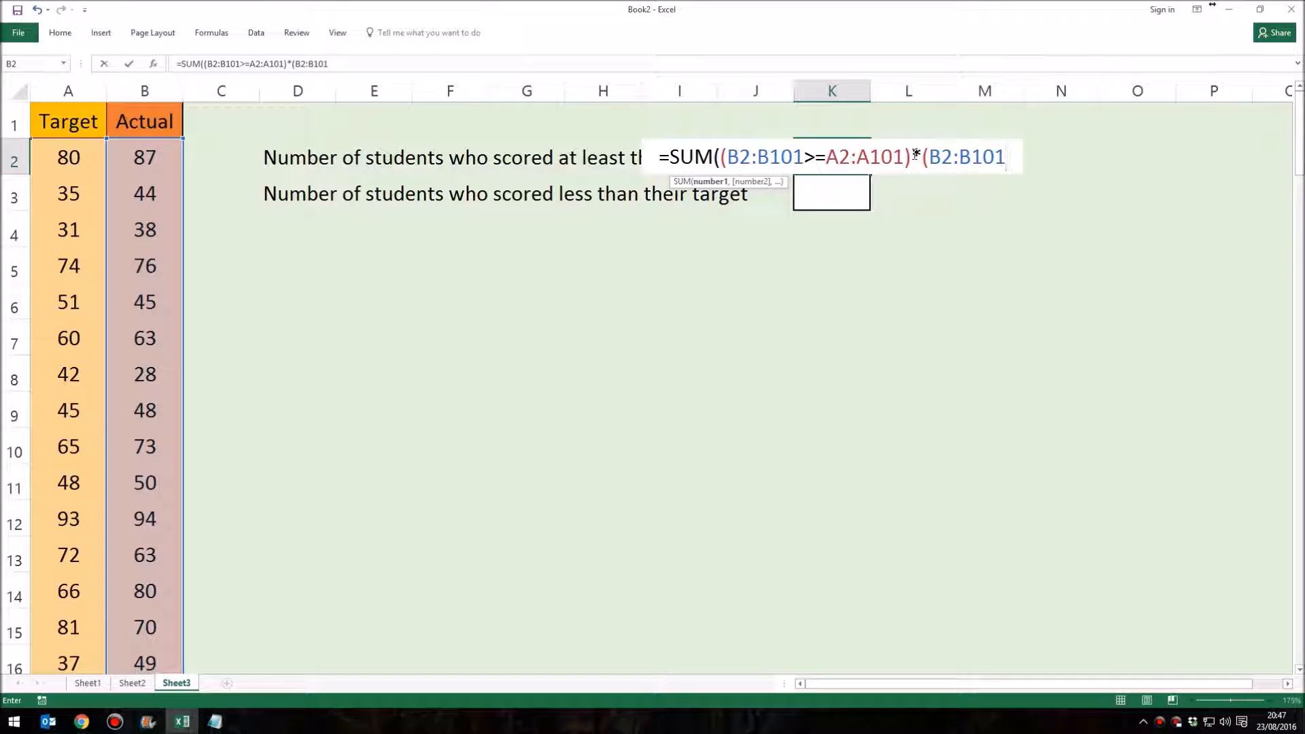
pyautogui.write('>0')
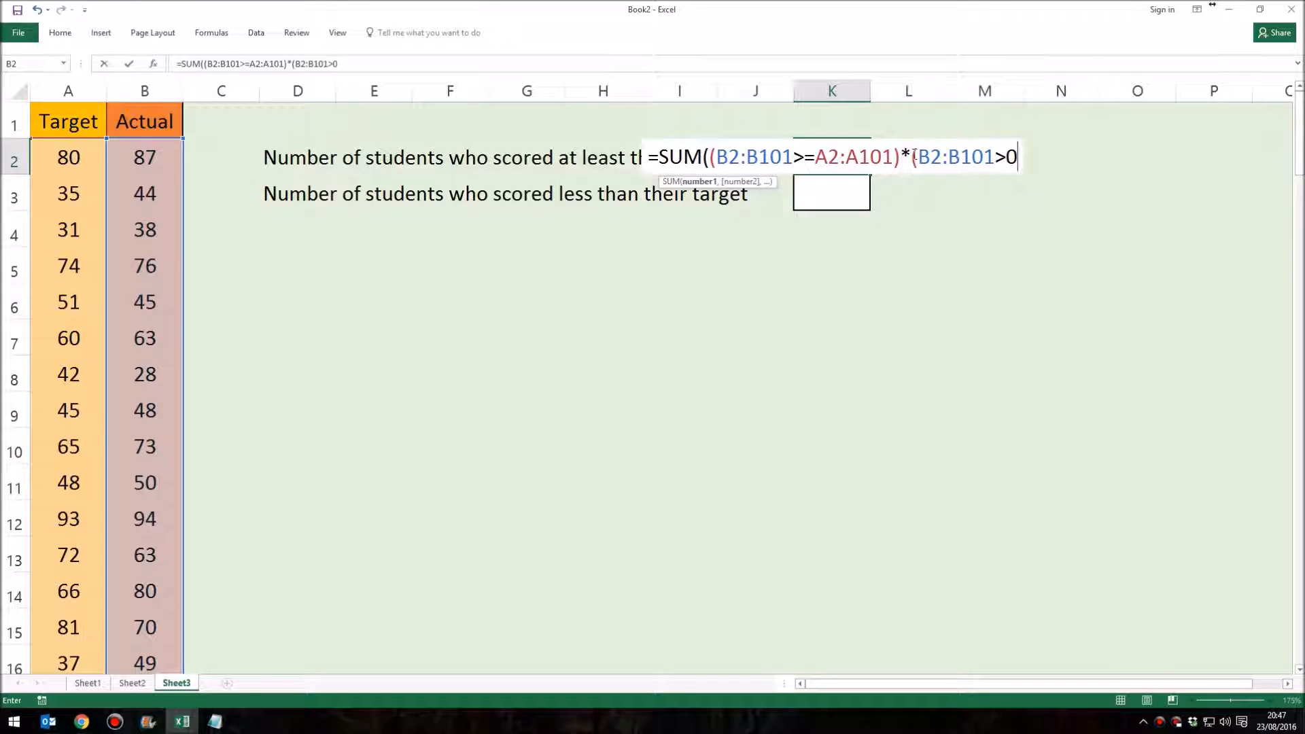
pyautogui.write('))')
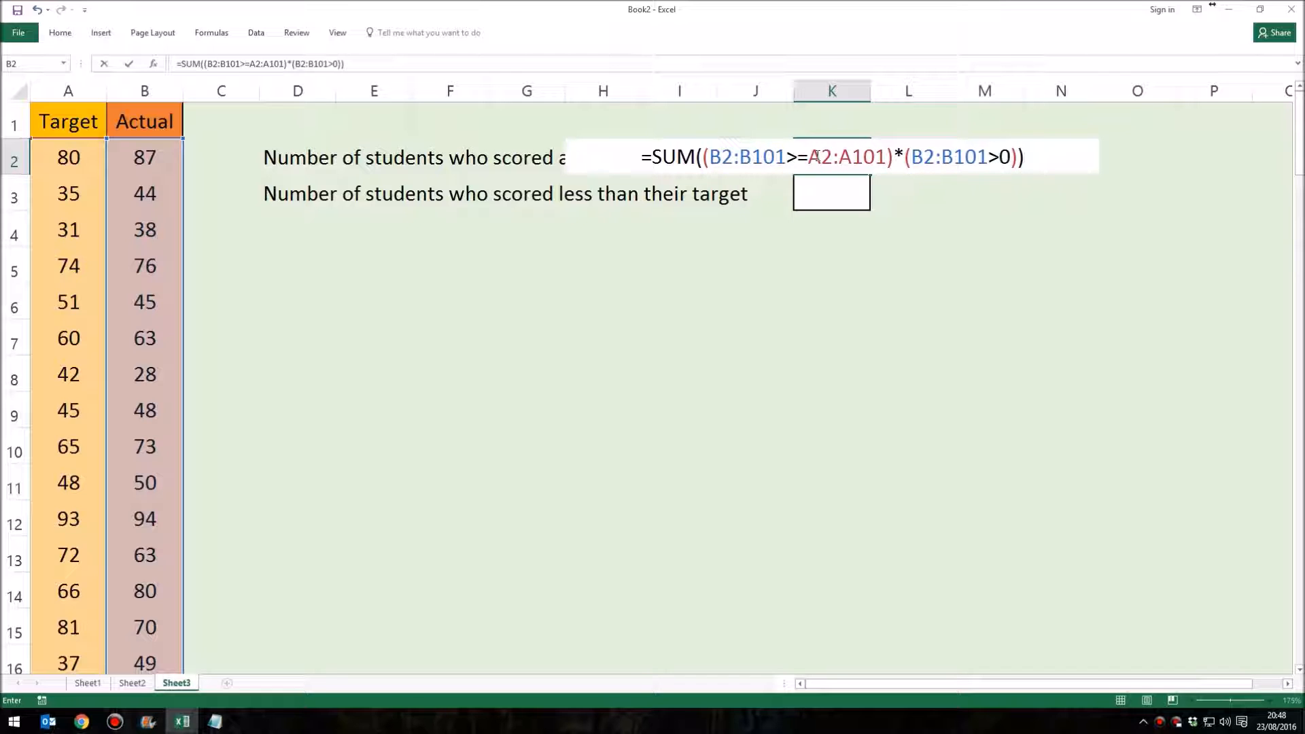
# Commit the K2 formula as an array formula, giving 76.
pyautogui.click(1025, 157)
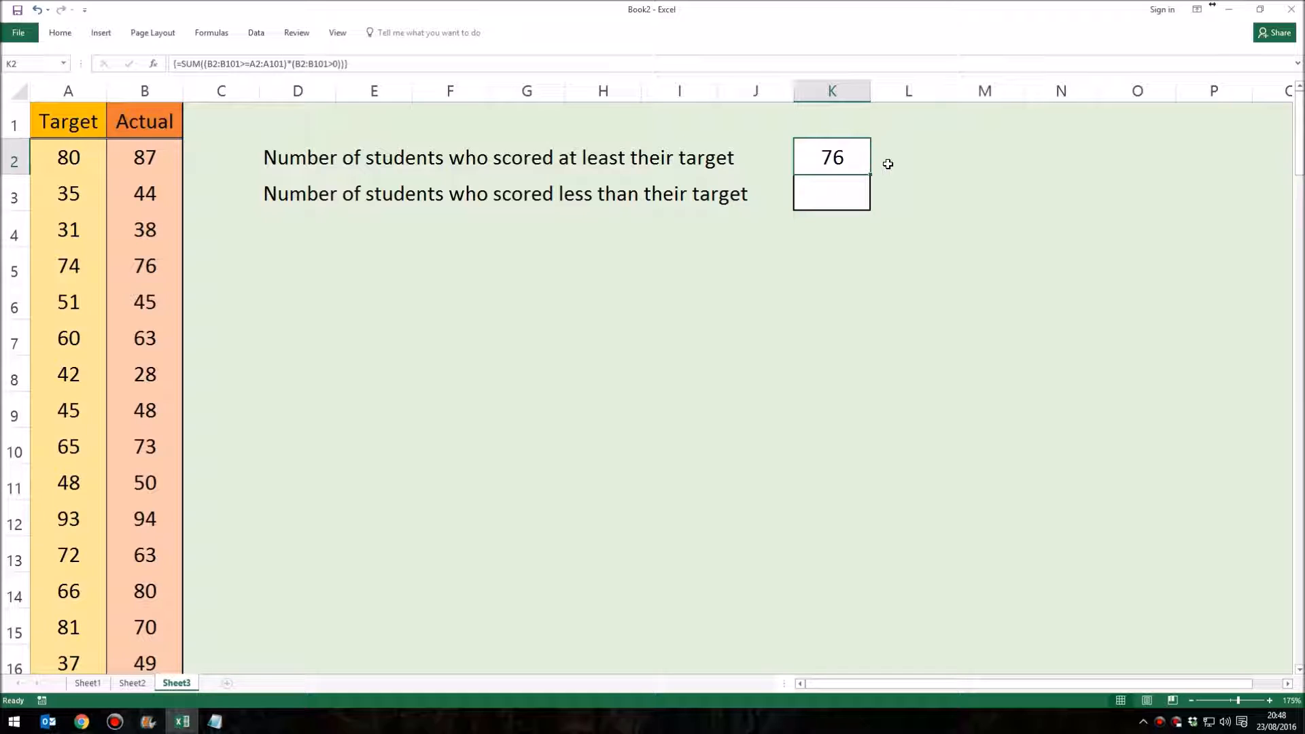
pyautogui.moveTo(820, 157)
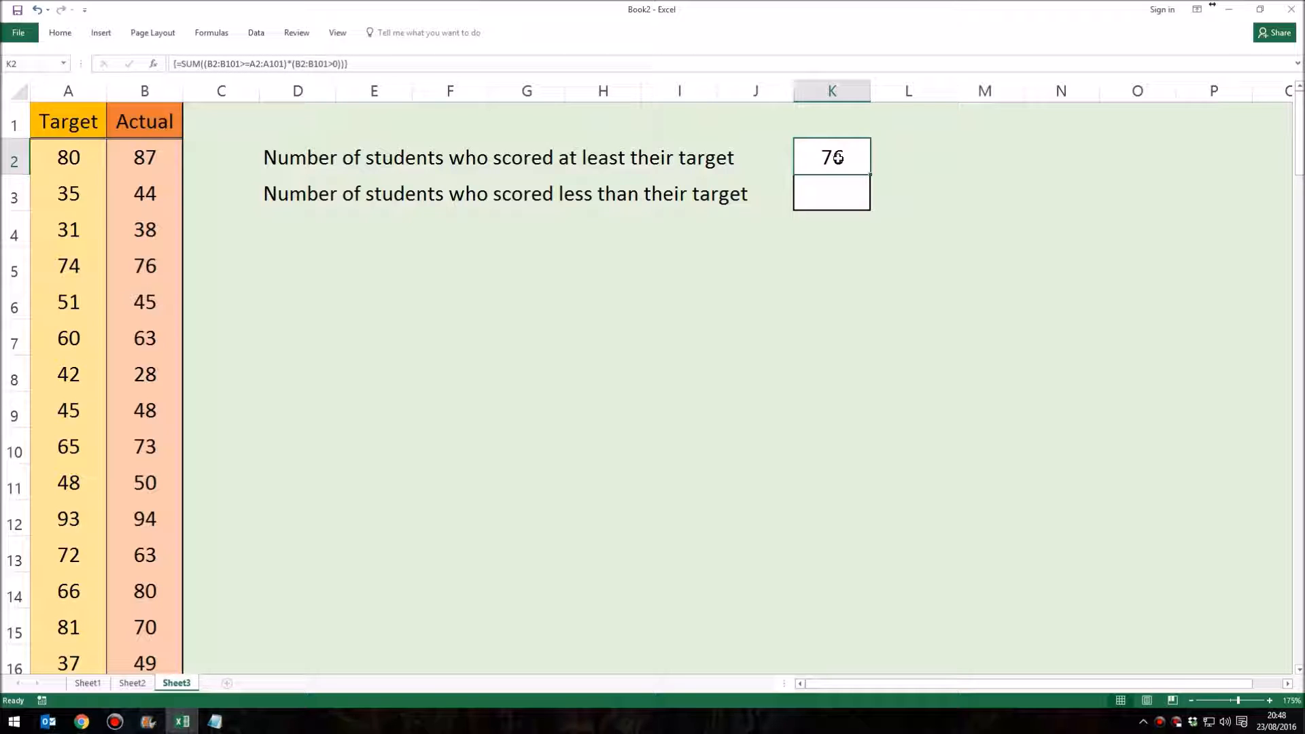
pyautogui.moveTo(212, 64)
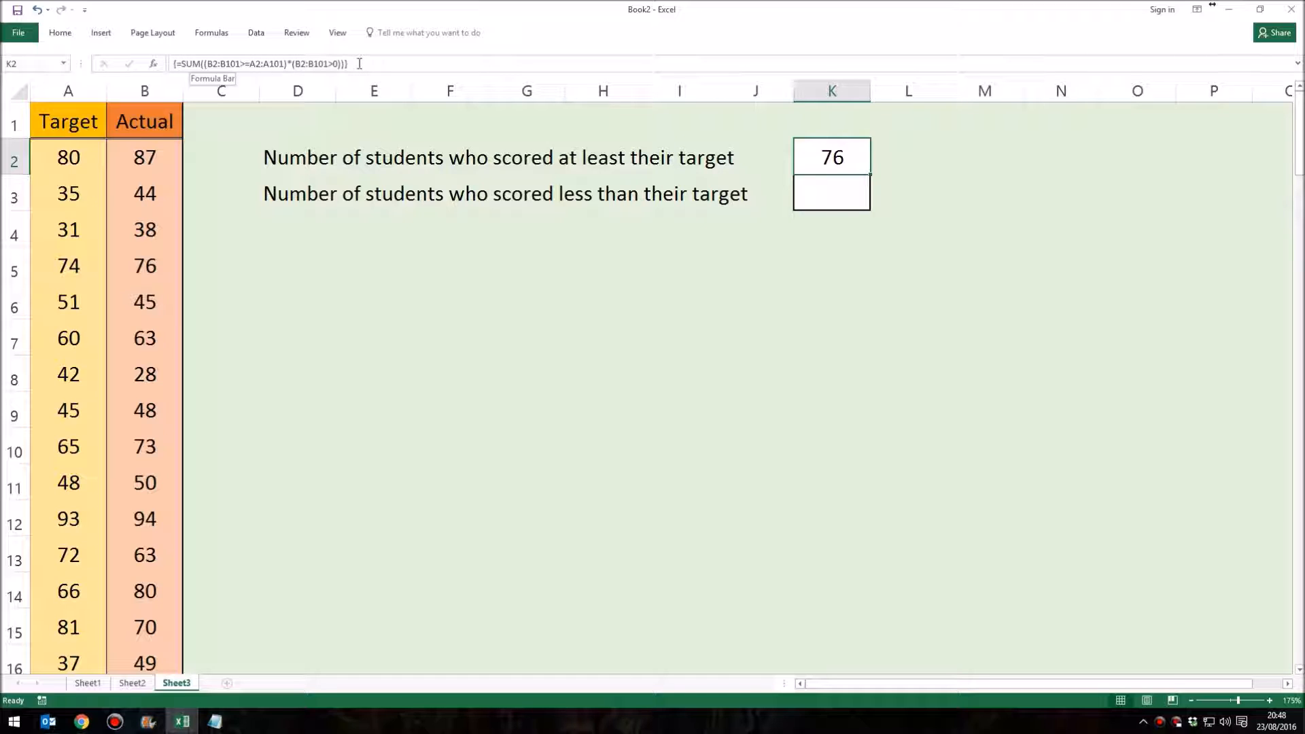
pyautogui.moveTo(351, 292)
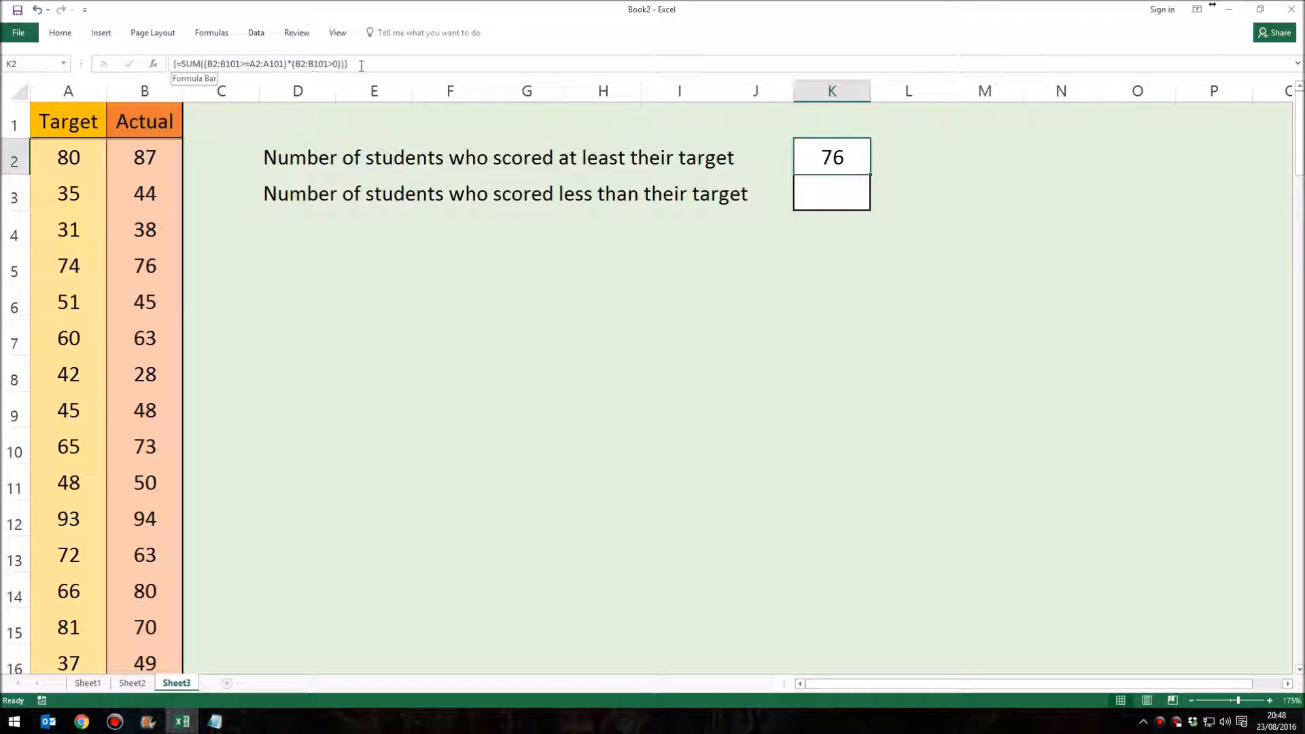
pyautogui.moveTo(364, 153)
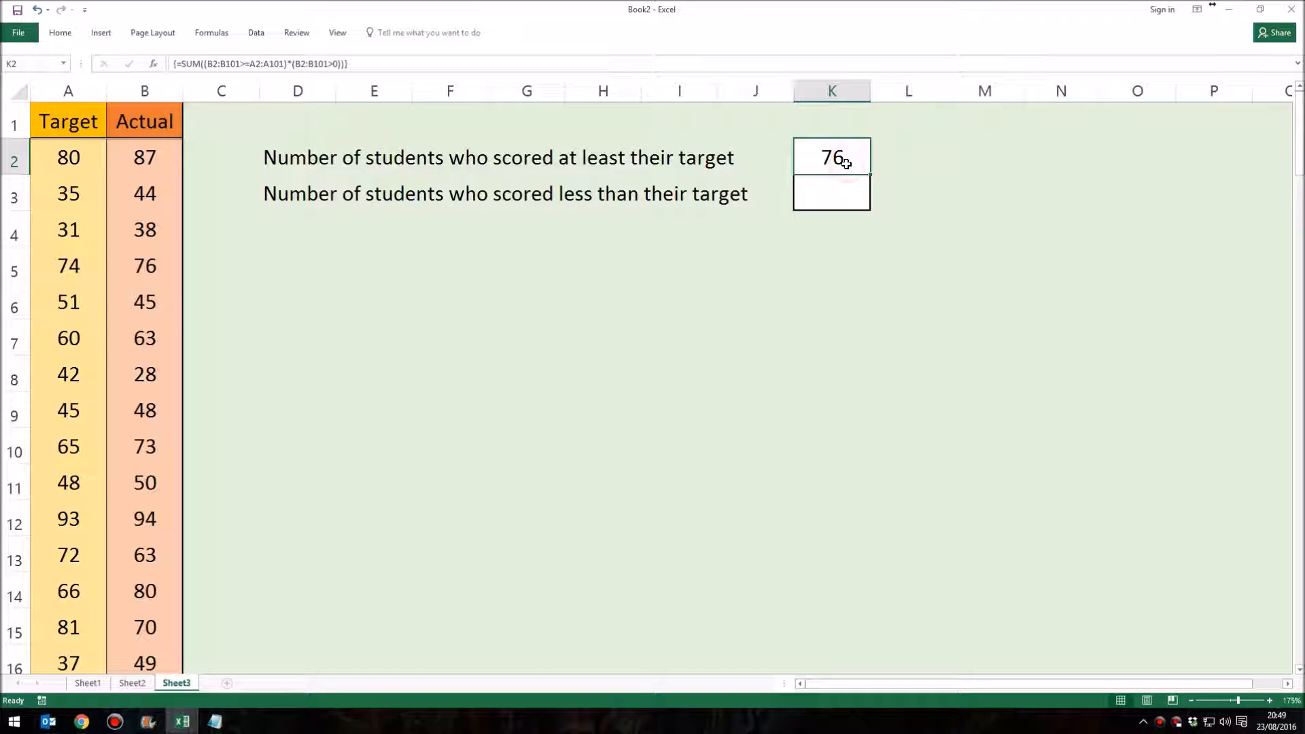
pyautogui.moveTo(137, 376)
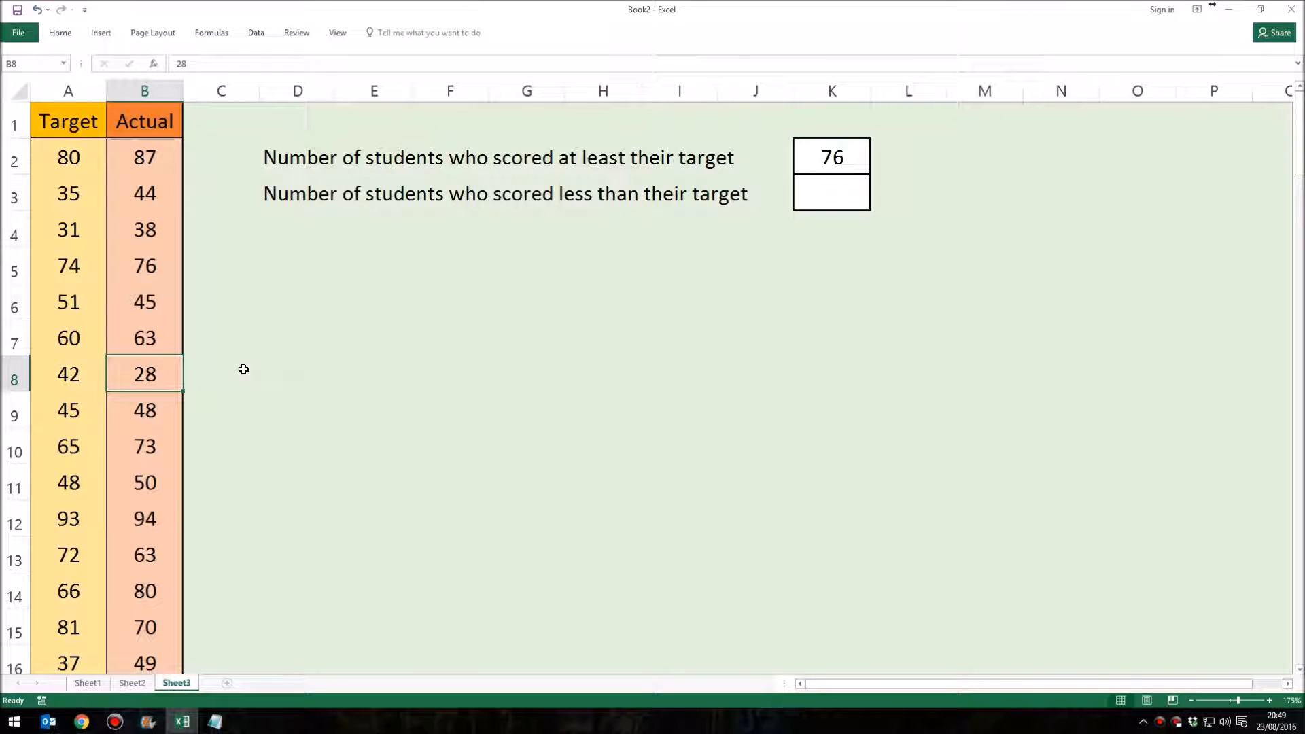
pyautogui.write('50')
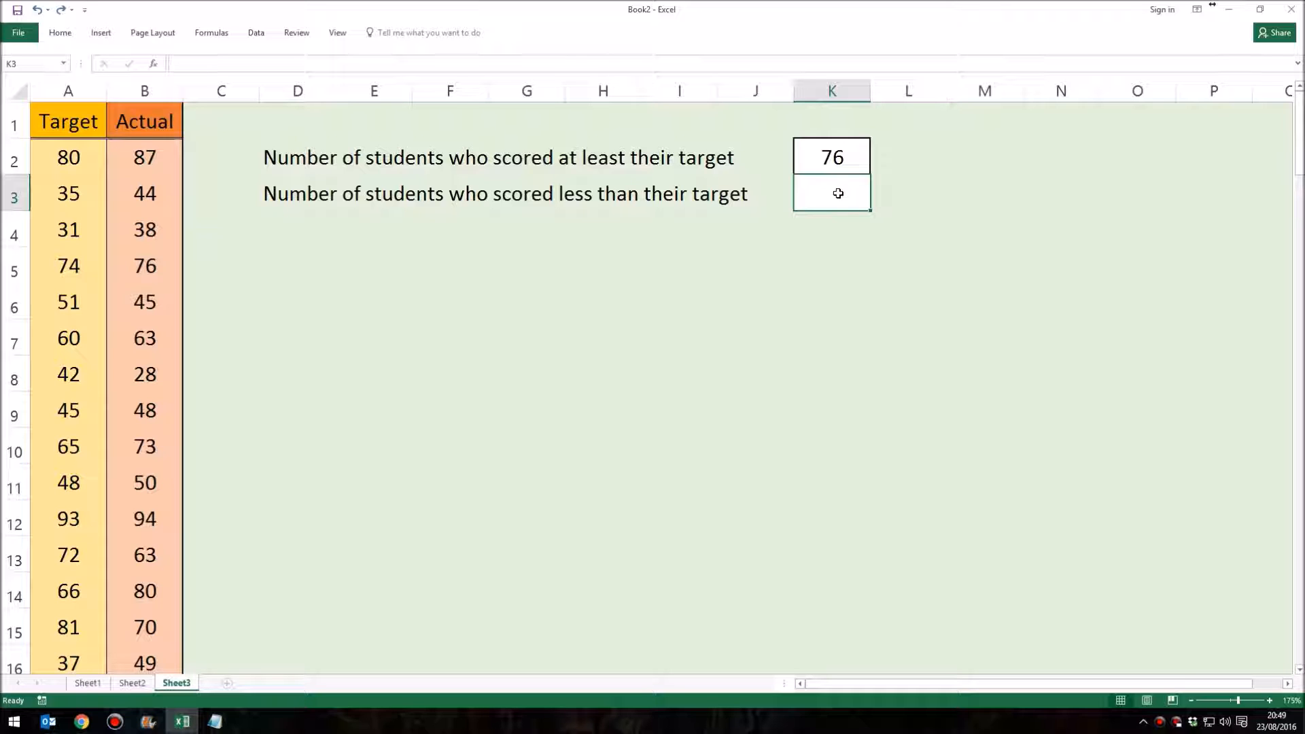
# Start K3 with =SUM((B2:B101<A2:A101) comparing Actual below Target.
pyautogui.write('=')
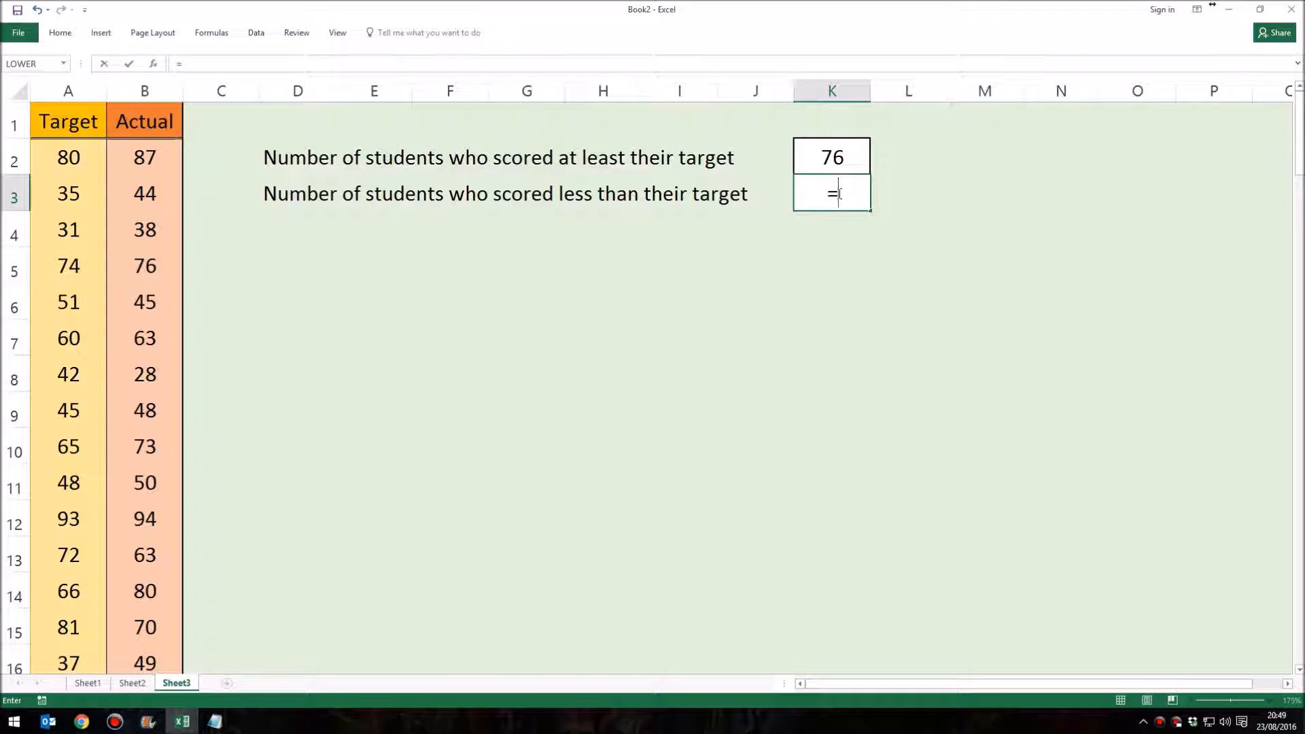
pyautogui.write('SUM')
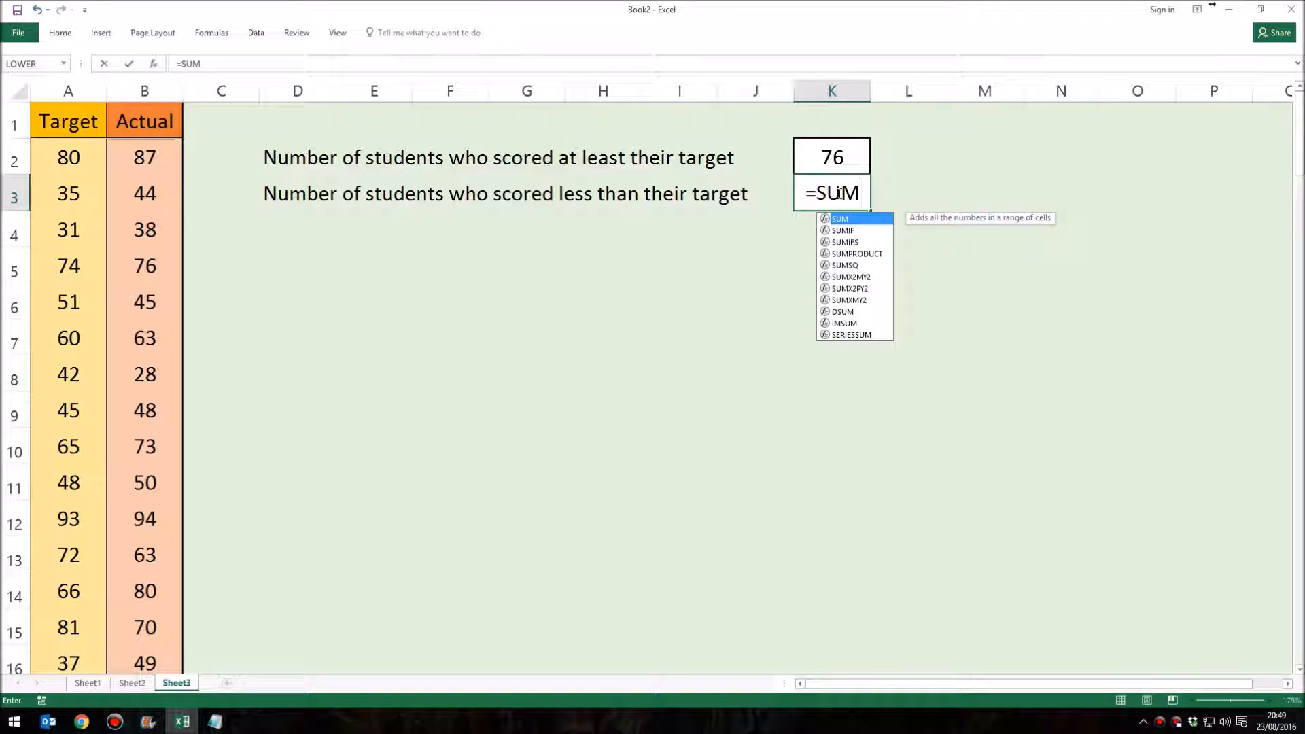
pyautogui.write('((')
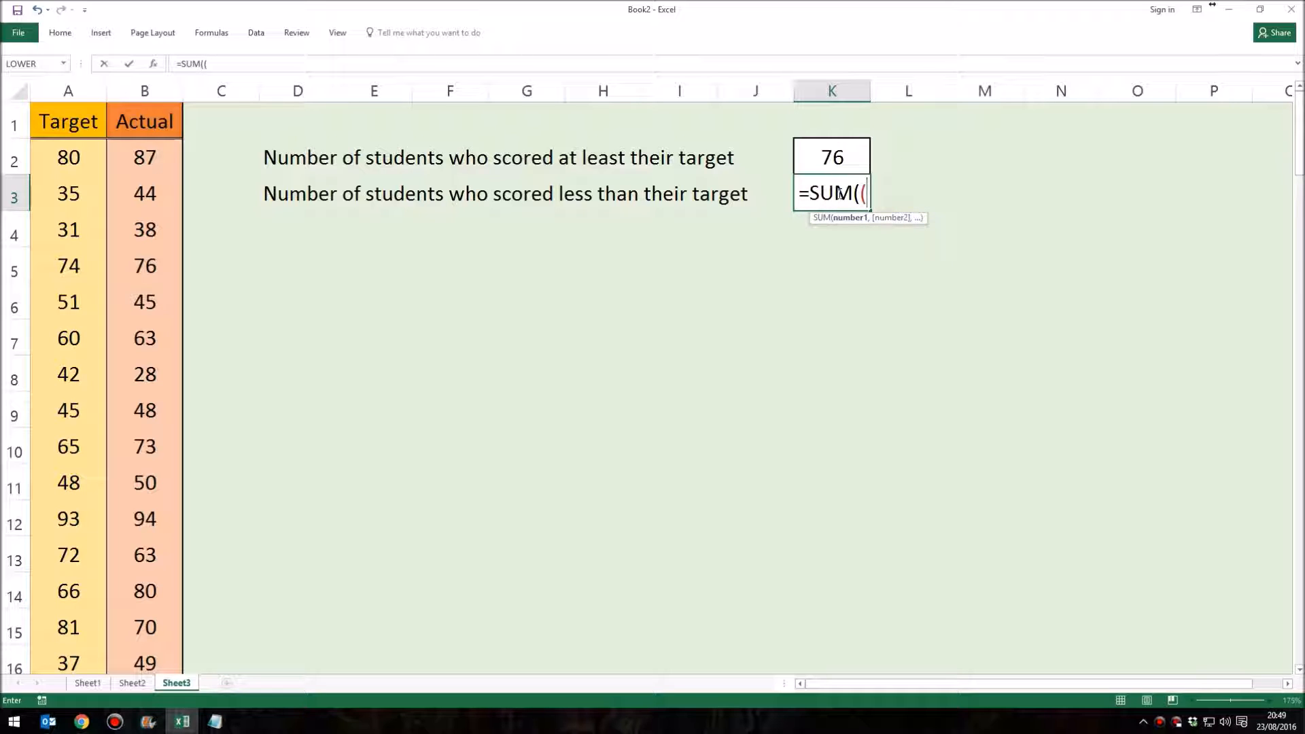
pyautogui.click(144, 157)
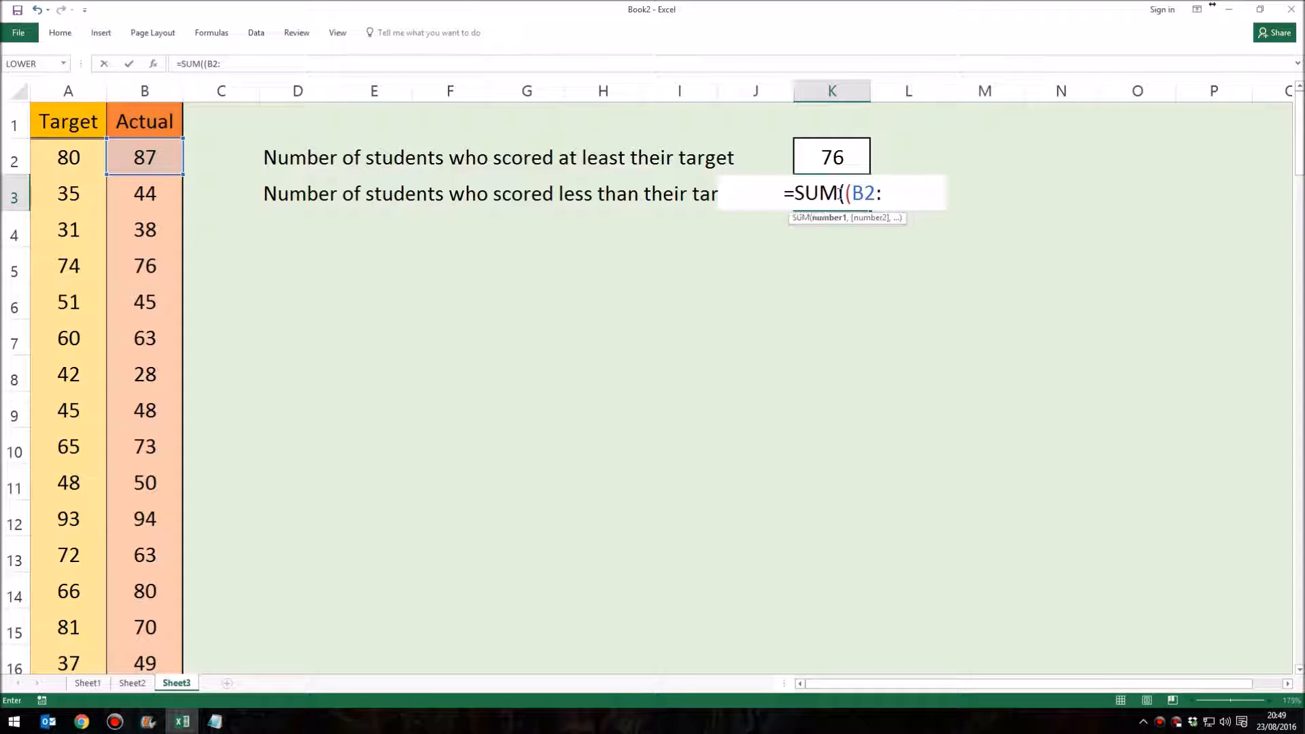
pyautogui.write('B101')
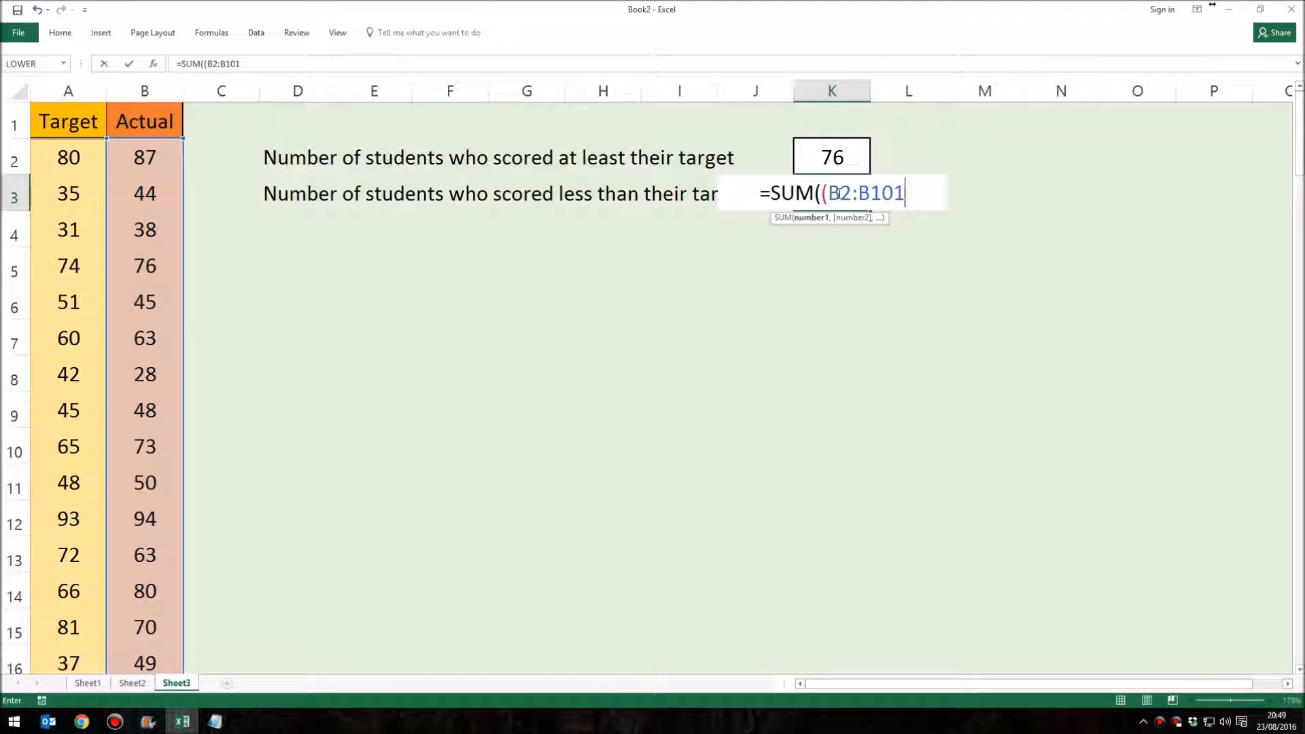
pyautogui.write('<')
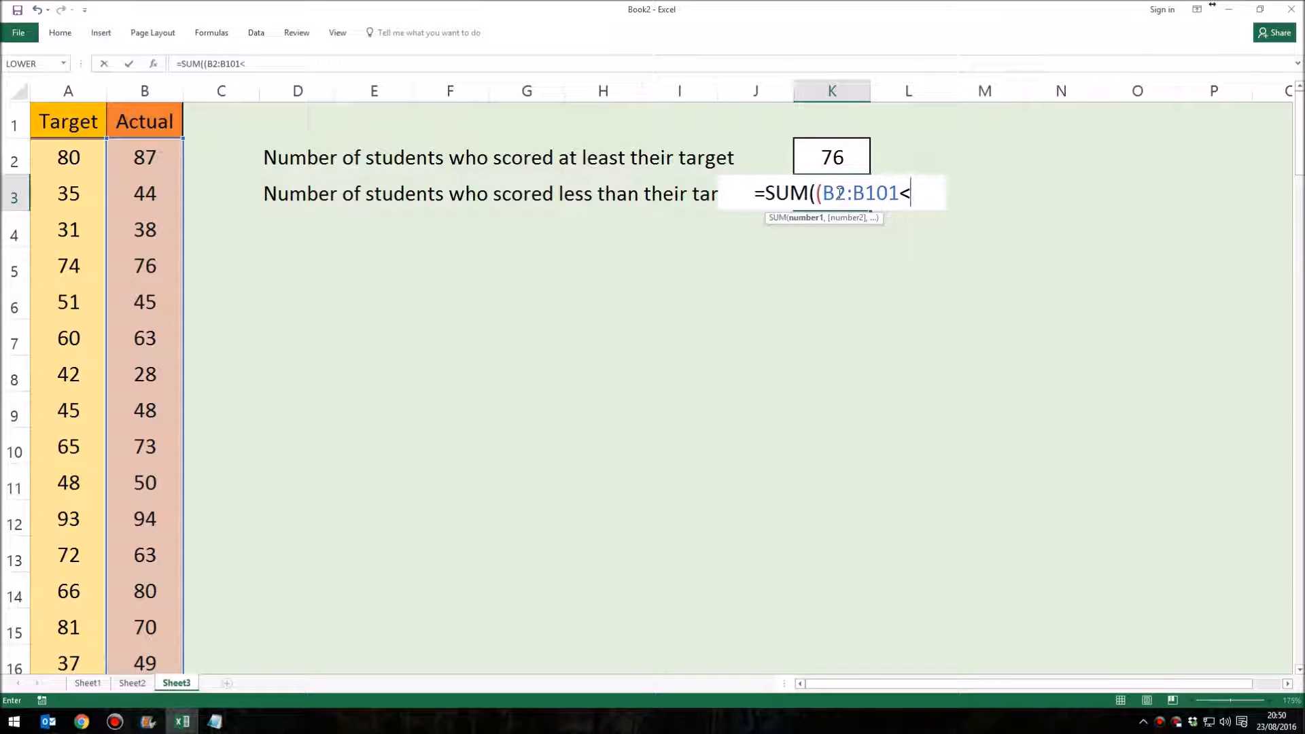
pyautogui.click(68, 158)
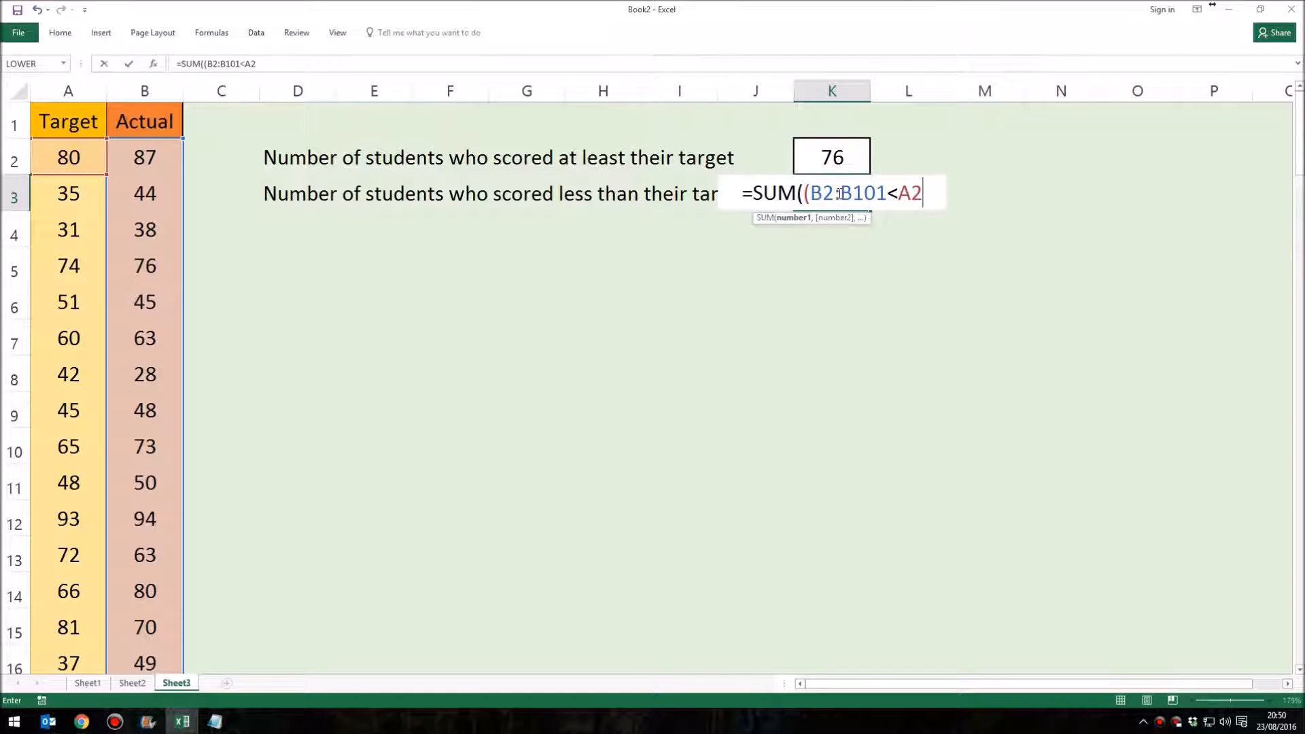
pyautogui.moveTo(67, 157); pyautogui.dragTo(67, 302)
pyautogui.write(':A101')
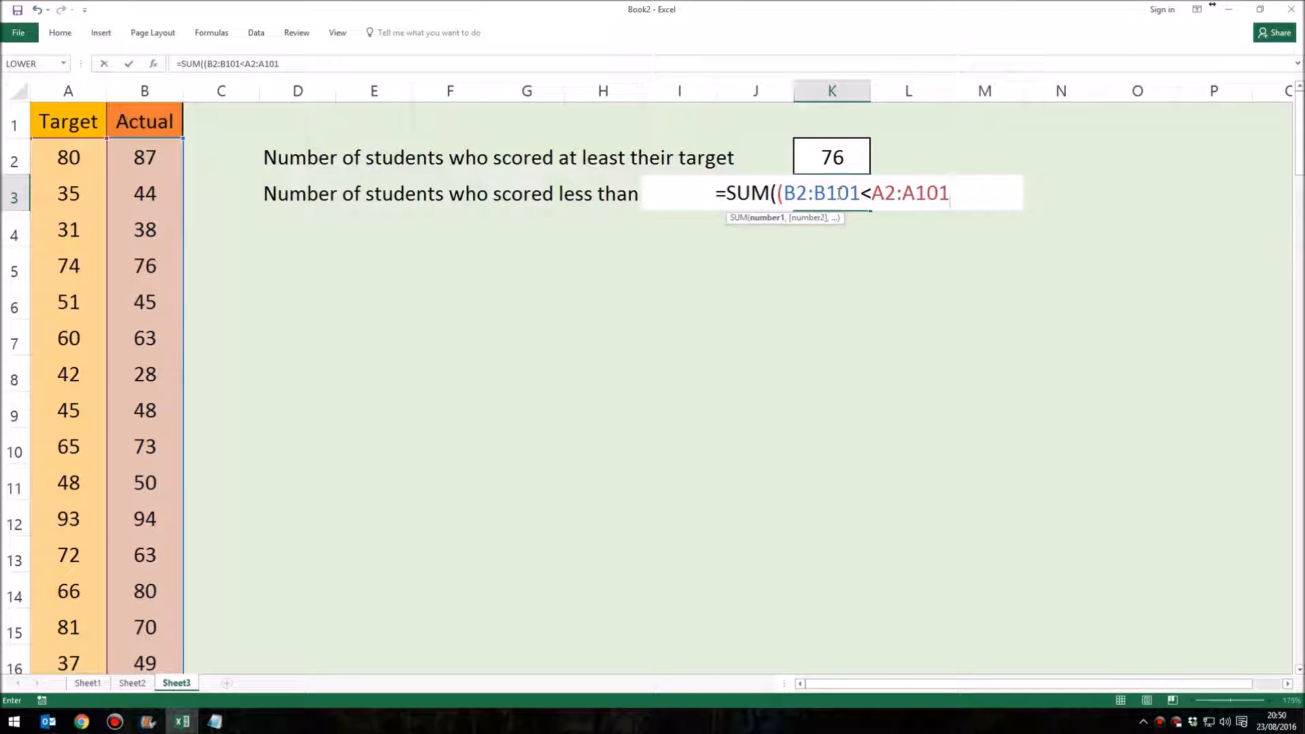
# Add the *(B2:B101>0) factor and close the K3 formula, showing 24.
pyautogui.write(')*')
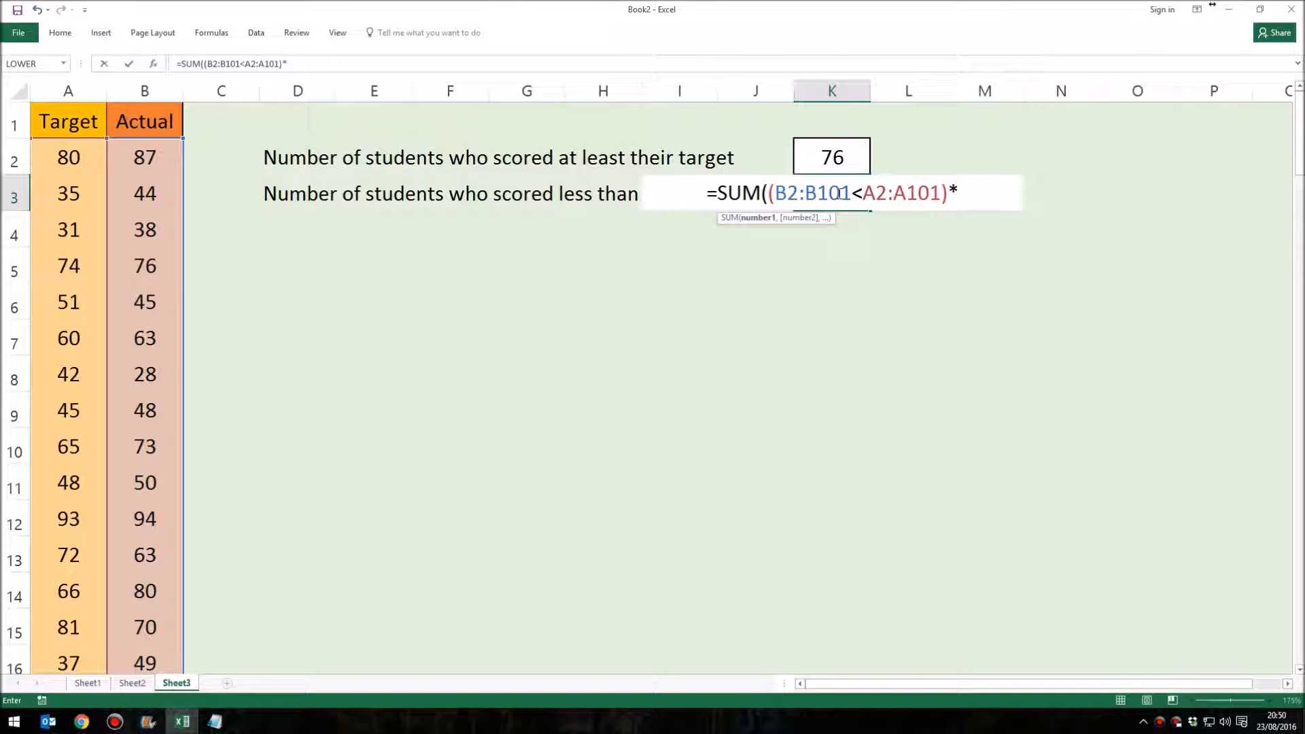
pyautogui.write('(')
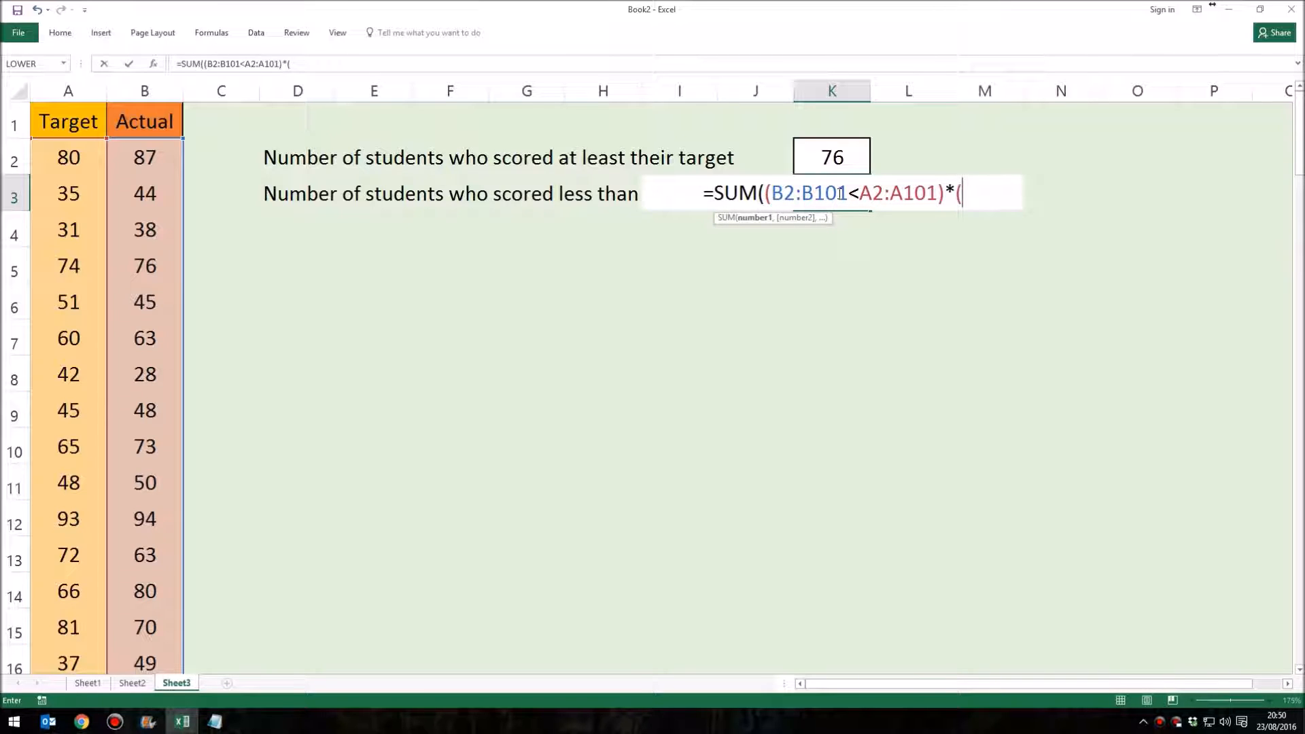
pyautogui.write('B2:')
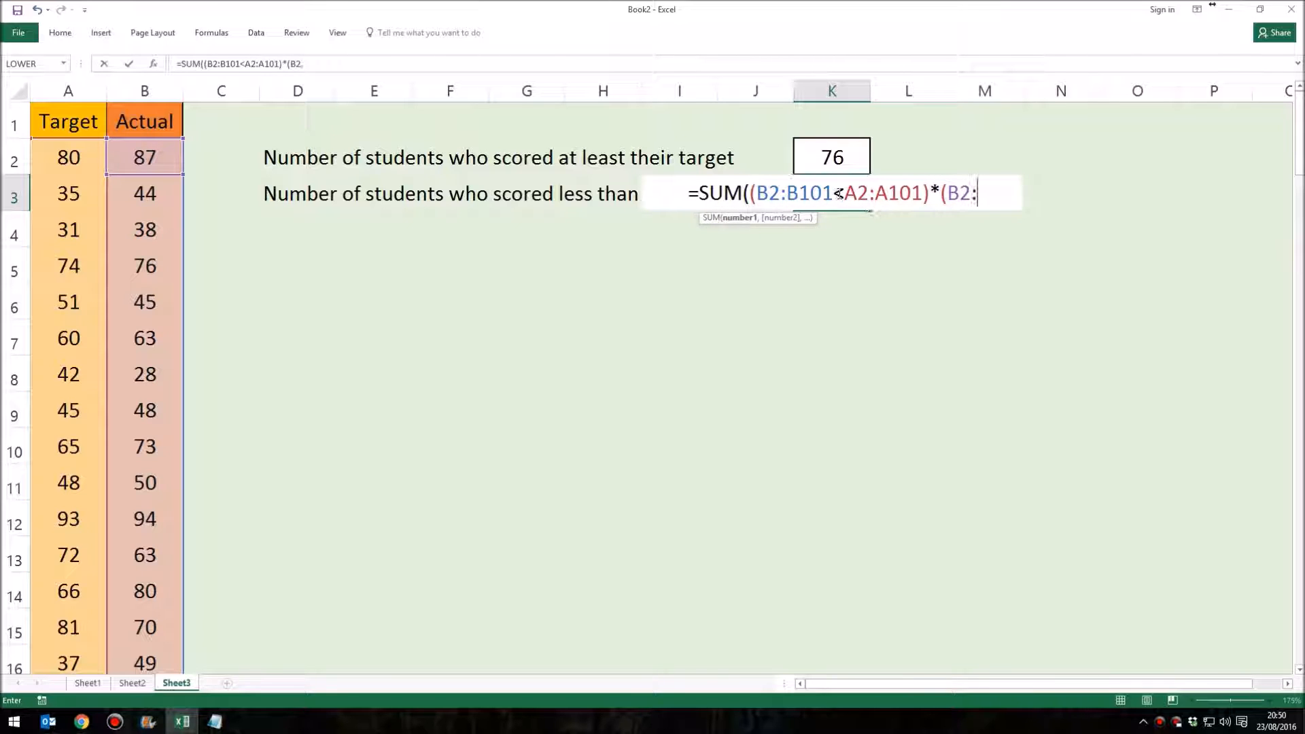
pyautogui.write('B101>')
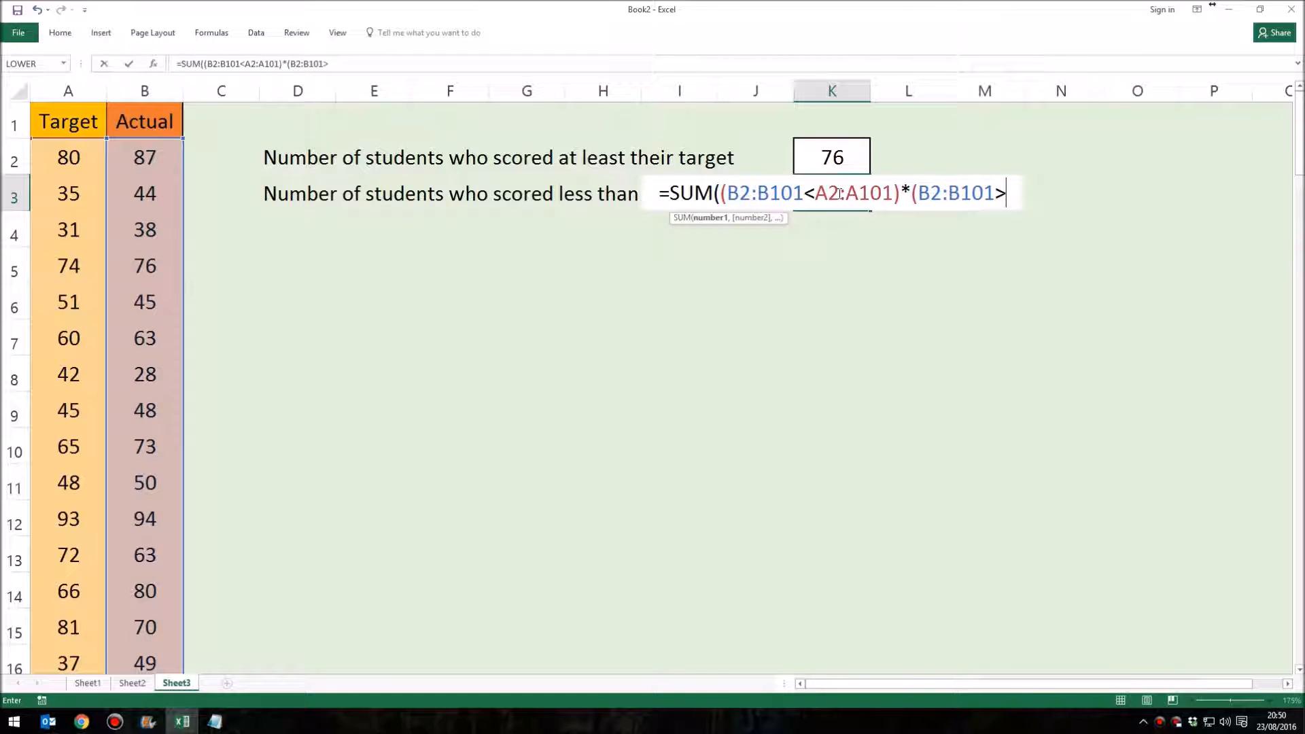
pyautogui.write('0)')
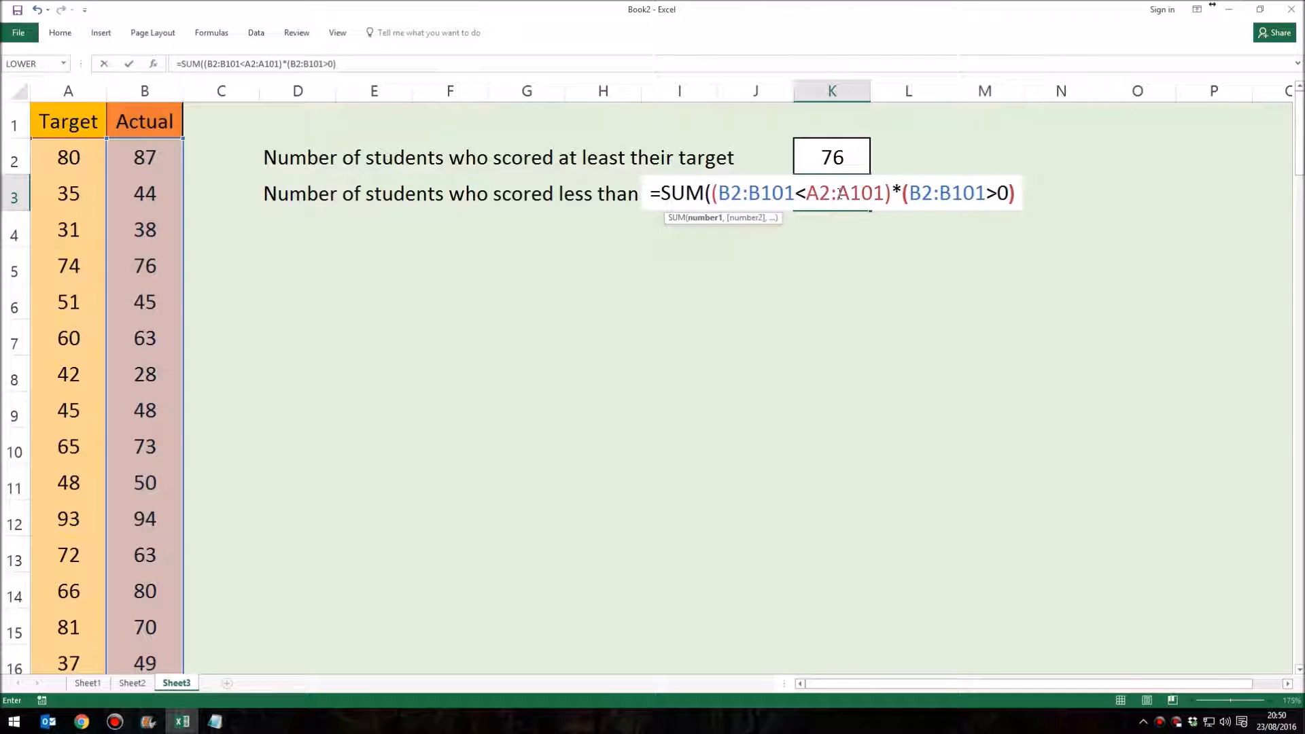
pyautogui.write(')')
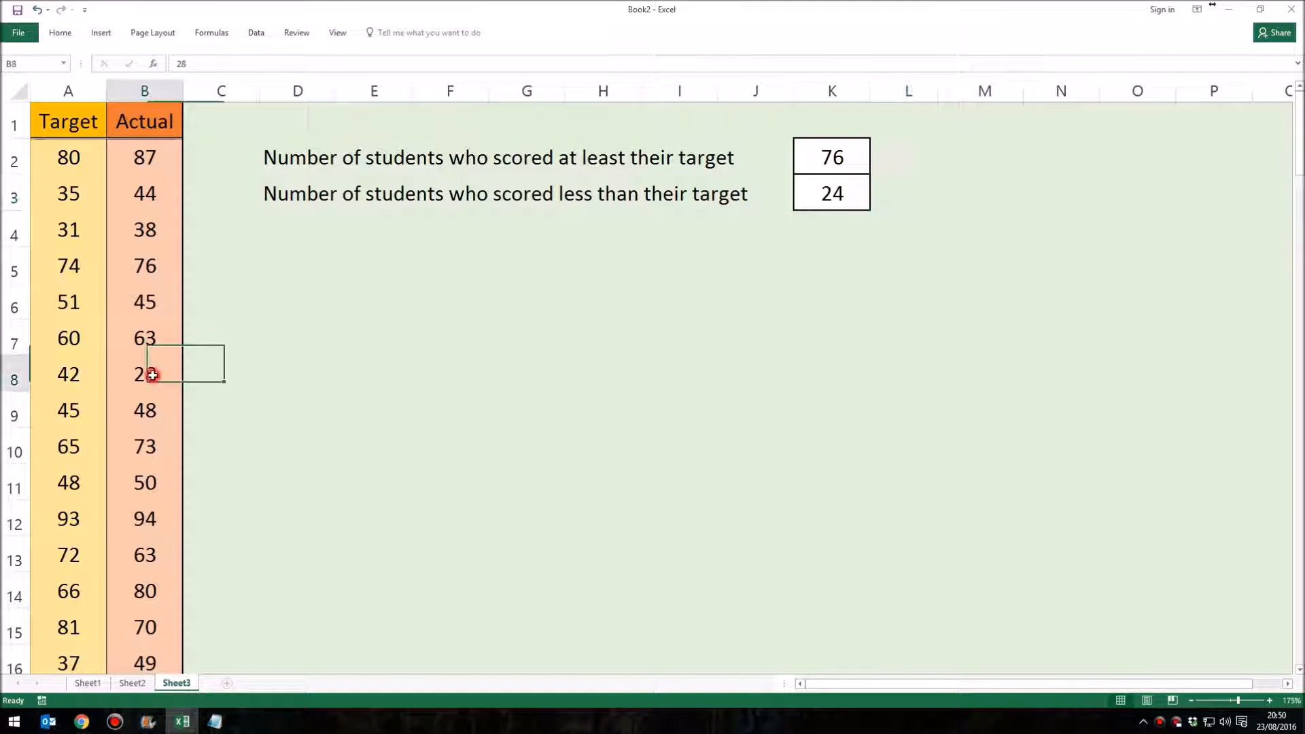
# Change the Actual score in B8 to 50, then view the K2 formula.
pyautogui.click(144, 374)
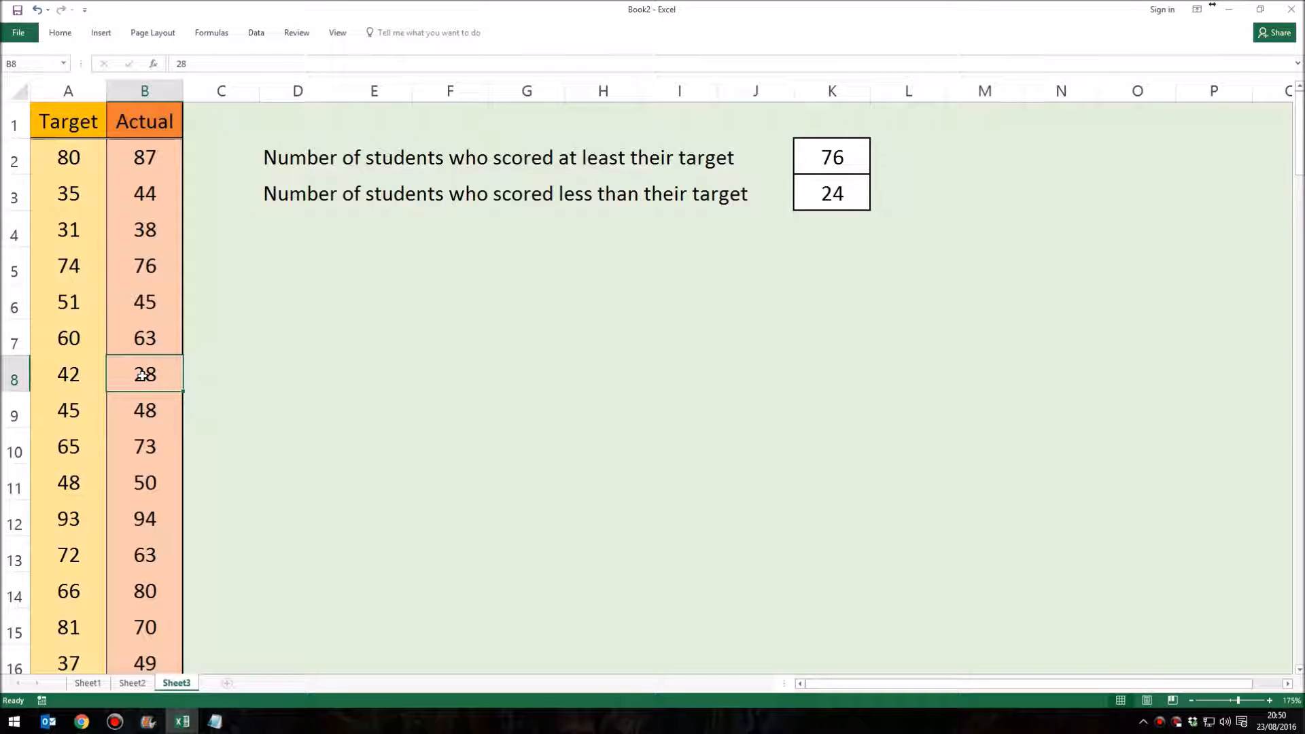
pyautogui.write('50')
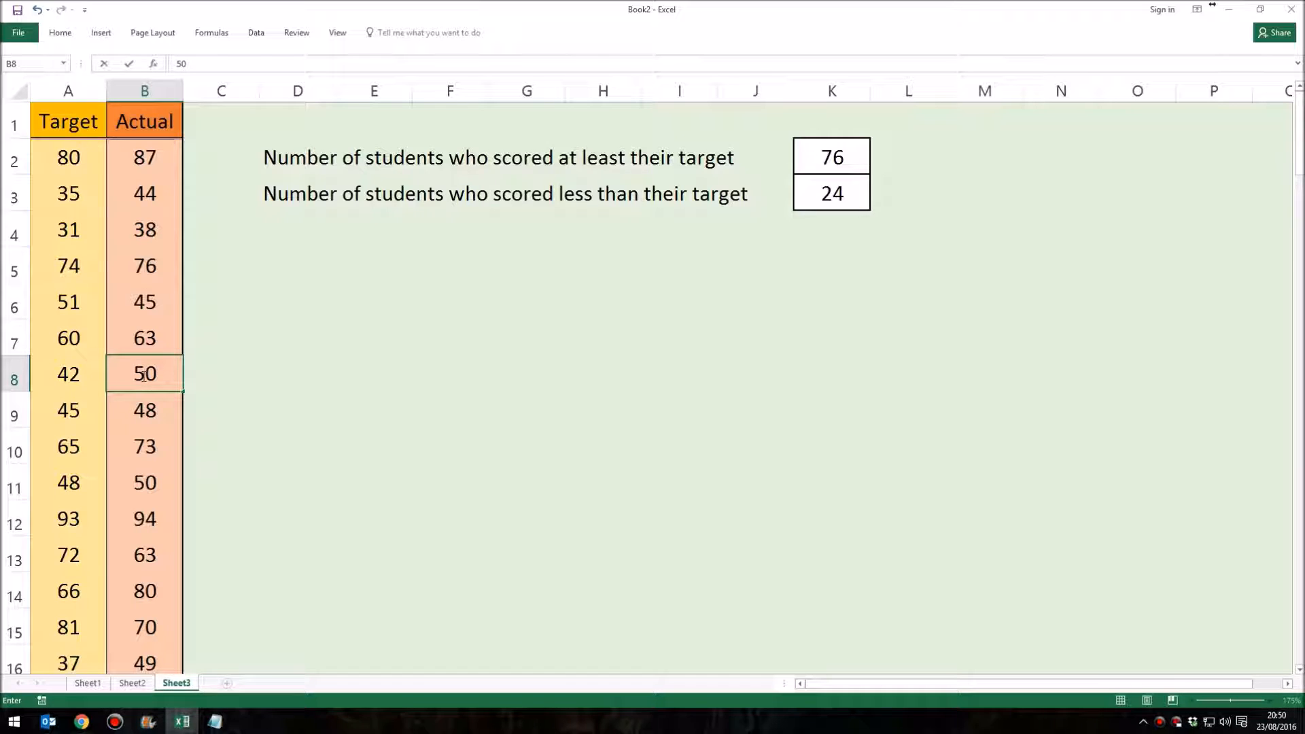
pyautogui.moveTo(838, 151)
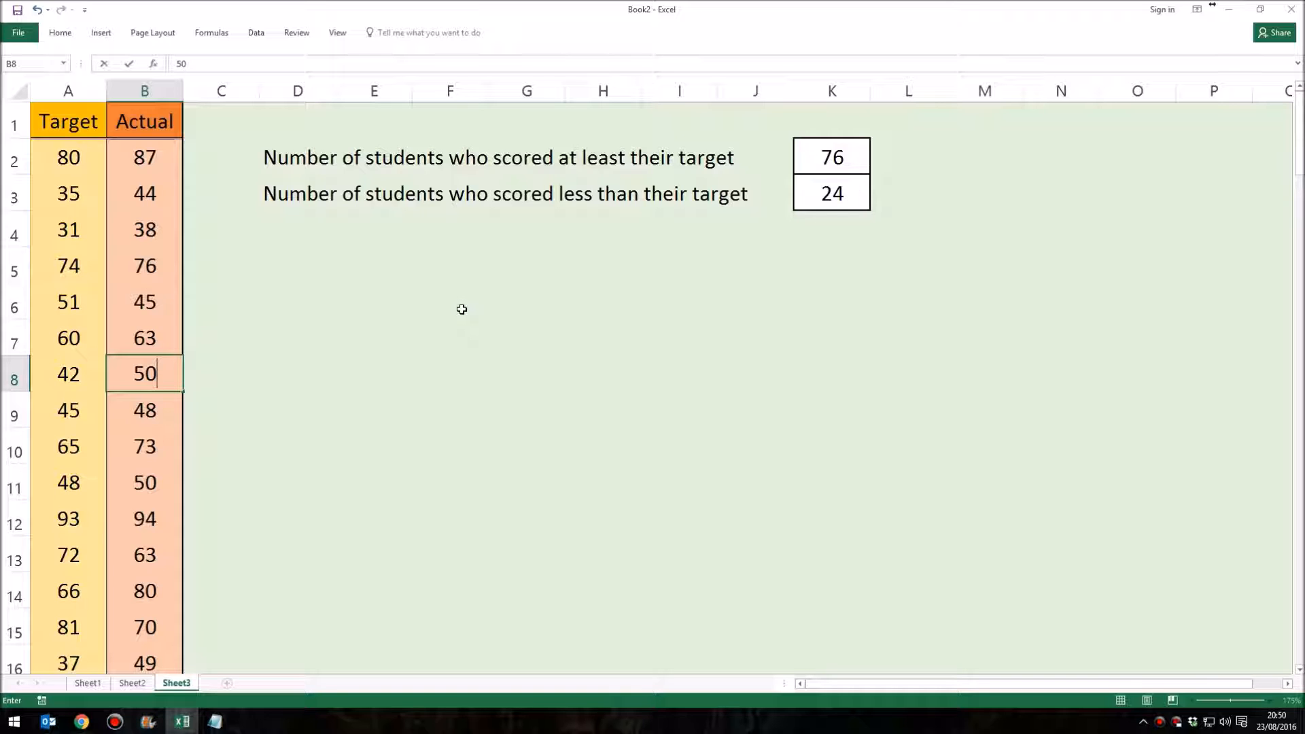
pyautogui.press('enter')
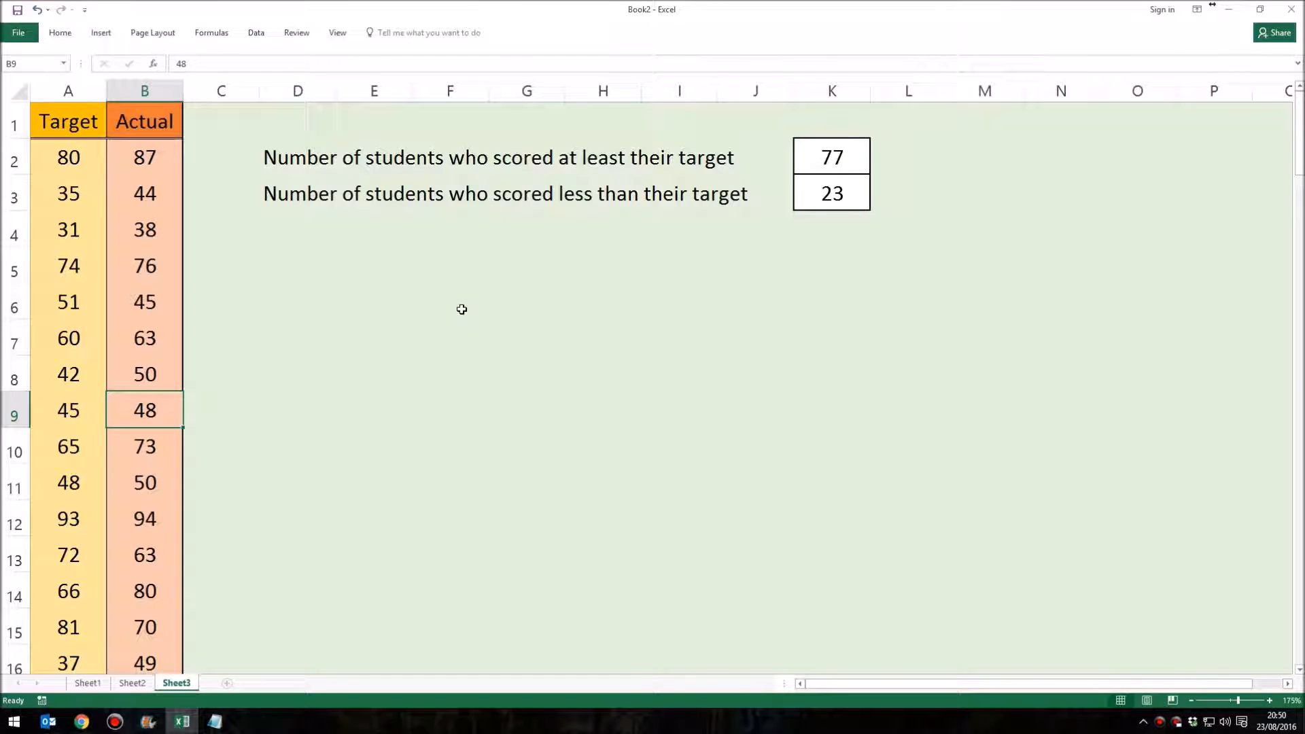
pyautogui.moveTo(768, 226)
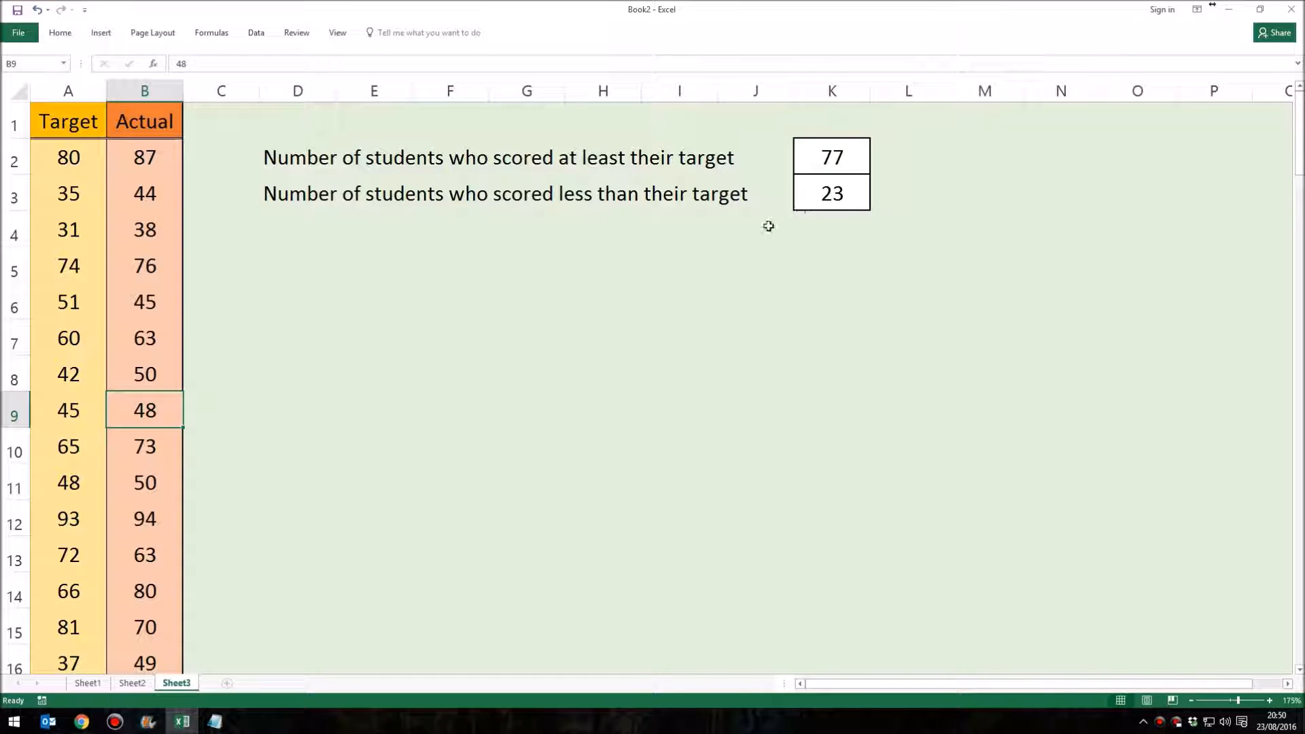
pyautogui.click(830, 157)
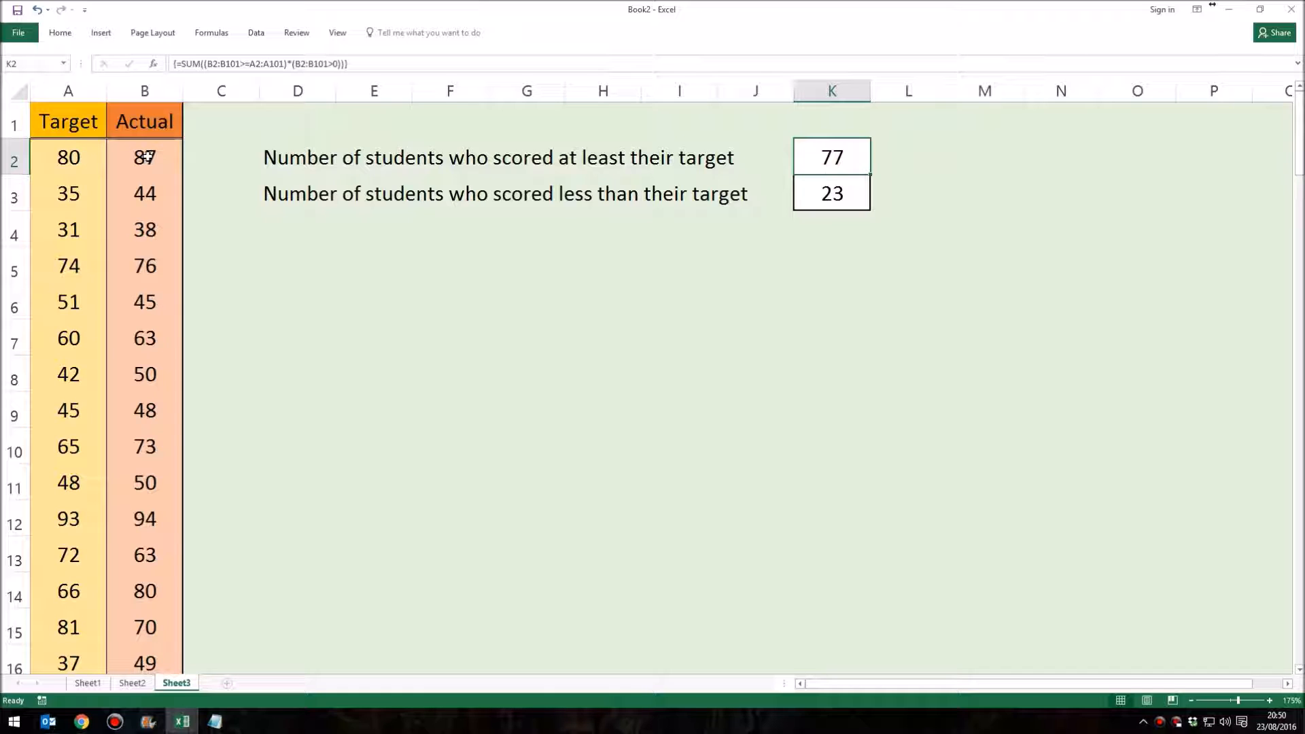
pyautogui.click(145, 157)
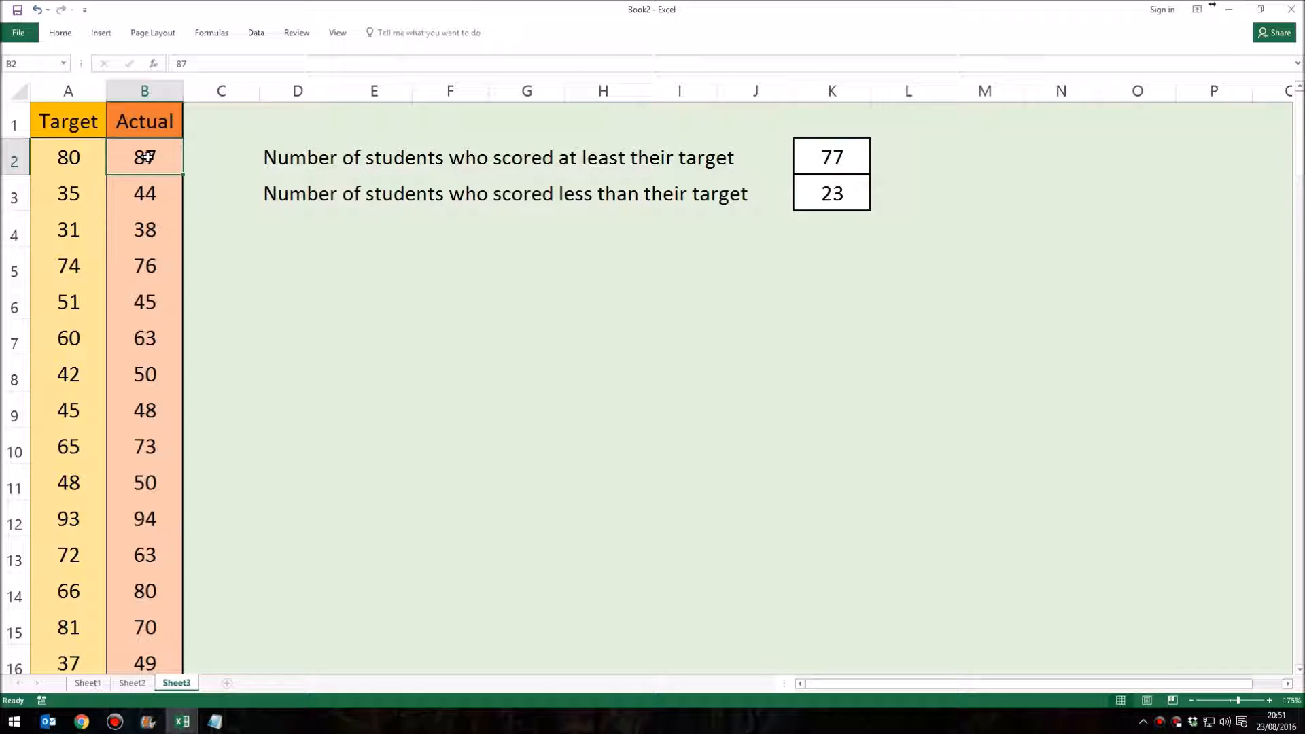
pyautogui.click(68, 157)
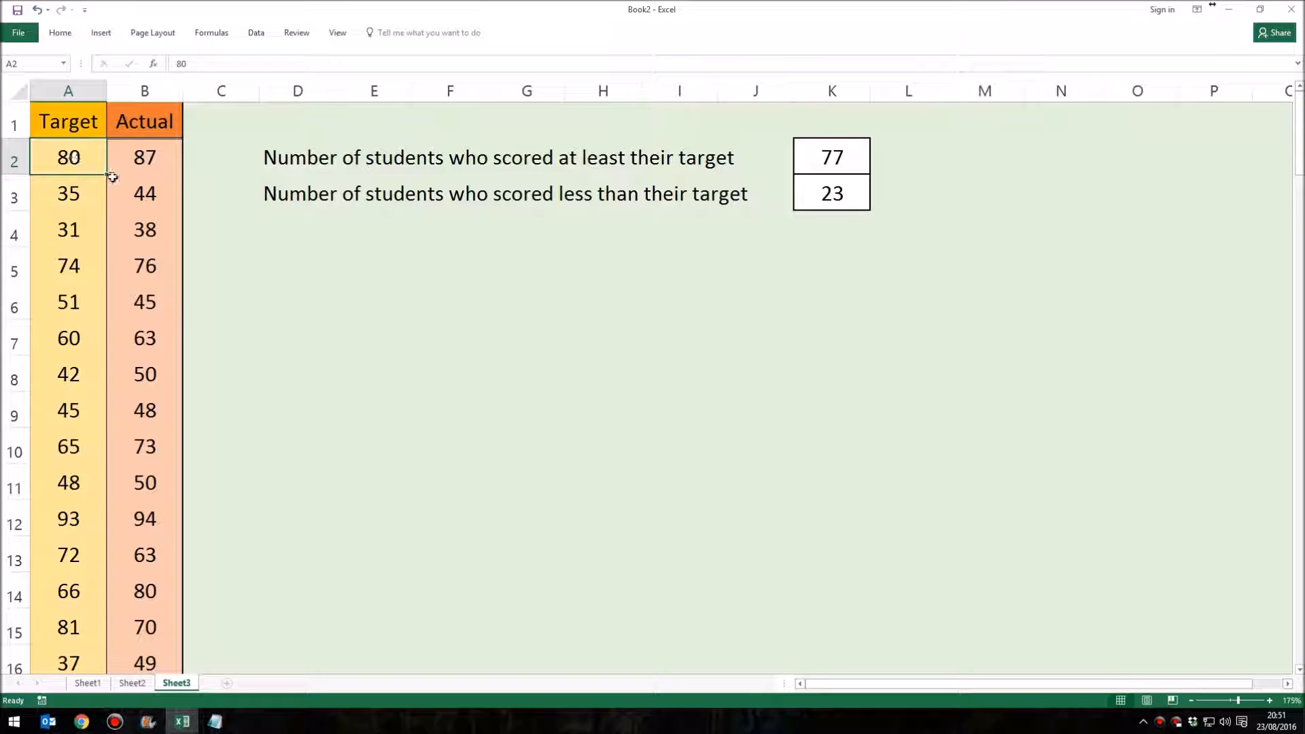
pyautogui.click(220, 161)
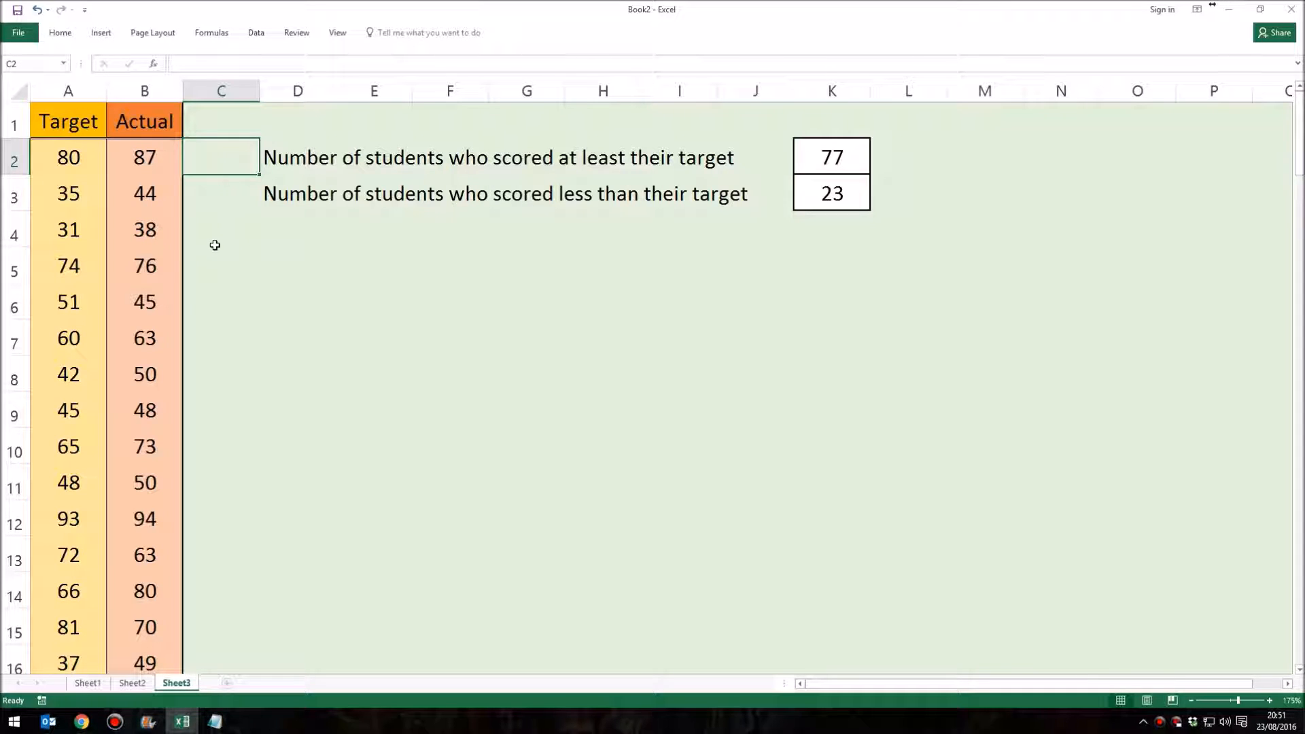
pyautogui.doubleClick(830, 157)
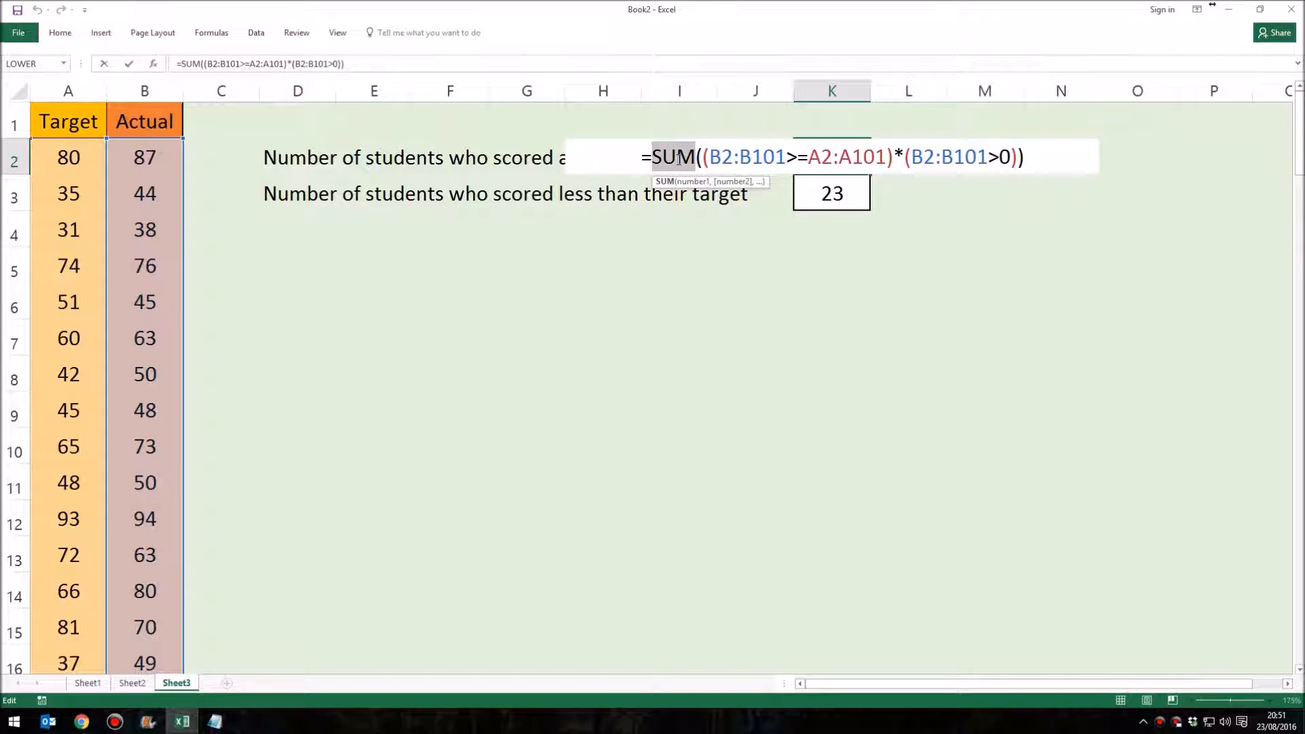
pyautogui.moveTo(628, 147)
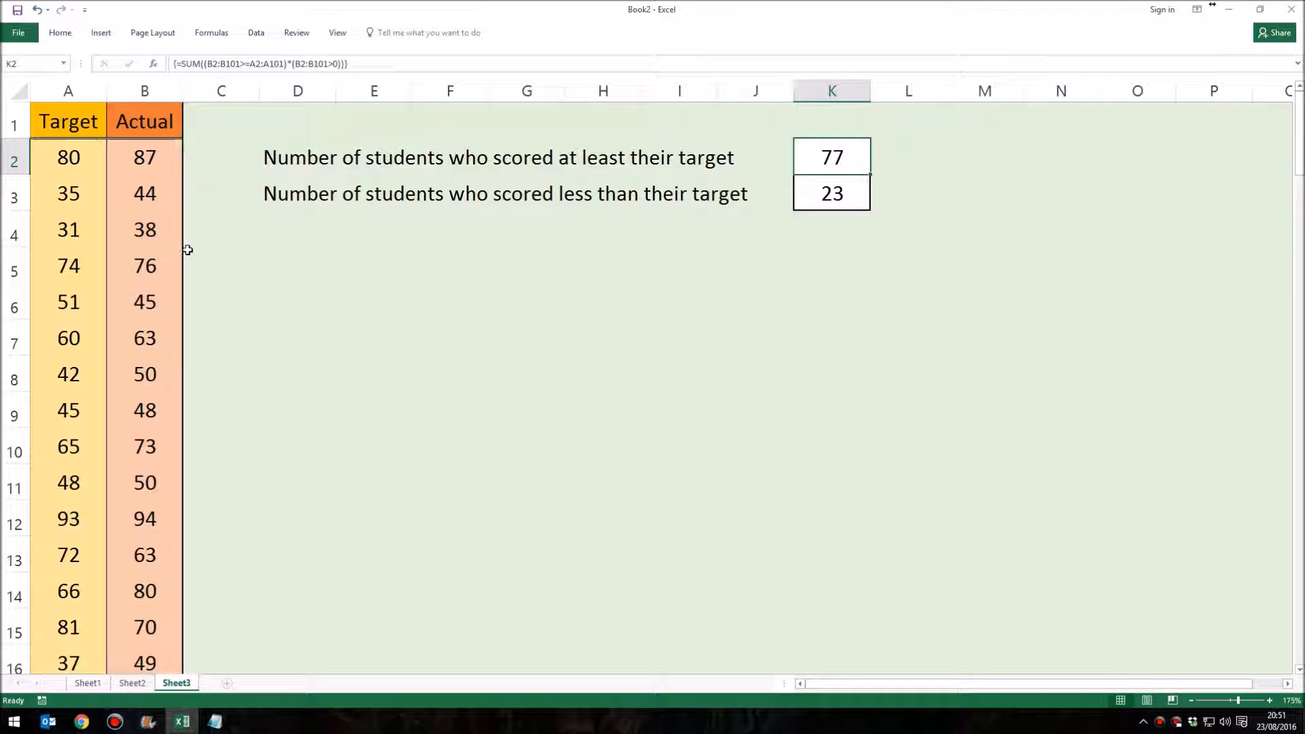
pyautogui.moveTo(192, 572)
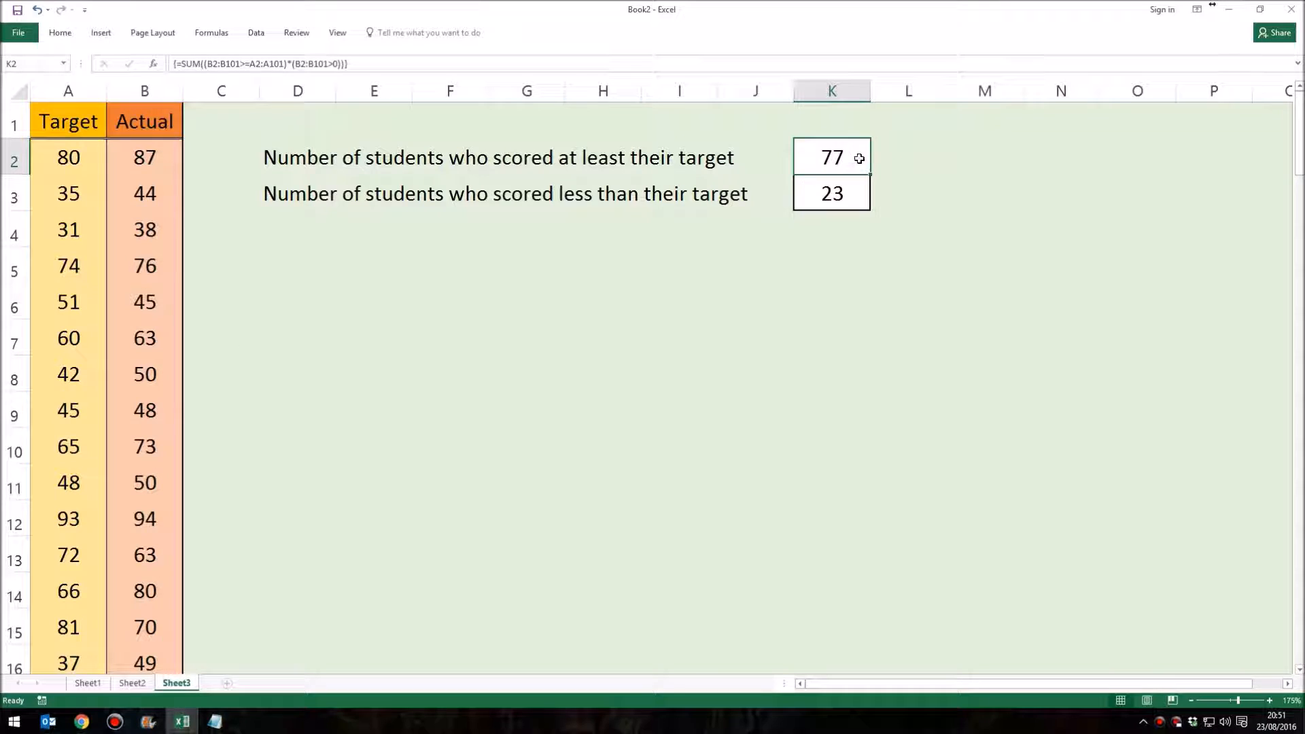
pyautogui.click(830, 193)
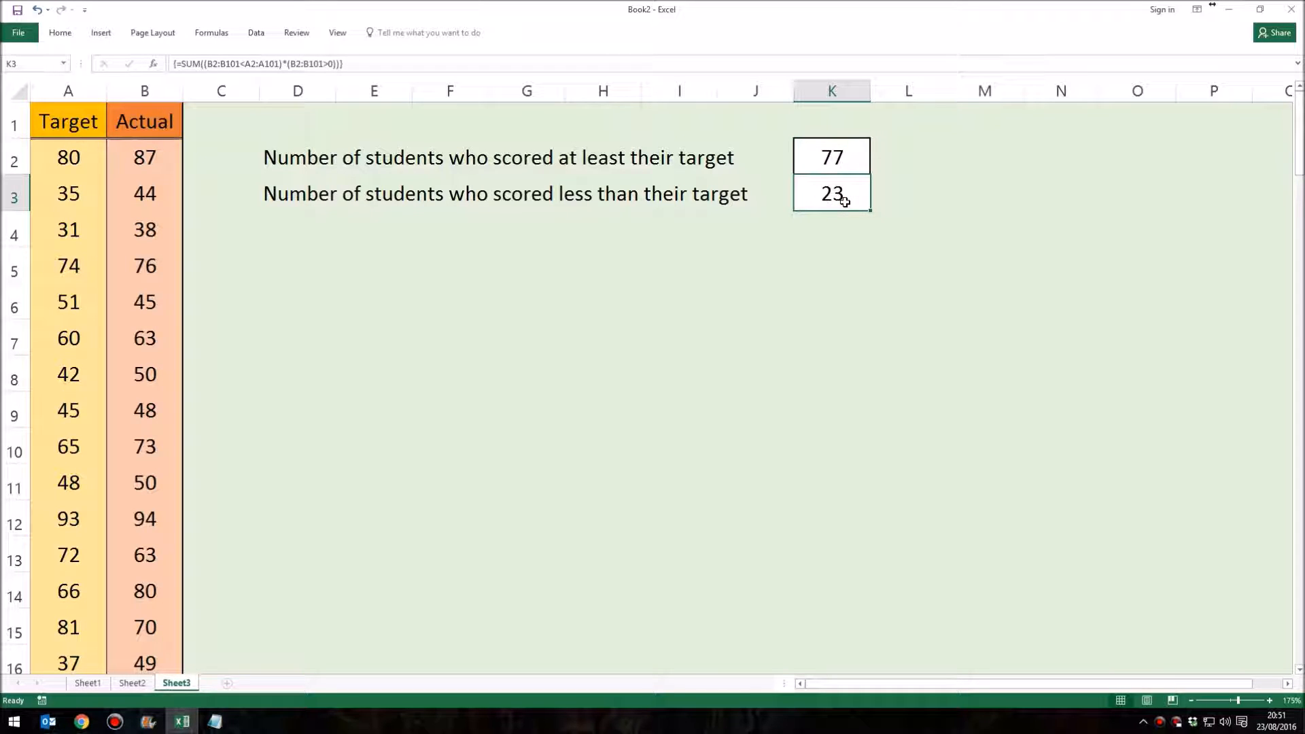
pyautogui.moveTo(206, 583)
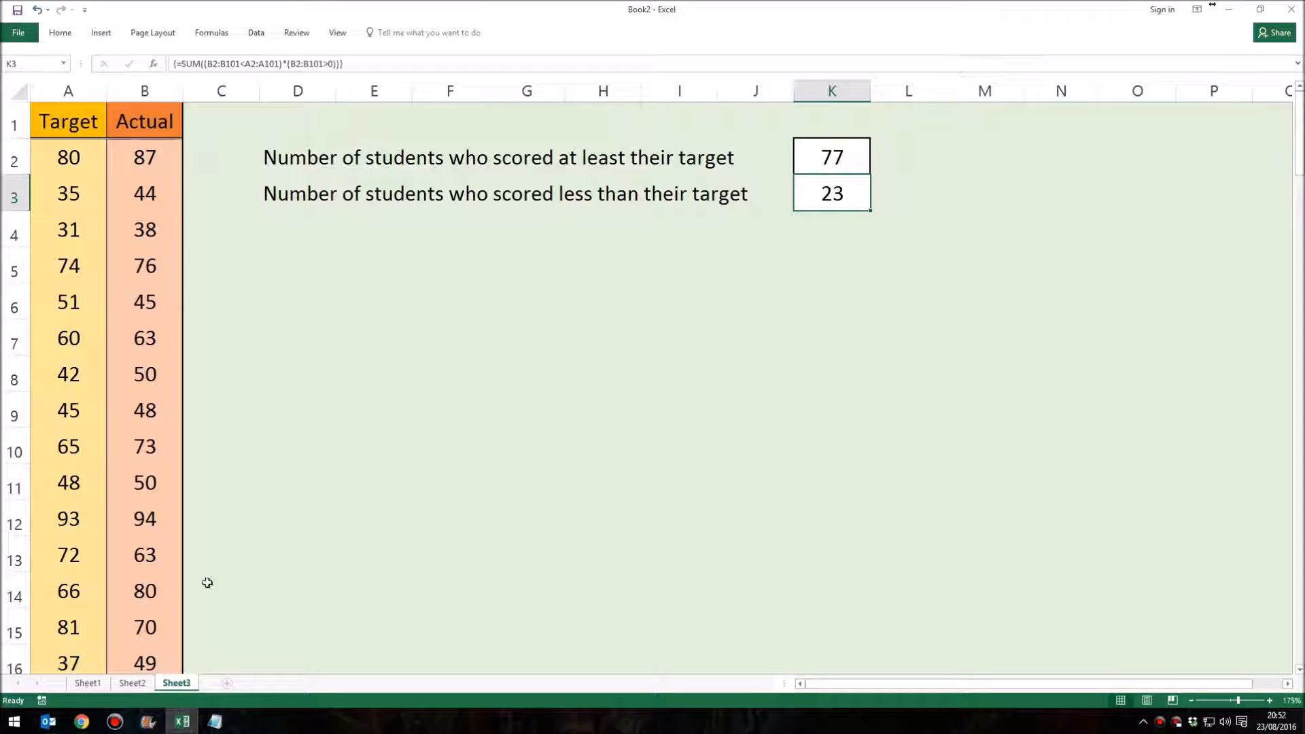
pyautogui.moveTo(203, 601)
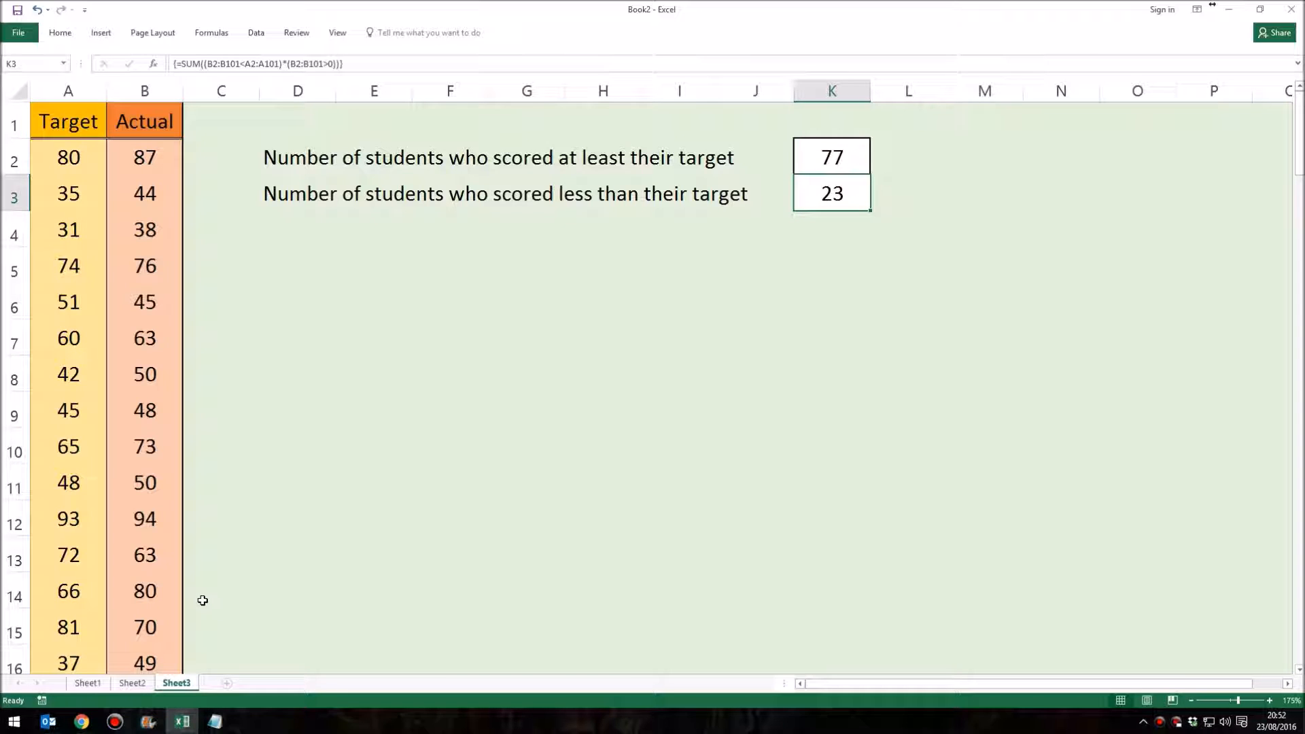
pyautogui.moveTo(212, 155)
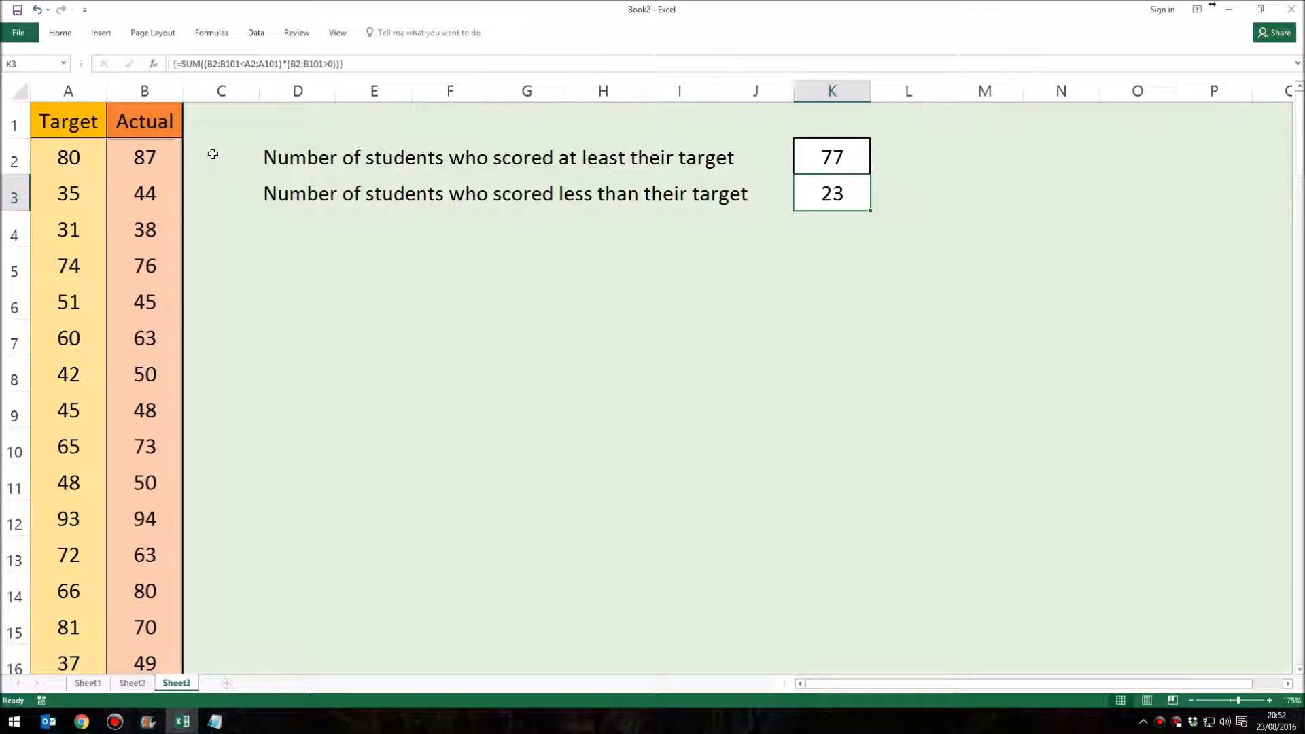
pyautogui.moveTo(859, 193)
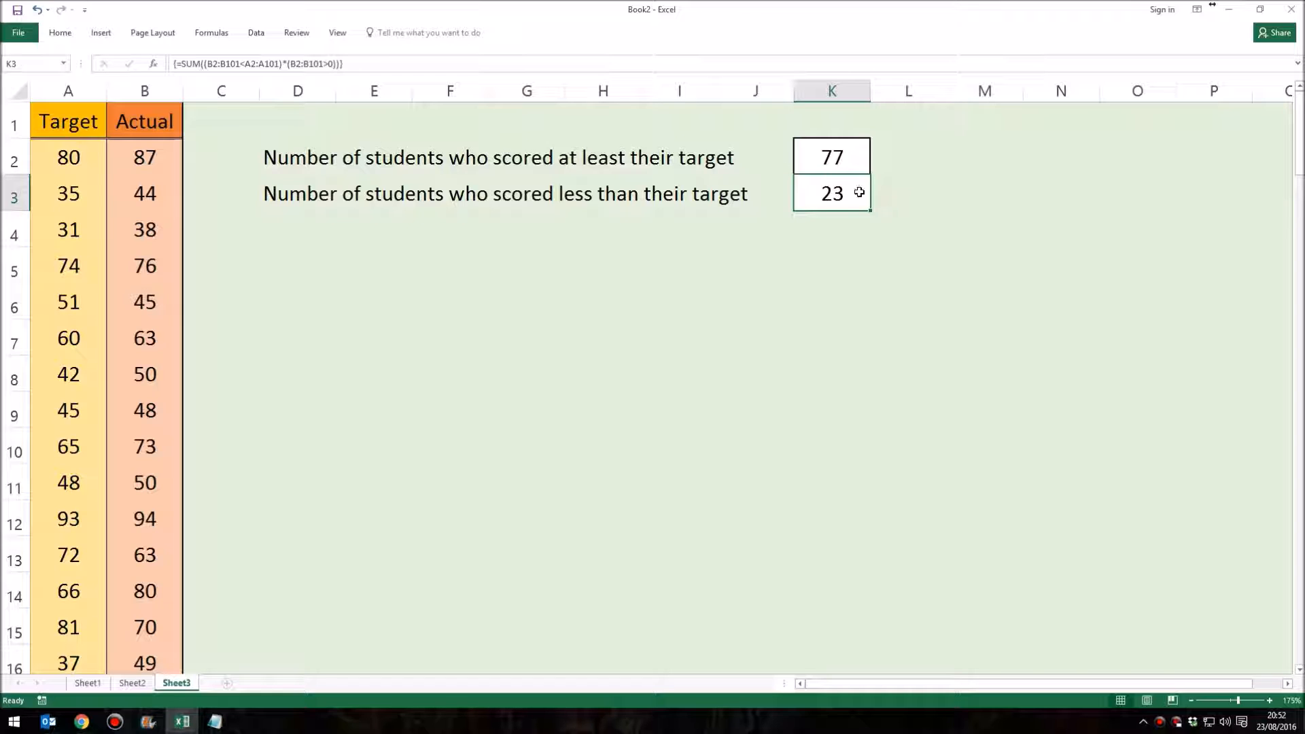
pyautogui.moveTo(843, 192)
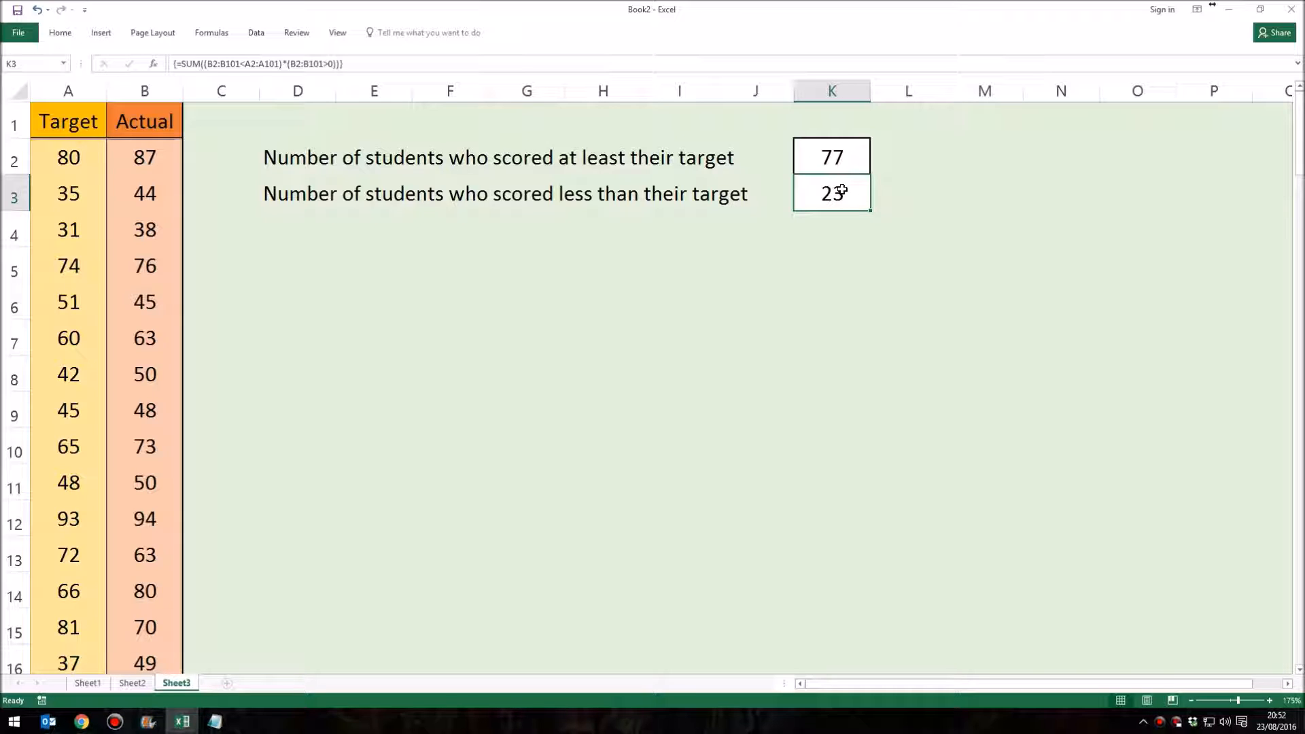
pyautogui.moveTo(572, 116)
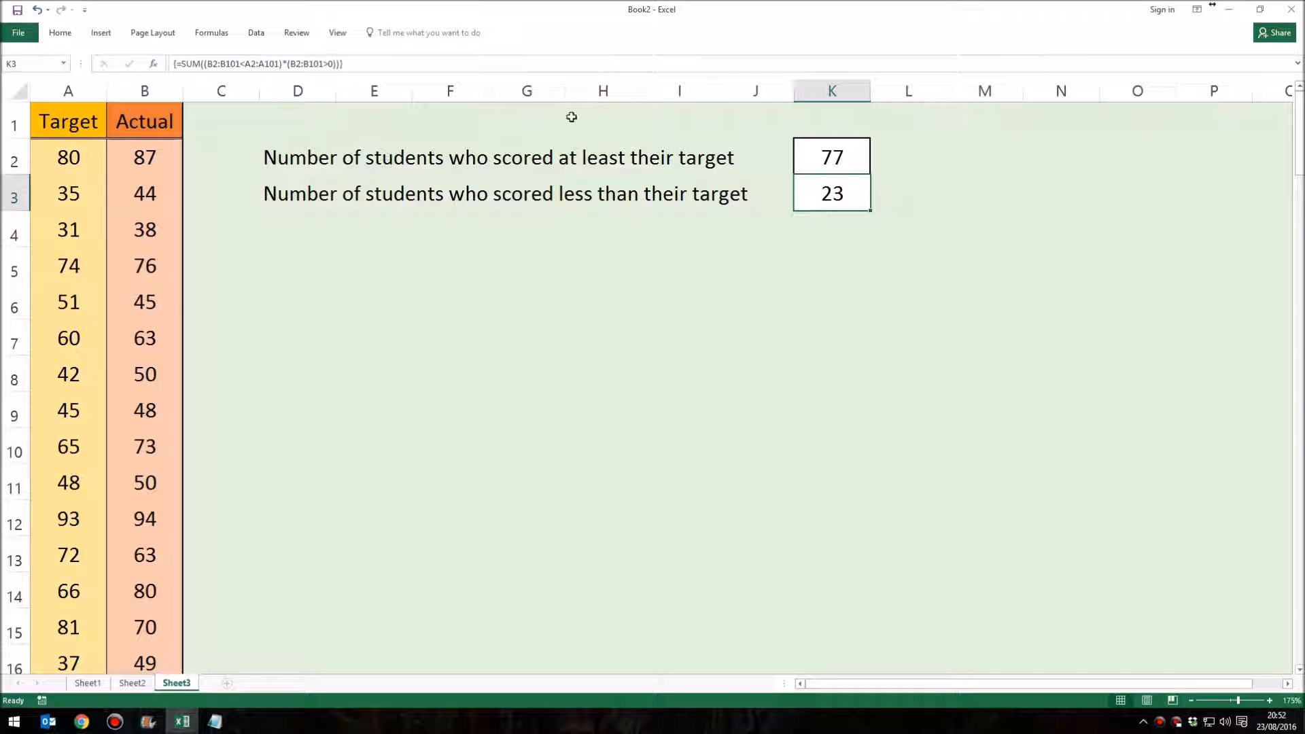
pyautogui.moveTo(301, 104)
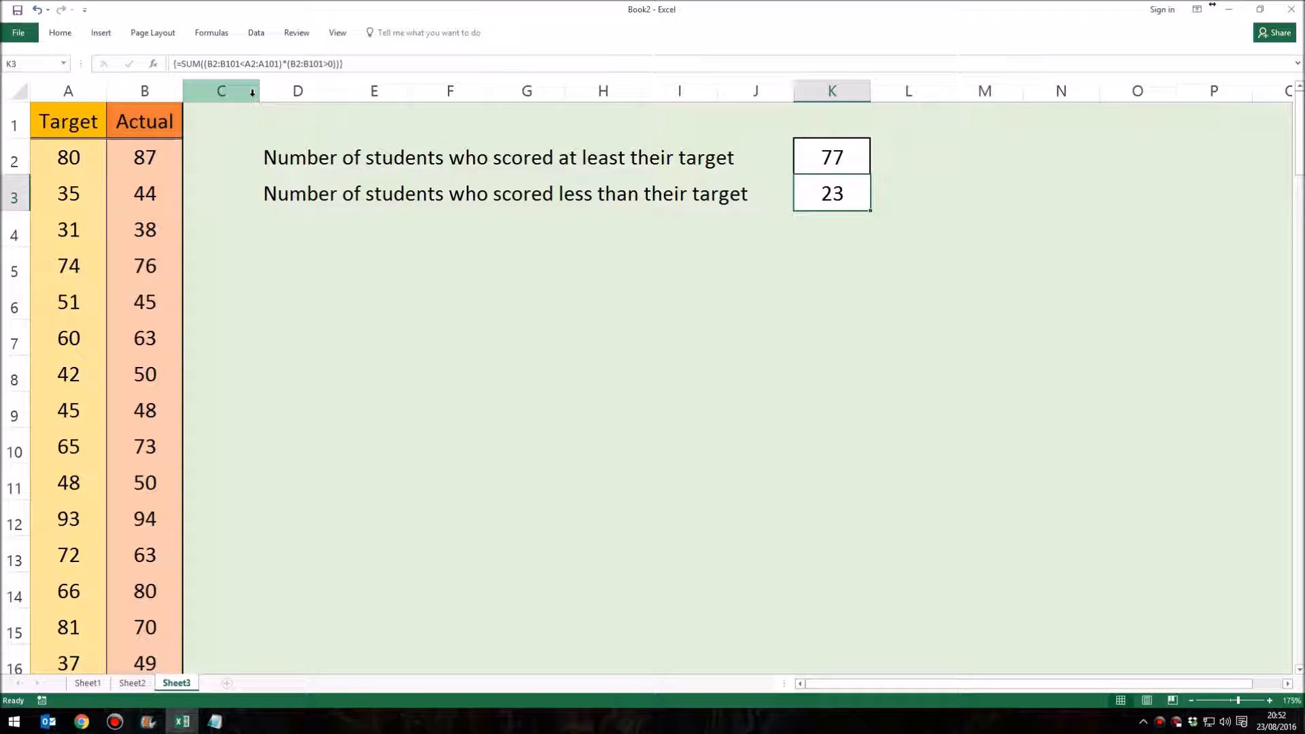
pyautogui.click(831, 156)
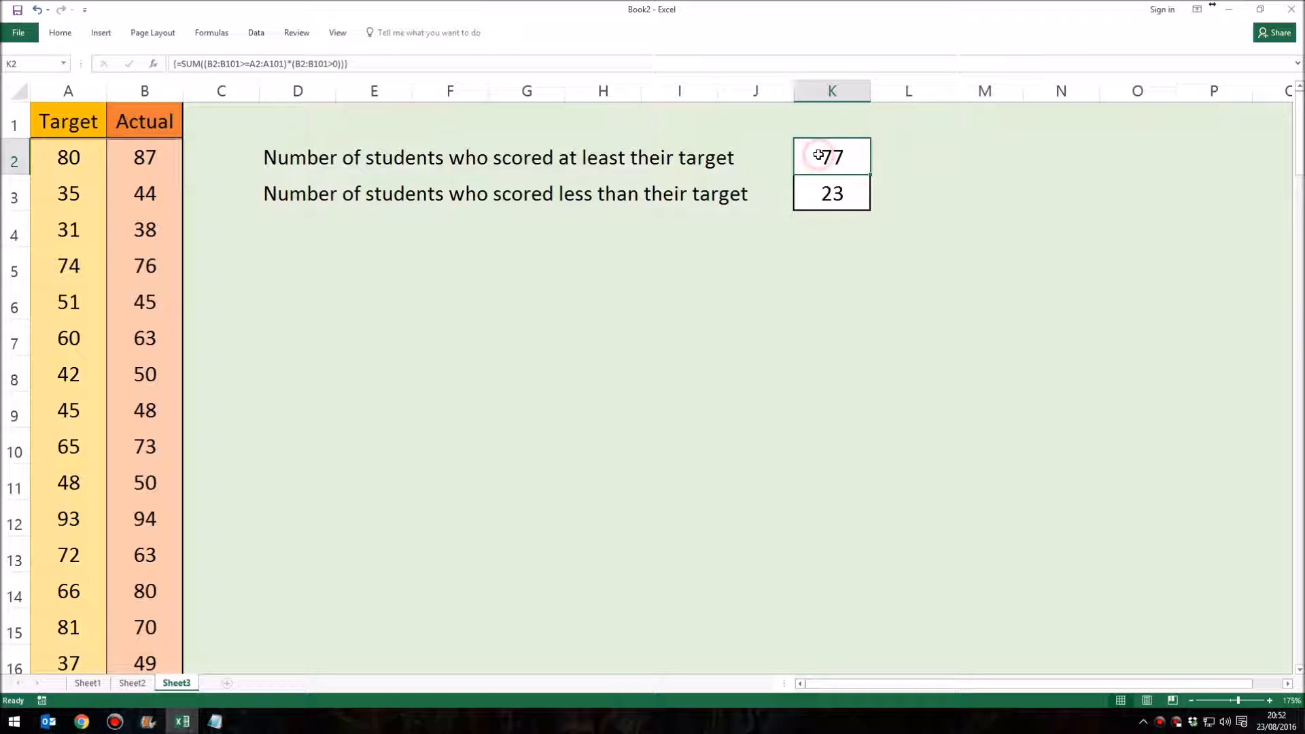